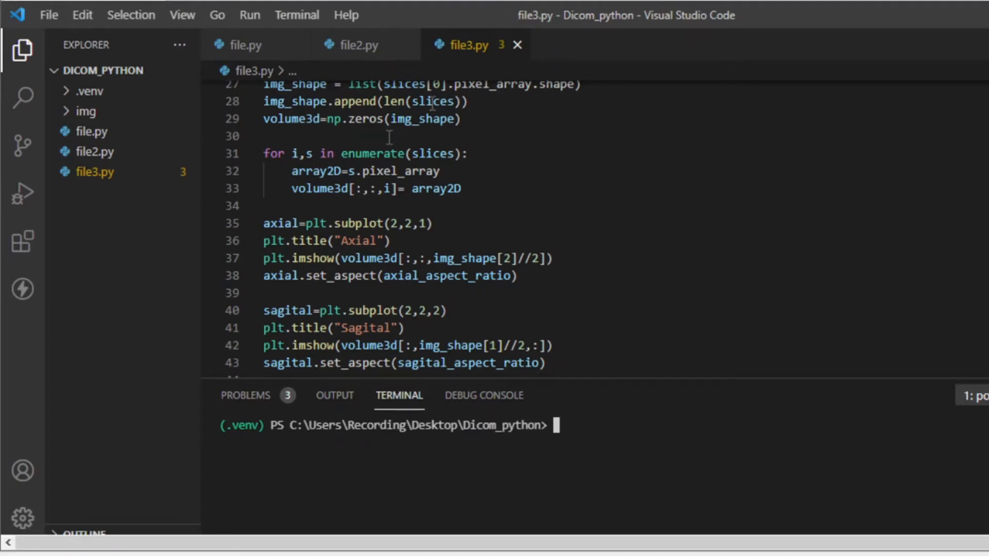
- Close the file3.py and file.py tabs and create a new file4.py in the project
{"action": "left_click", "coordinate": [358, 44]}
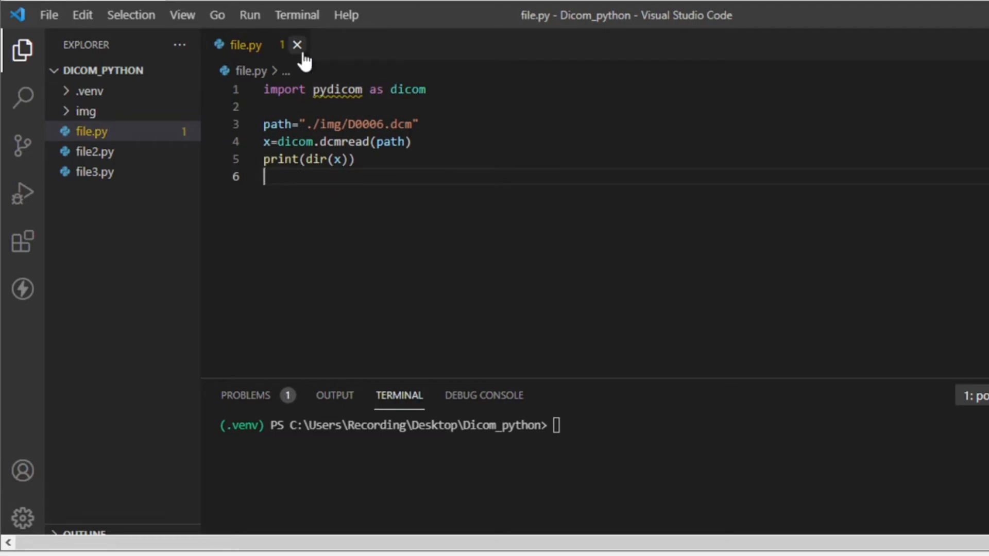
{"action": "left_click", "coordinate": [297, 45]}
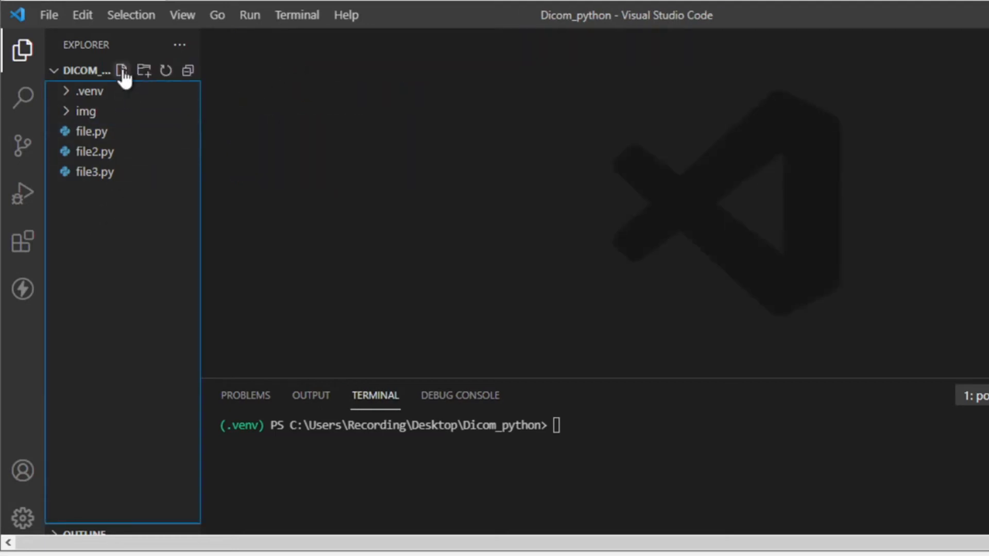
{"action": "left_click", "coordinate": [122, 71]}
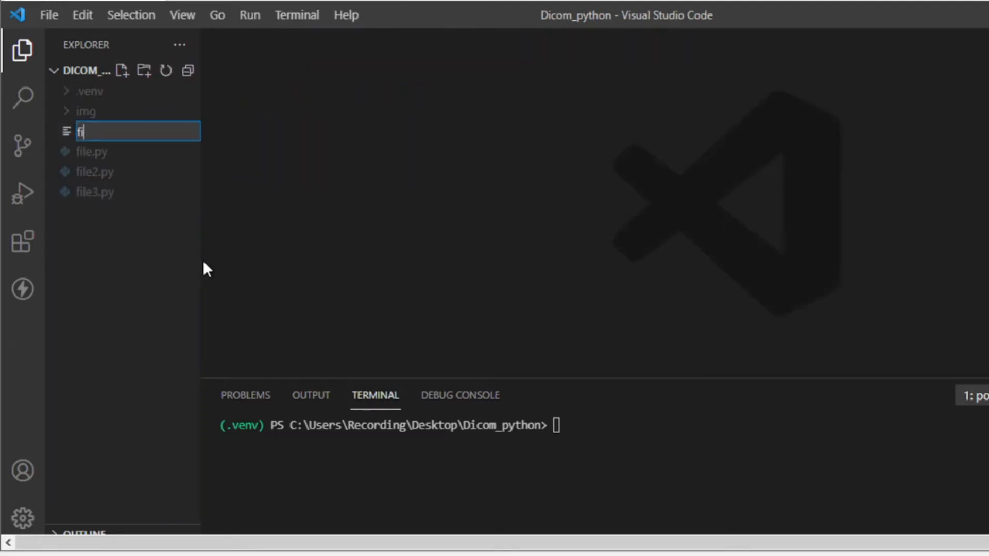
{"action": "type", "text": "le4"}
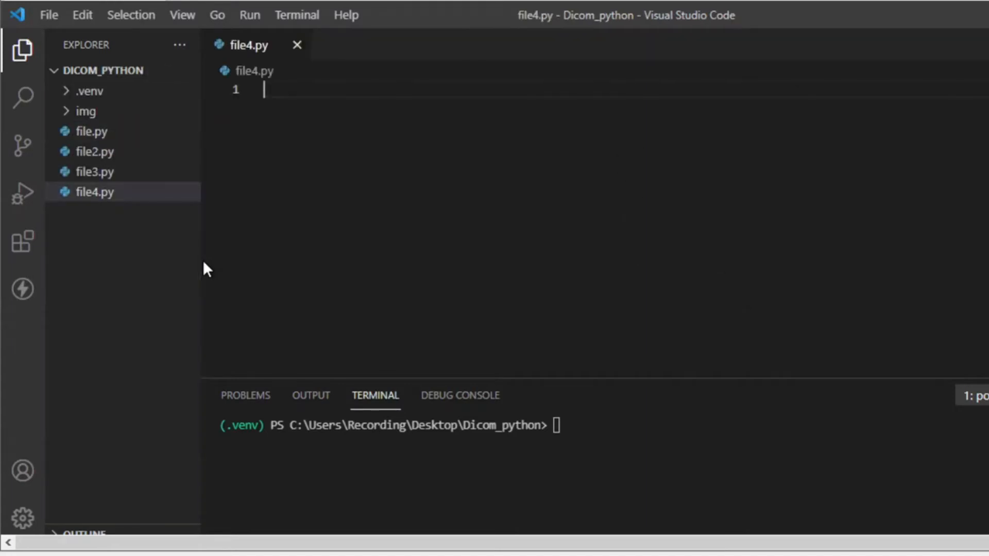
{"action": "mouse_move", "coordinate": [23, 146]}
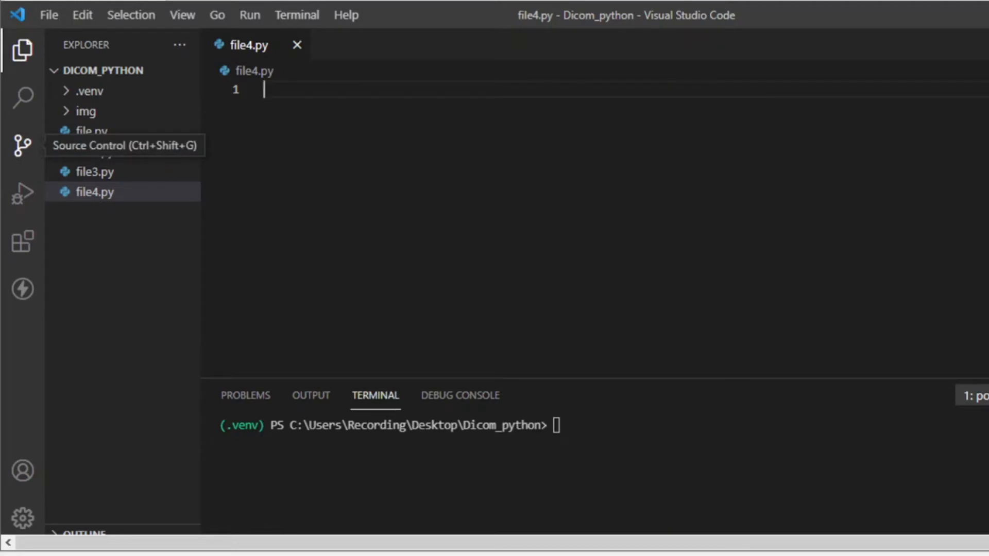
{"action": "mouse_move", "coordinate": [616, 97]}
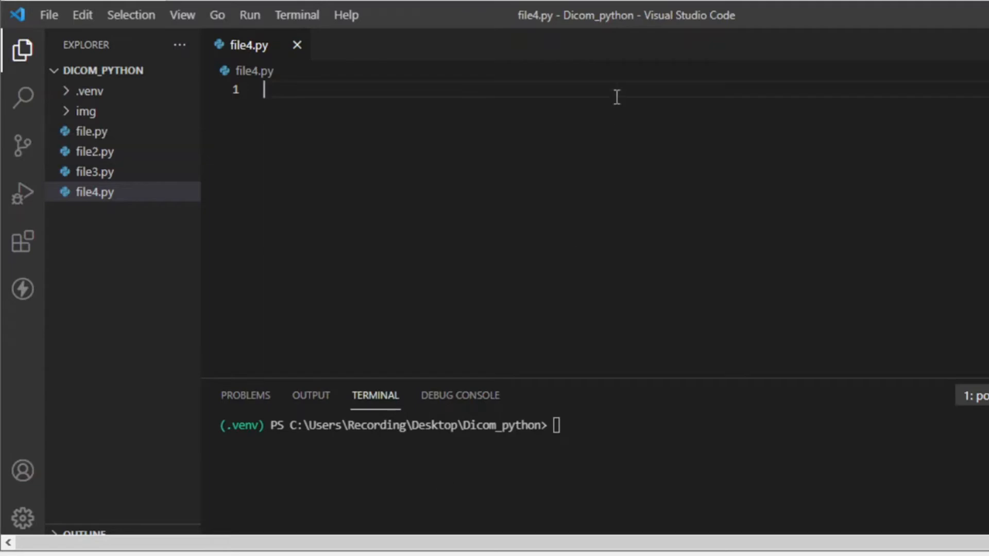
{"action": "mouse_move", "coordinate": [410, 104]}
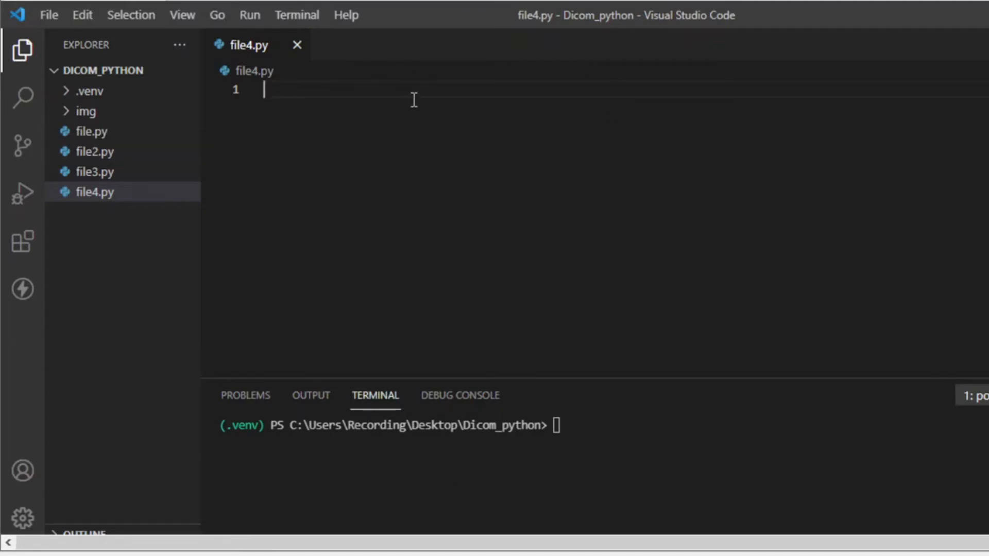
- Add the imports for pydicom as dicom and numpy as np
{"action": "type", "text": "impo"}
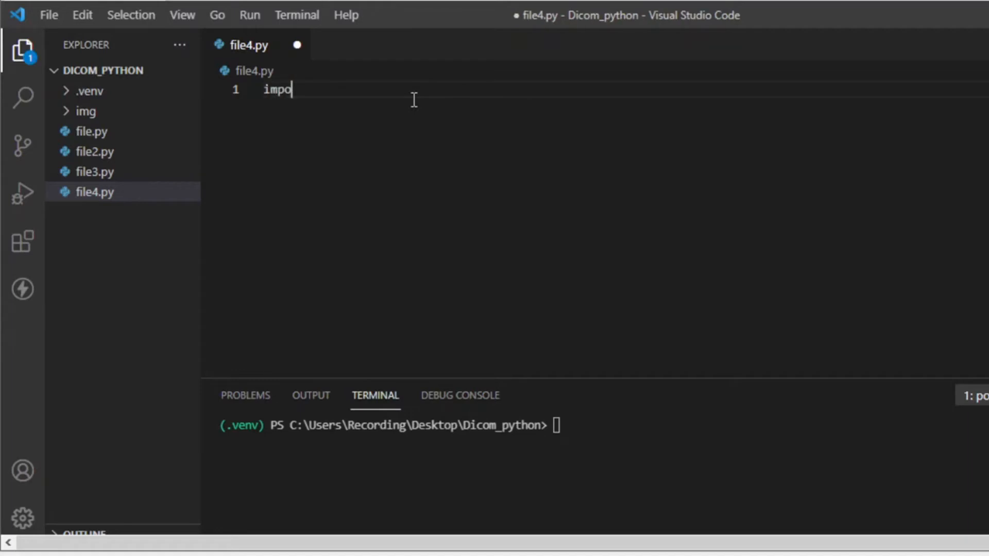
{"action": "type", "text": "rt p"}
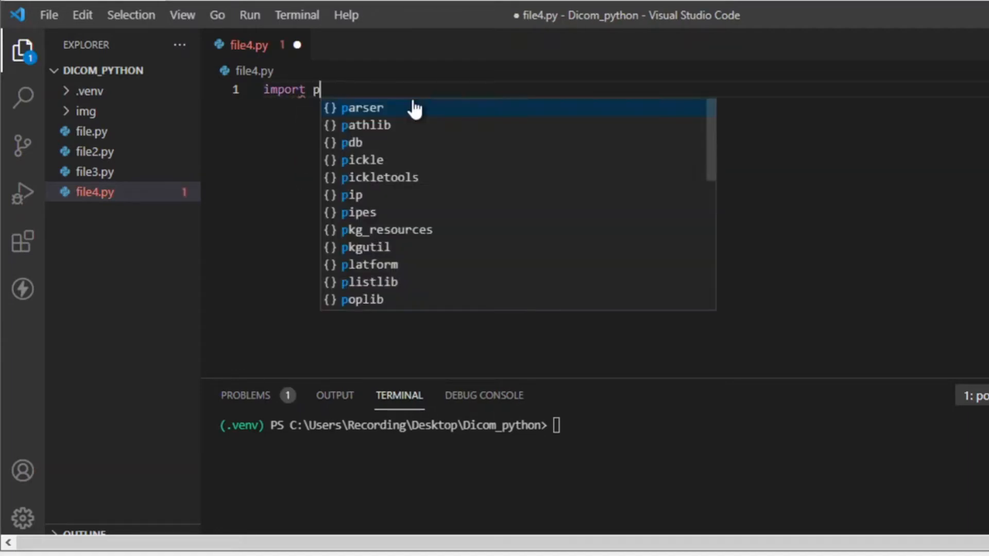
{"action": "type", "text": "ydicom"}
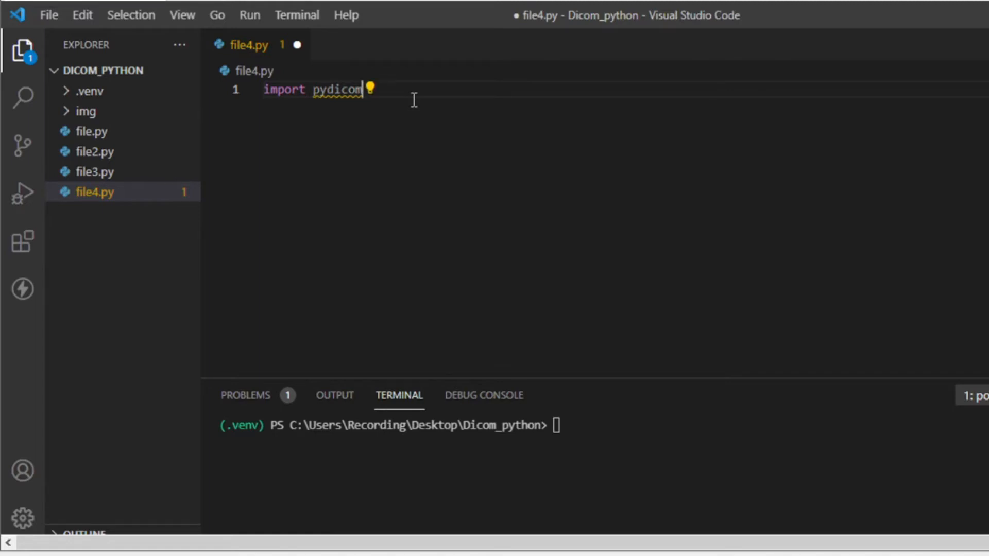
{"action": "type", "text": "as did"}
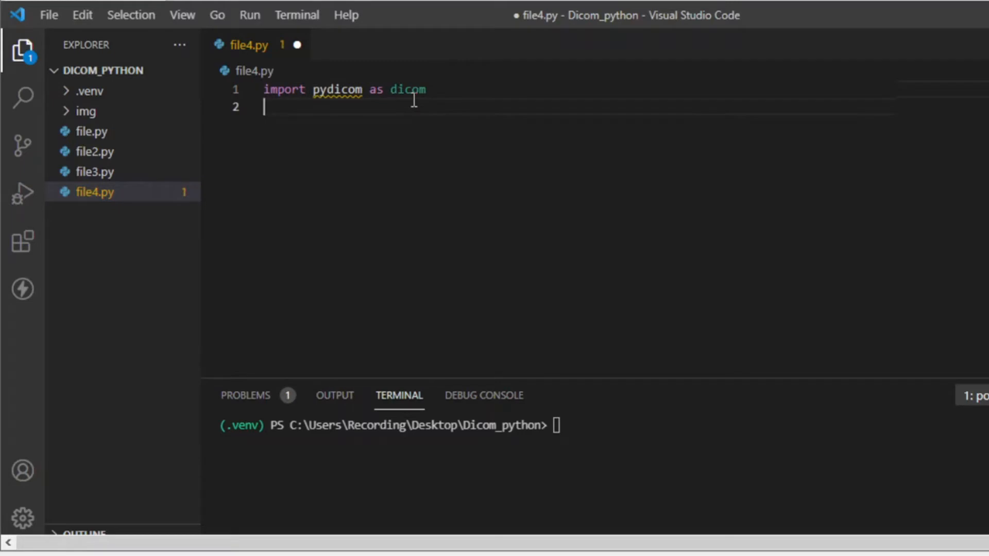
{"action": "type", "text": "import numpy a"}
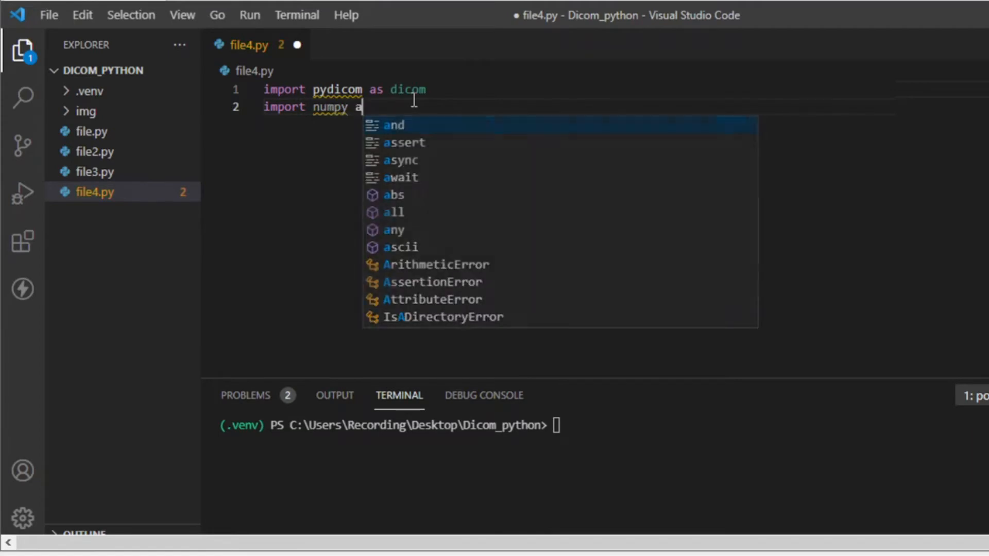
{"action": "type", "text": "s np"}
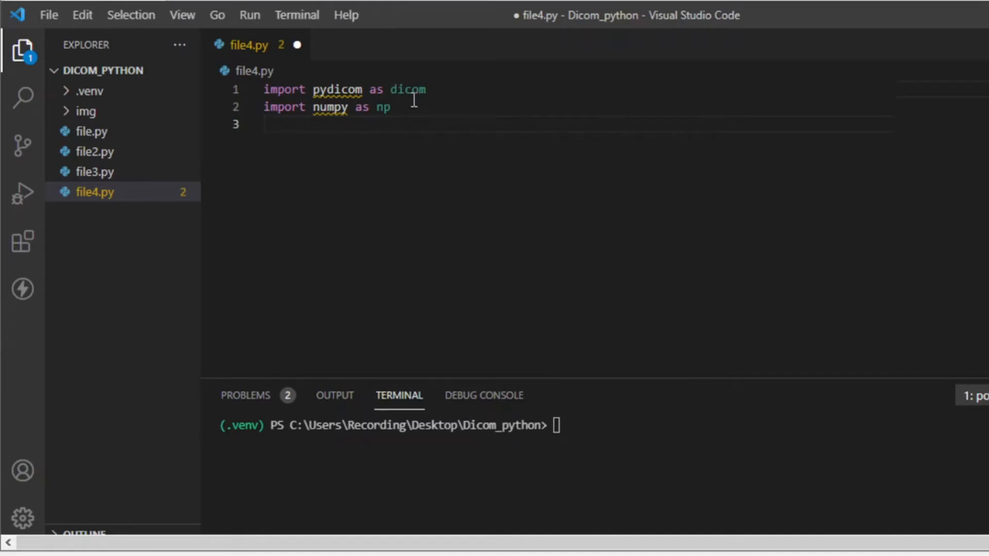
- Add the 'from PIL import Image' and 'import os' lines
{"action": "type", "text": "from"}
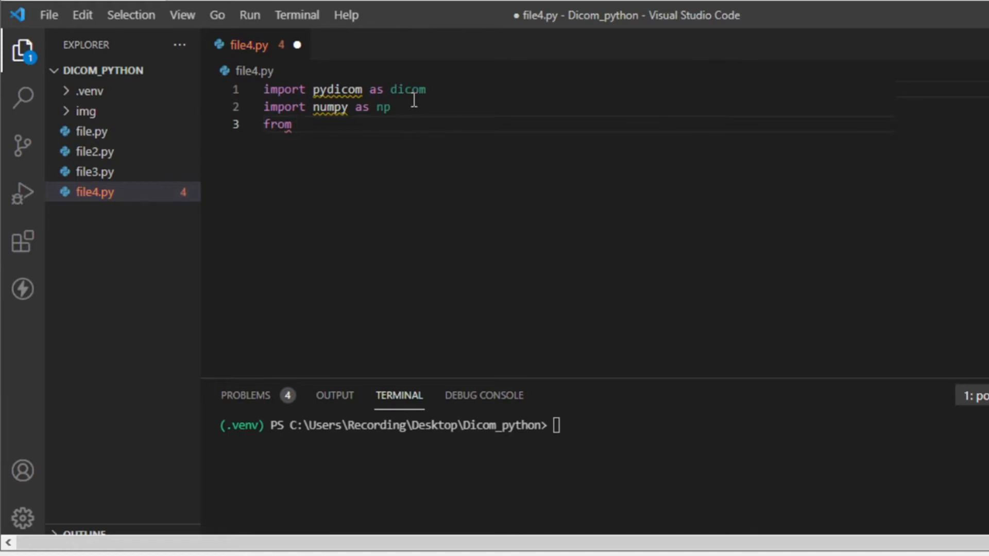
{"action": "type", "text": "PIL"}
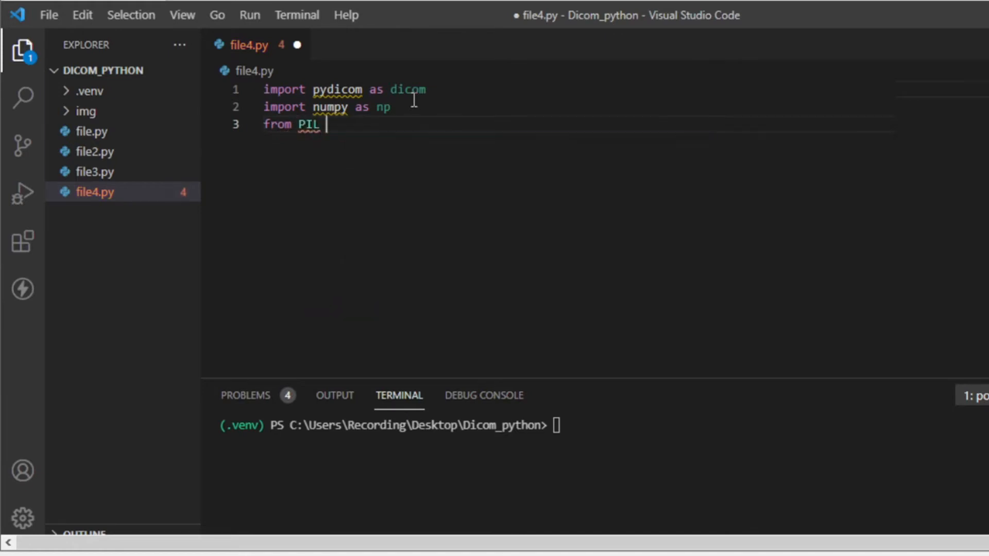
{"action": "type", "text": "import ima"}
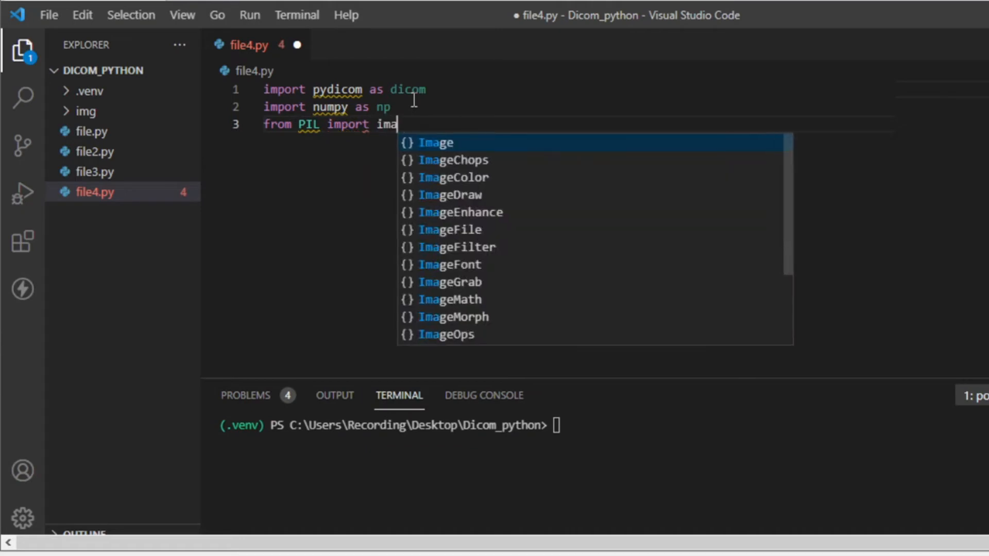
{"action": "type", "text": "ge"}
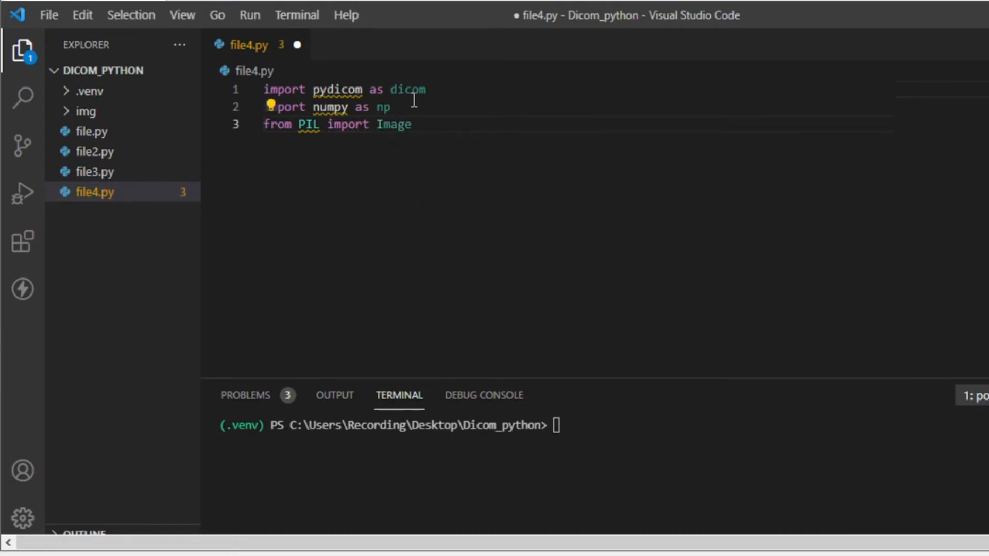
{"action": "key", "text": "enter"}
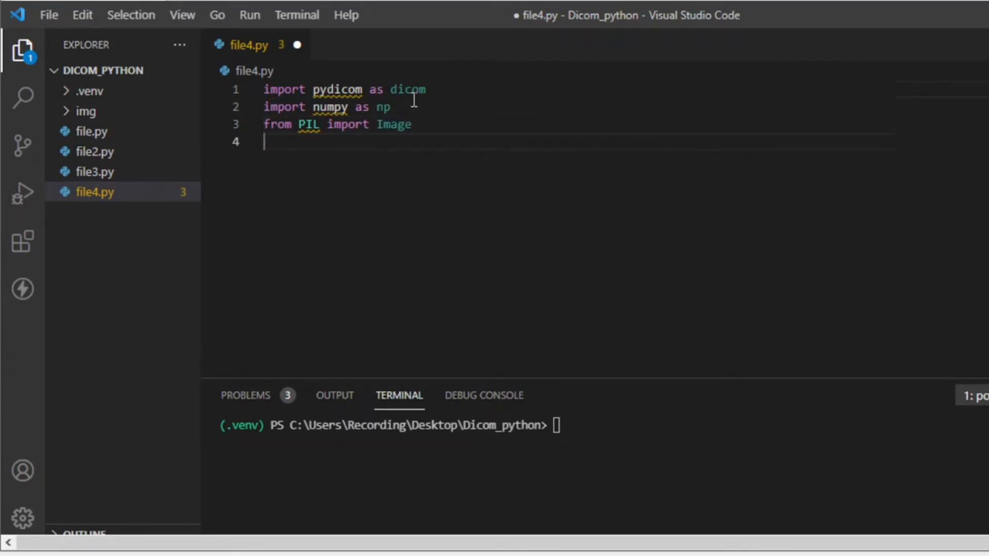
{"action": "type", "text": "import"}
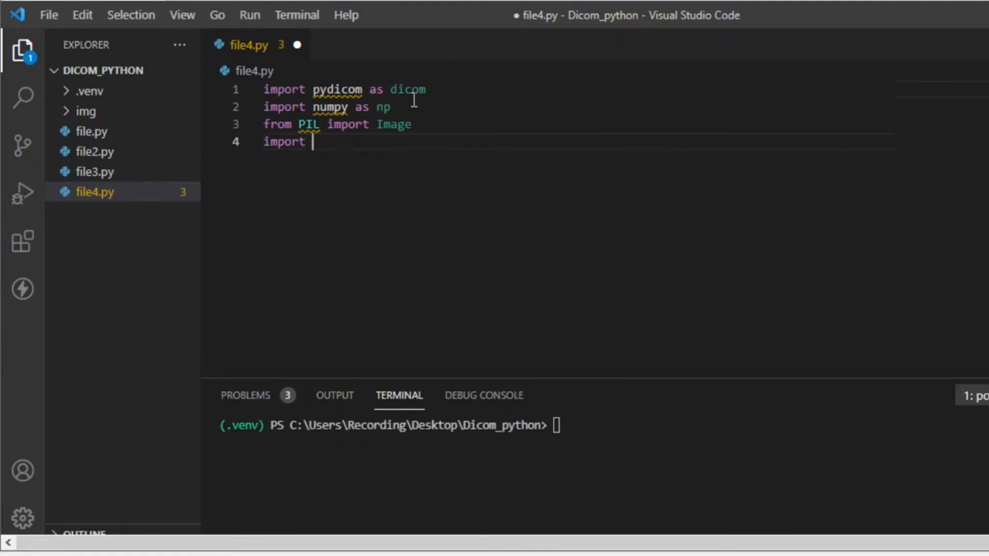
{"action": "type", "text": "os"}
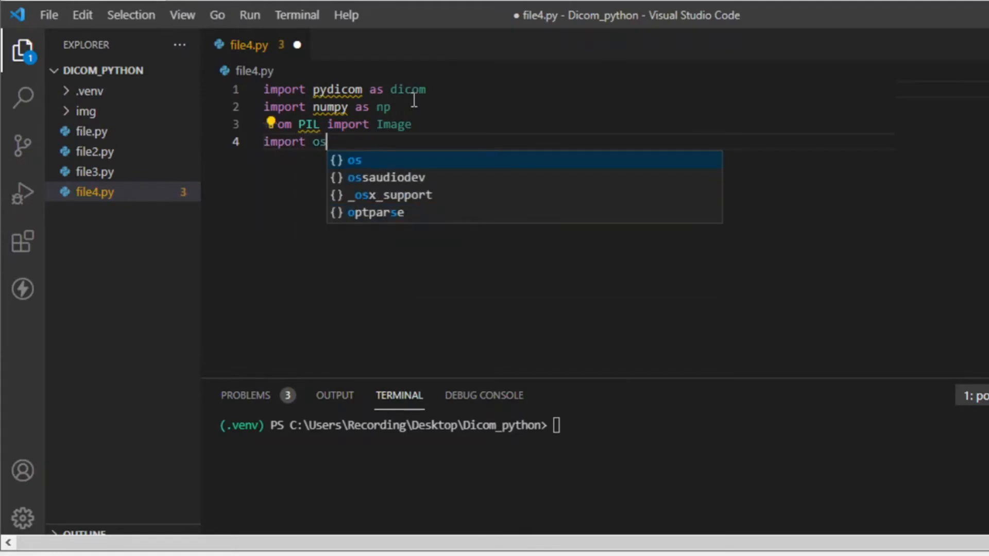
{"action": "key", "text": "Escape"}
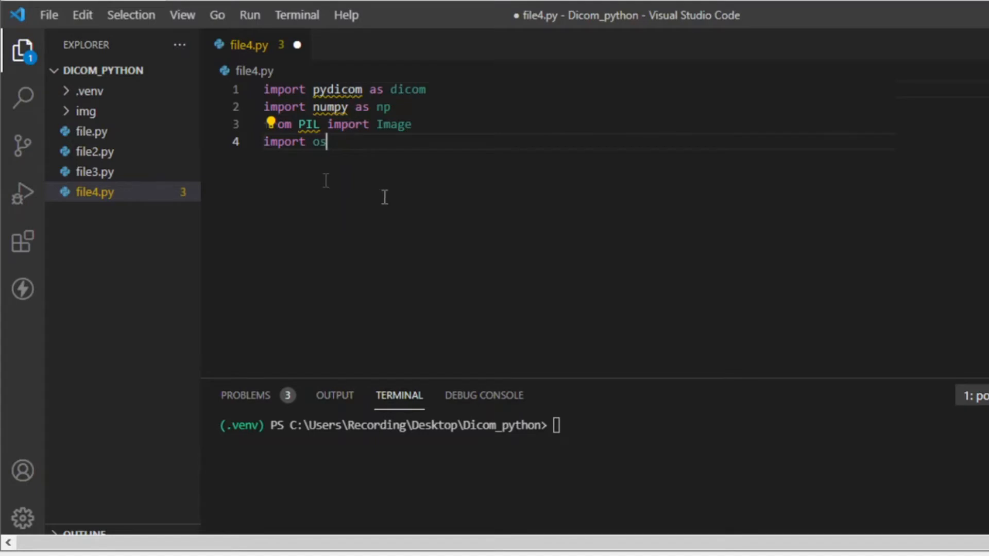
{"action": "left_click", "coordinate": [558, 425]}
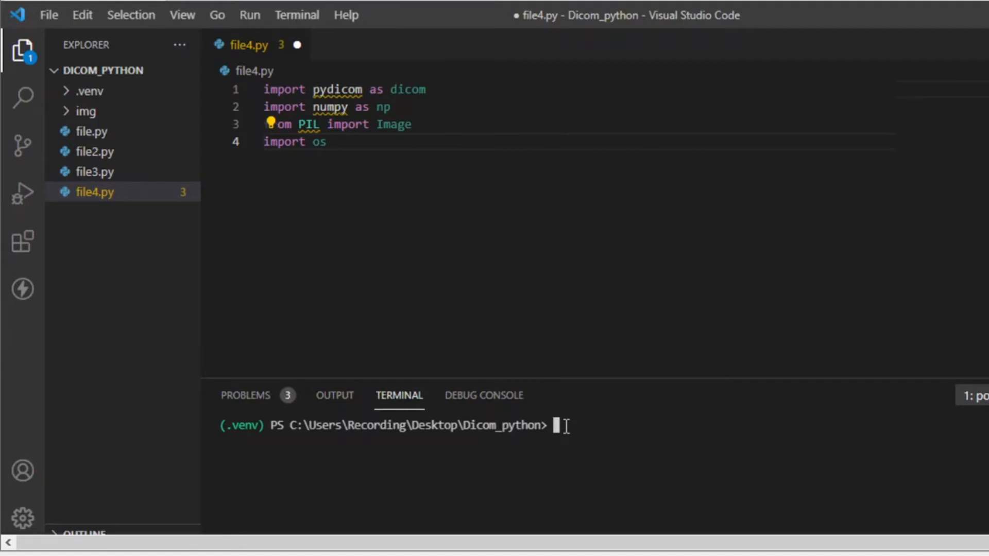
{"action": "mouse_move", "coordinate": [481, 103]}
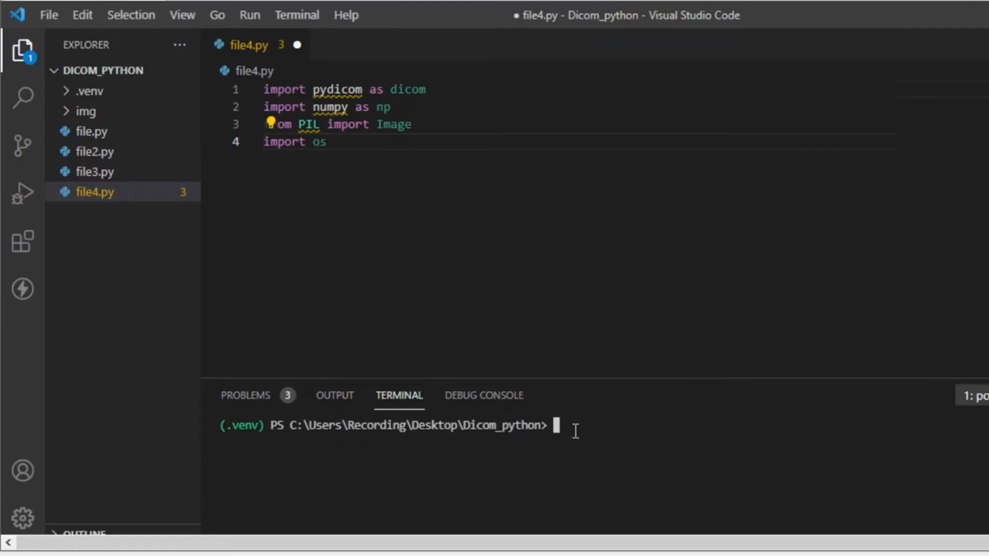
- Run pip install for numpy and pillow in the terminal, then clear it
{"action": "type", "text": "pip install"}
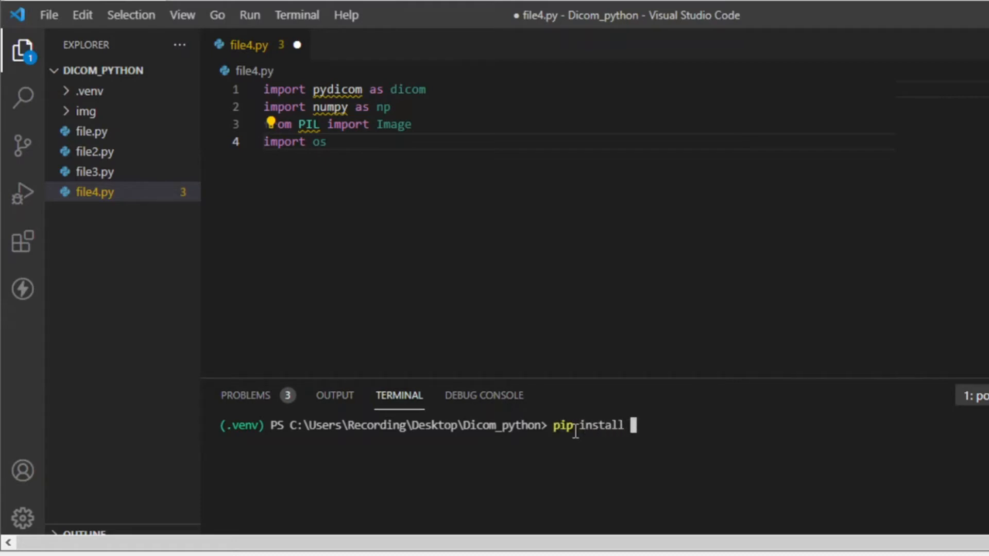
{"action": "type", "text": "numpy"}
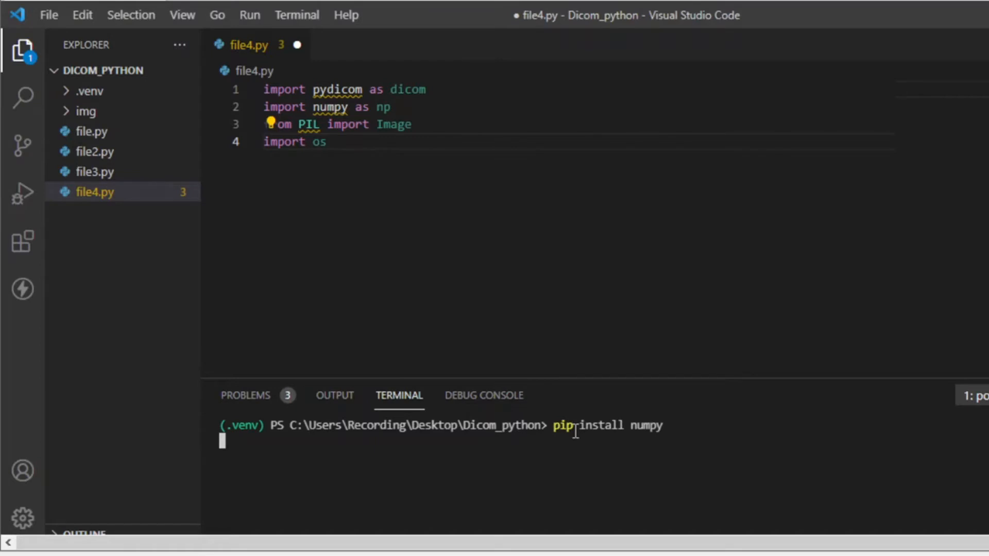
{"action": "key", "text": "Return"}
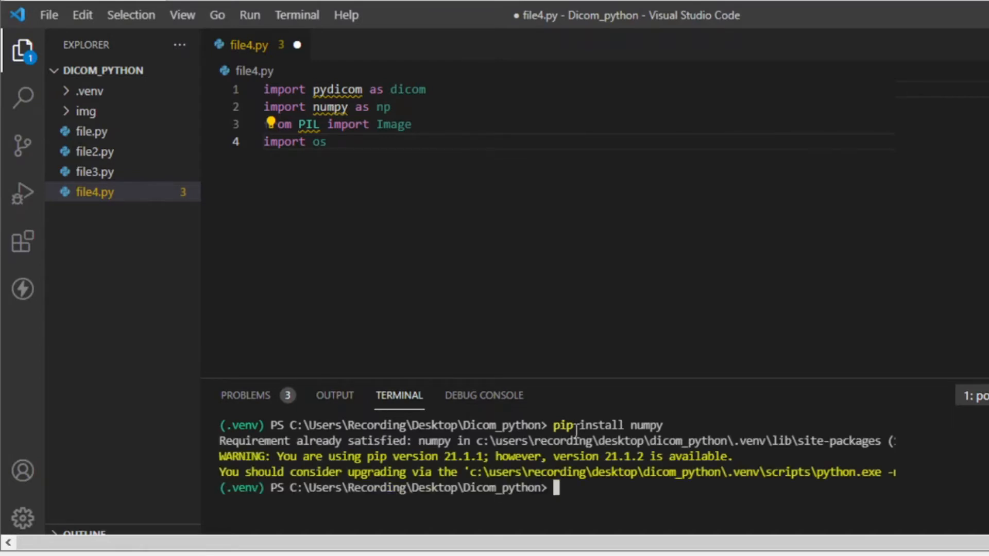
{"action": "mouse_move", "coordinate": [635, 511]}
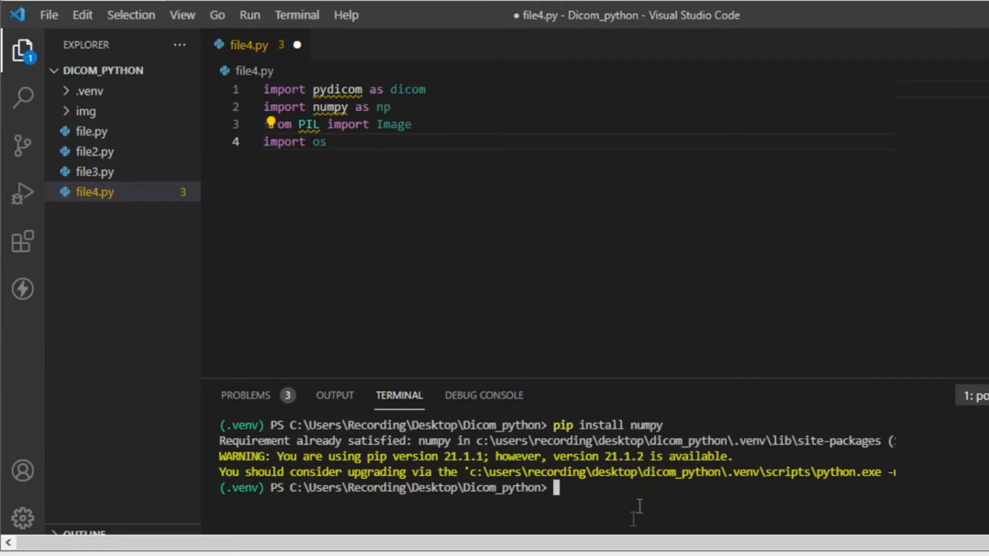
{"action": "type", "text": "pip i"}
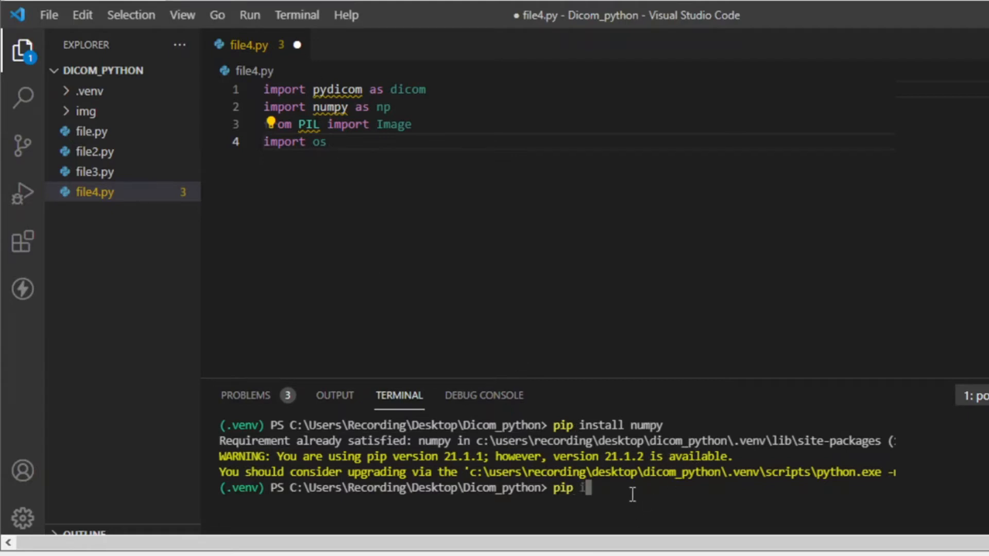
{"action": "type", "text": "nstall pi"}
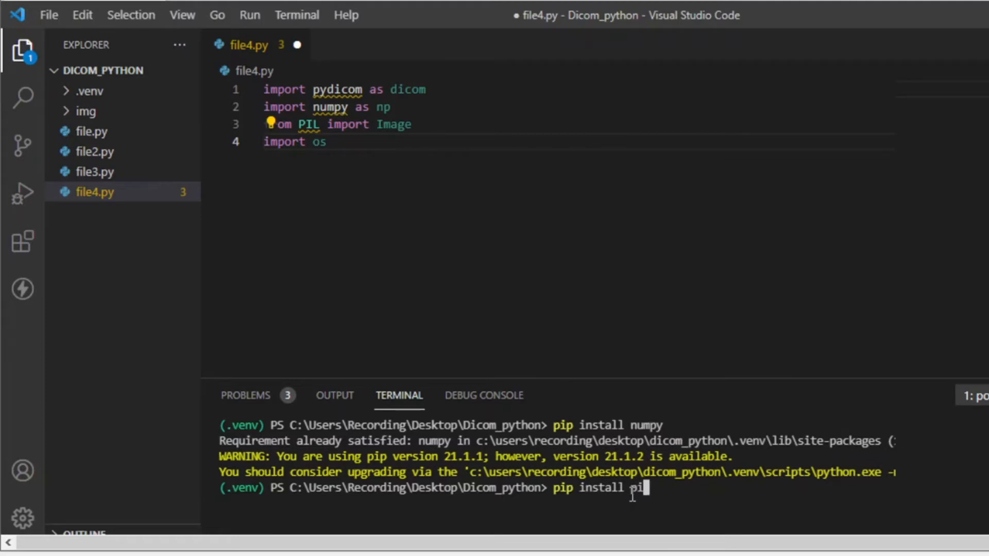
{"action": "type", "text": "llow"}
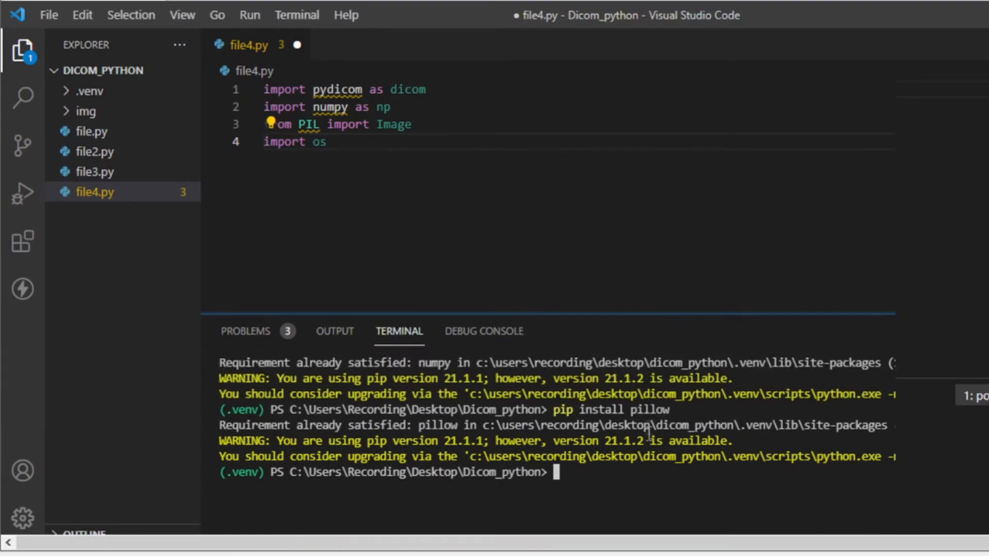
{"action": "mouse_move", "coordinate": [625, 483]}
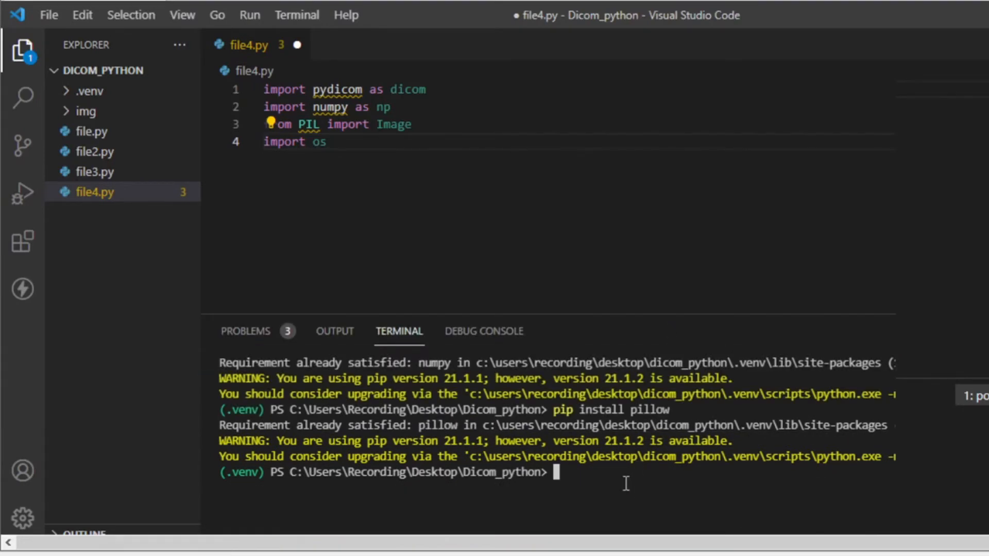
{"action": "type", "text": "clear"}
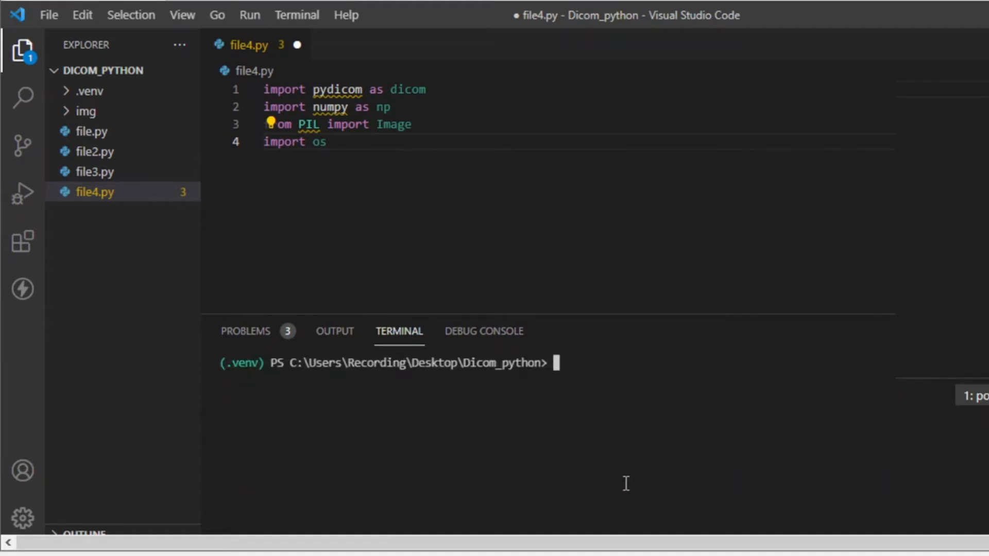
{"action": "mouse_move", "coordinate": [561, 224]}
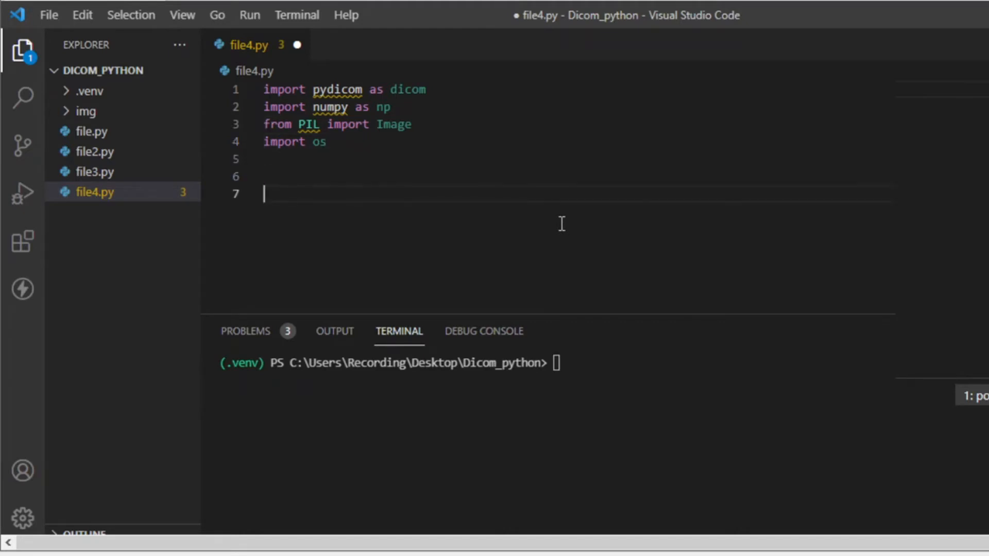
- Set path to './img' after checking the img folder's DICOM files
{"action": "type", "text": "path"}
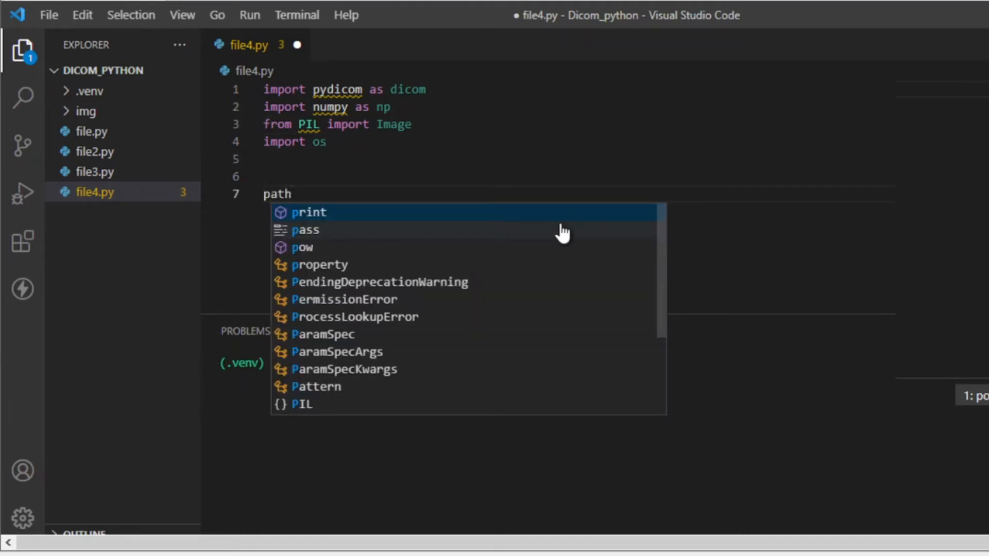
{"action": "type", "text": "='"}
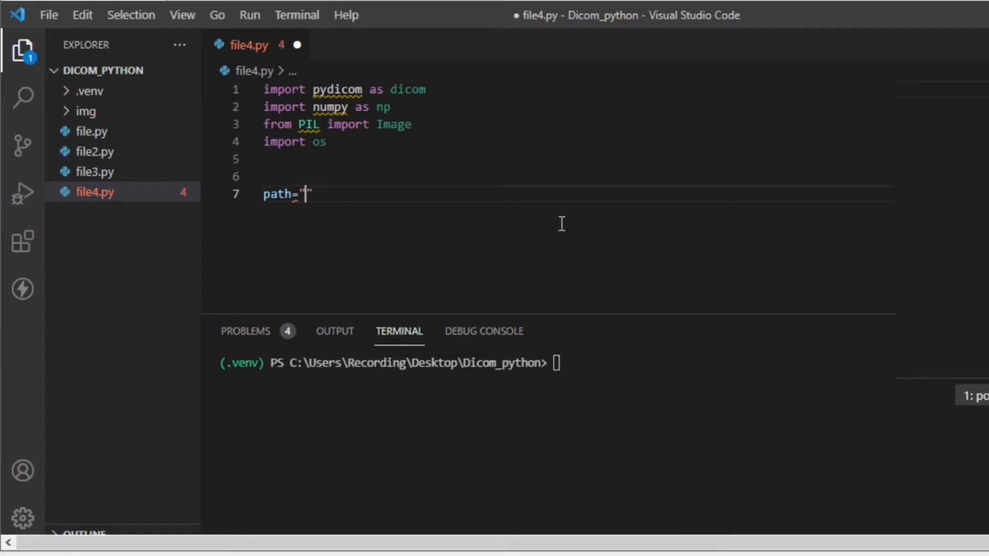
{"action": "type", "text": "./img"}
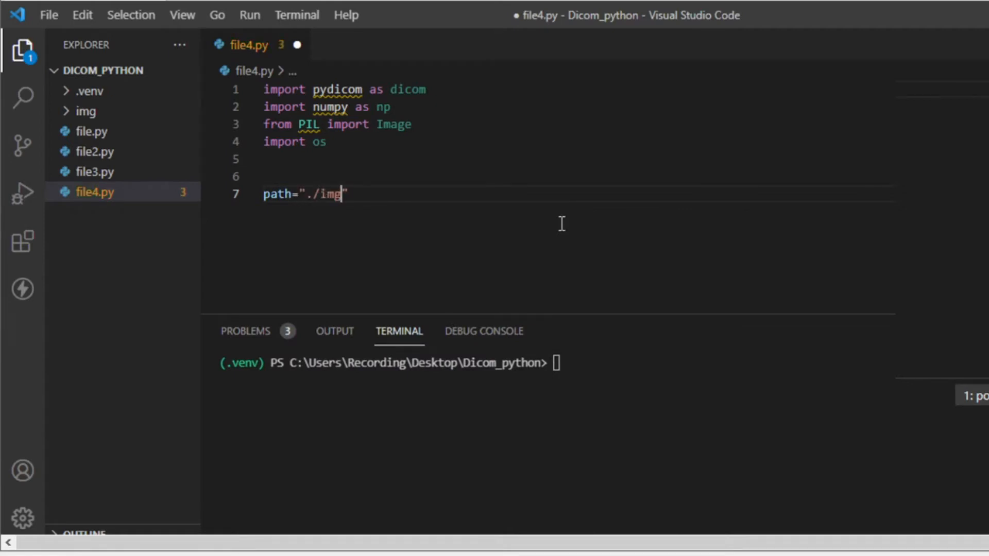
{"action": "mouse_move", "coordinate": [84, 111]}
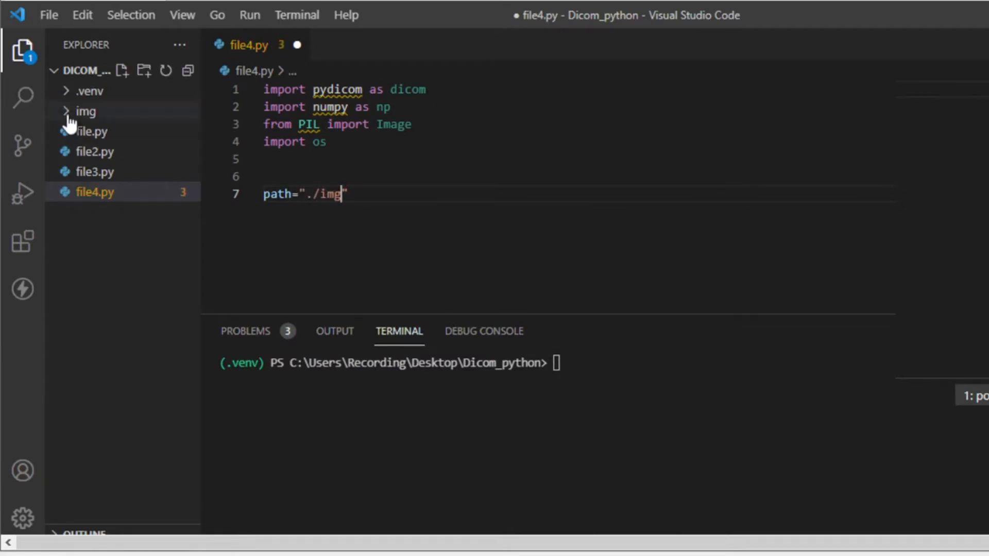
{"action": "left_click", "coordinate": [84, 111]}
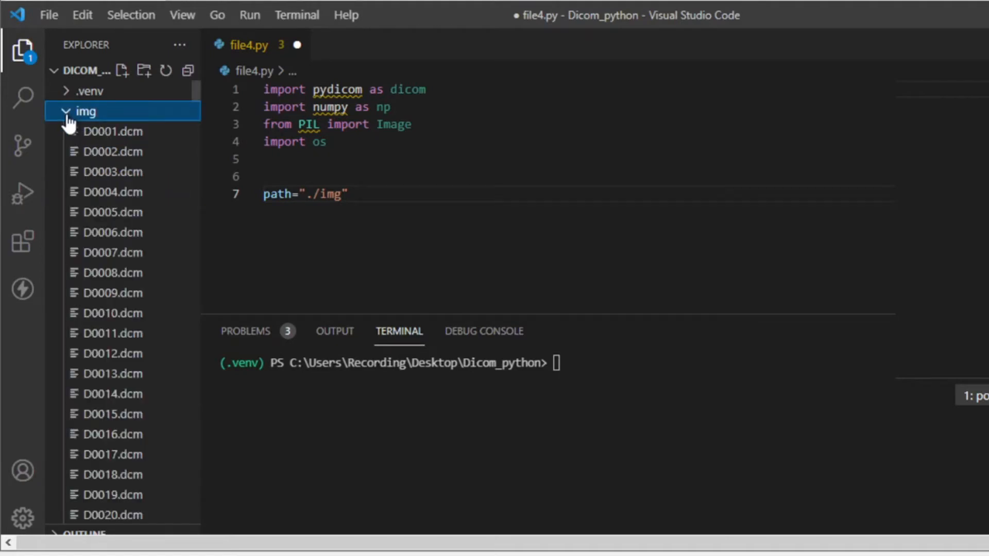
{"action": "left_click", "coordinate": [85, 111]}
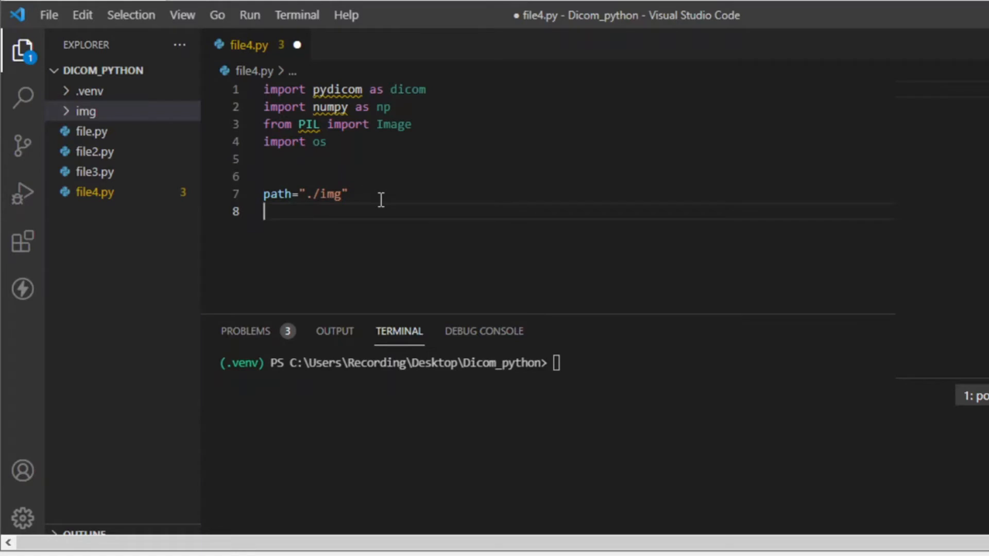
- Assign ct_images = os.listdir(path) on the next line
{"action": "type", "text": "ct"}
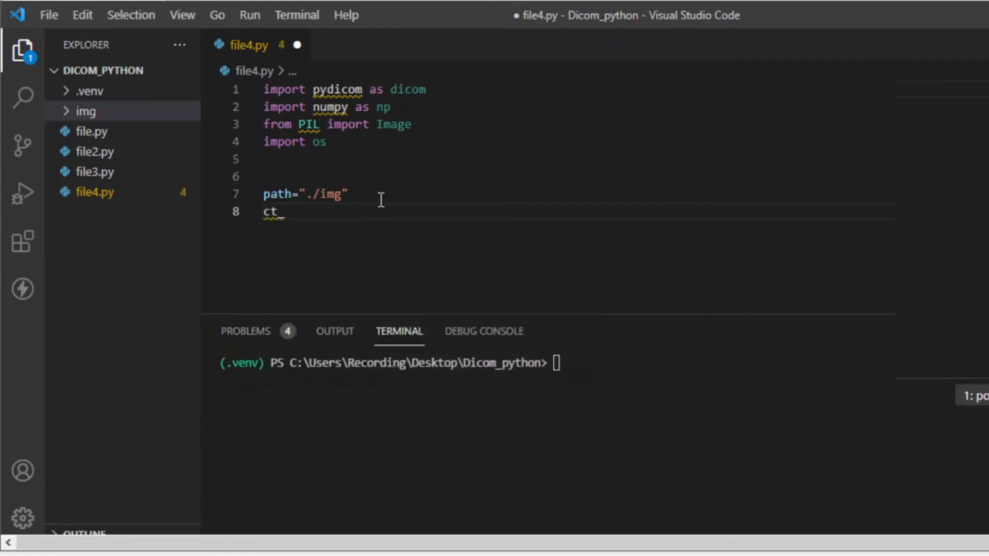
{"action": "type", "text": "_i"}
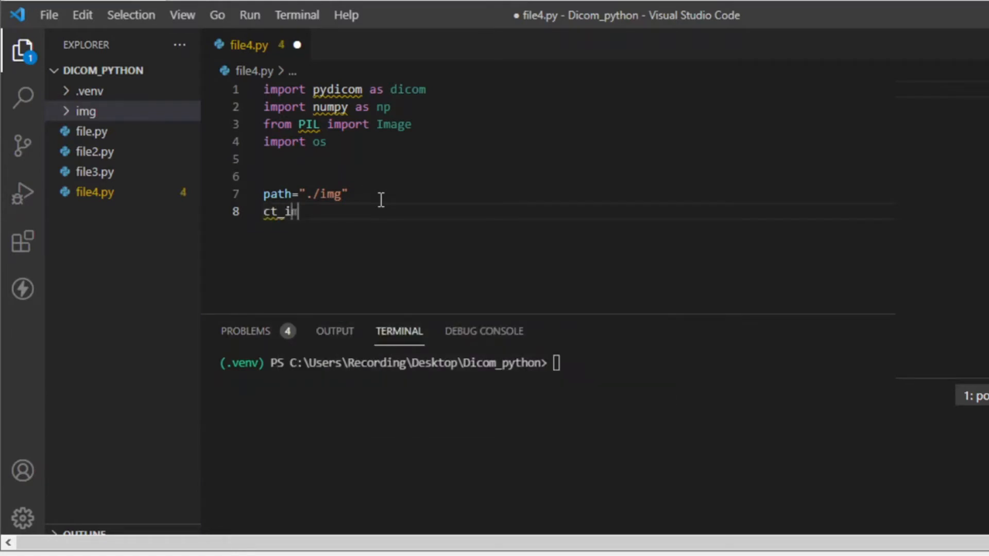
{"action": "type", "text": "mag"}
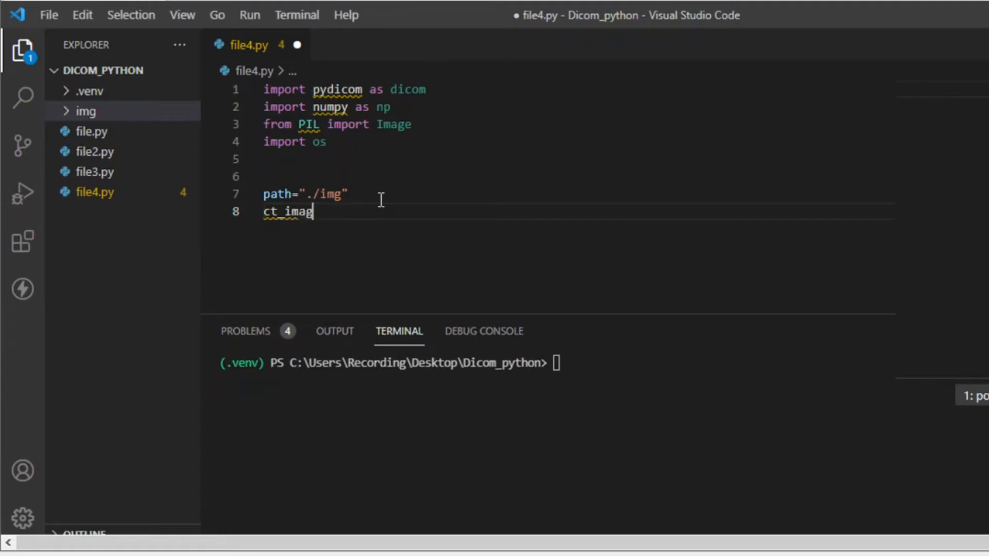
{"action": "type", "text": "es ="}
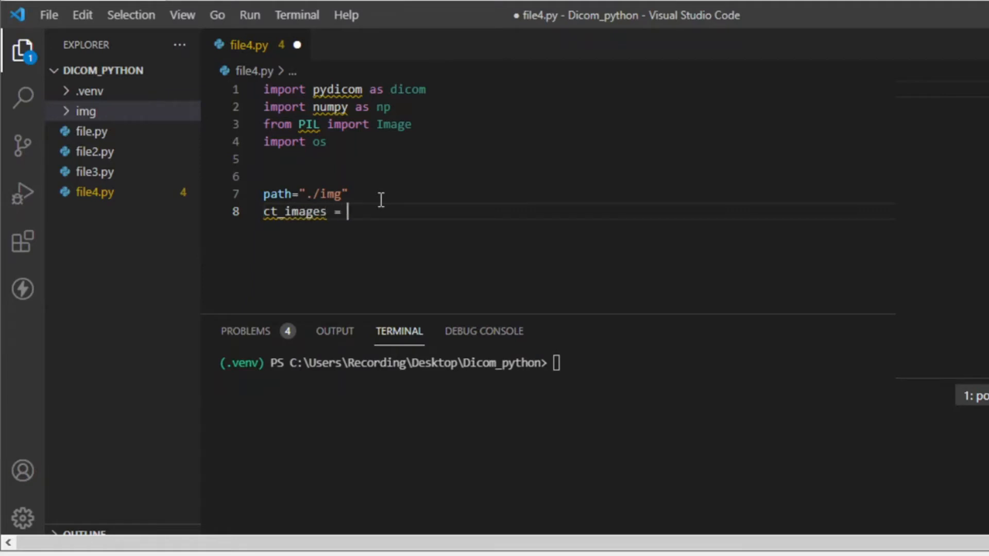
{"action": "type", "text": "os"}
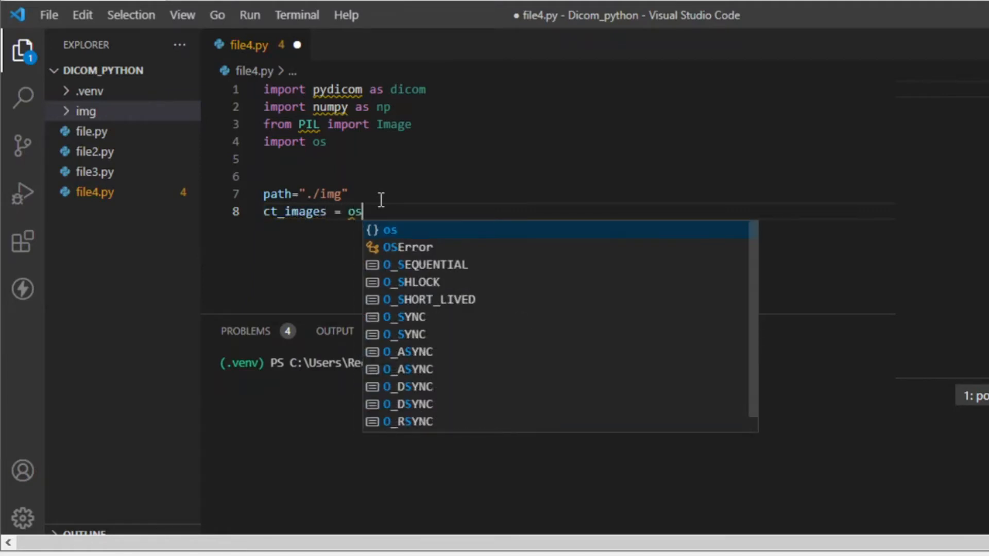
{"action": "type", "text": ".listdir"}
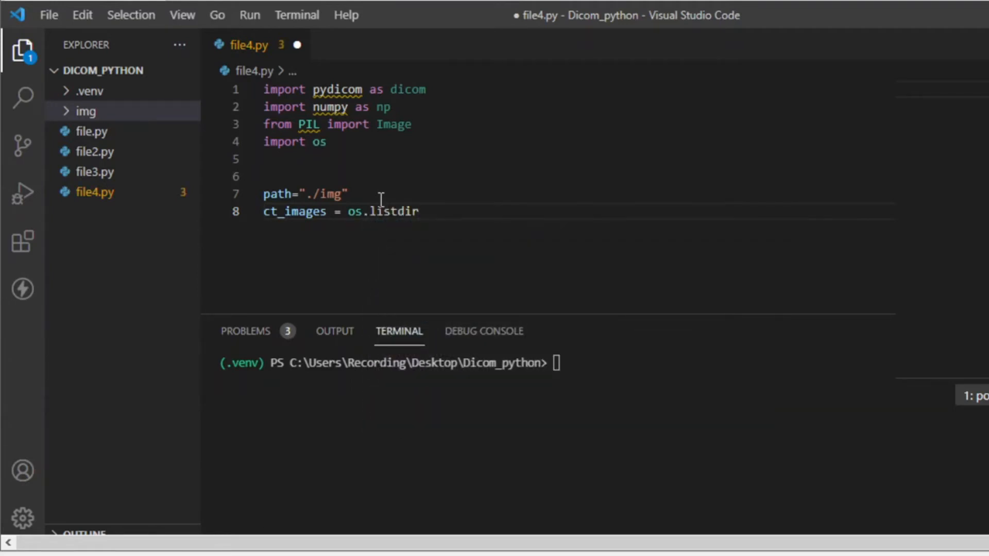
{"action": "type", "text": "(path"}
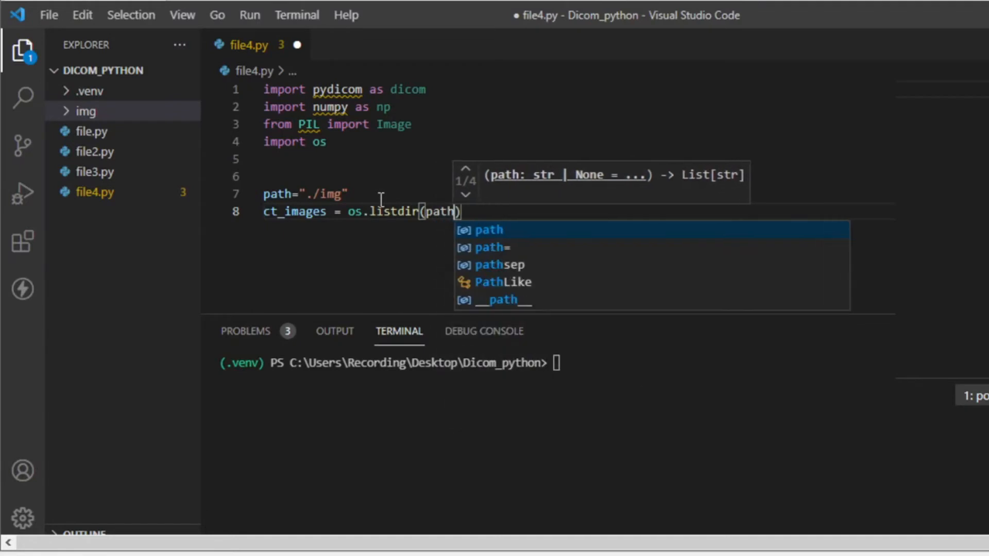
{"action": "key", "text": "Escape"}
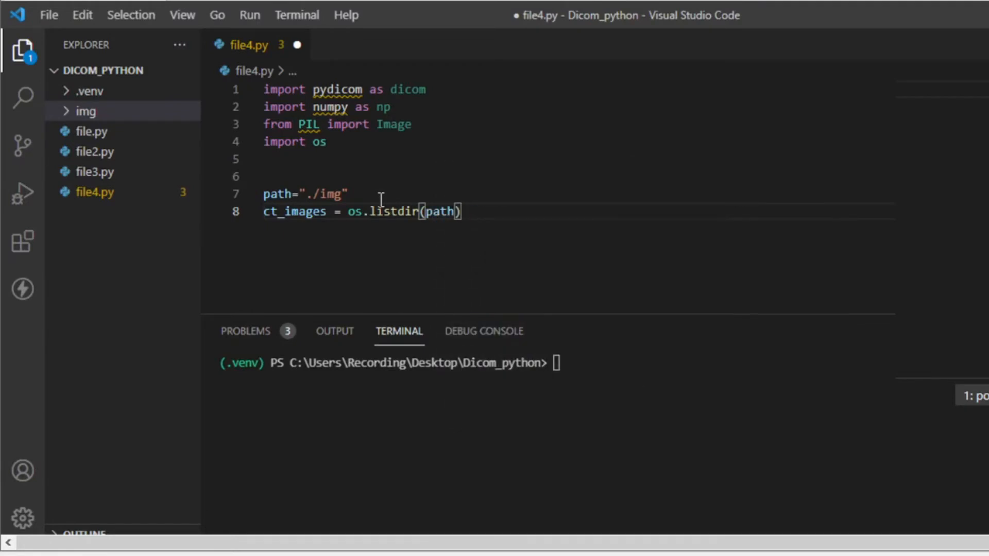
{"action": "key", "text": "Return"}
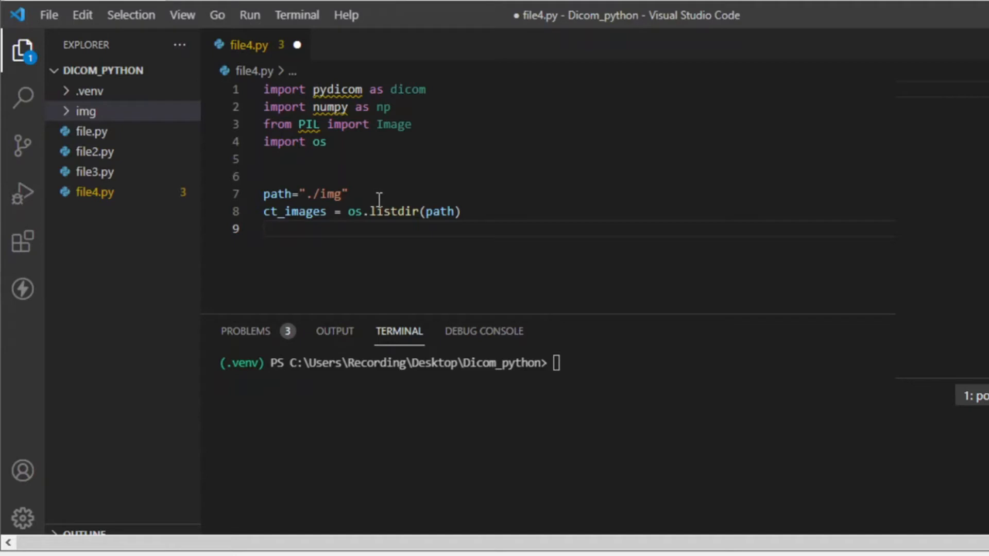
- Write arr_filename = [x for x in ct_images if x.endswith(".dcm")]
{"action": "type", "text": "arr"}
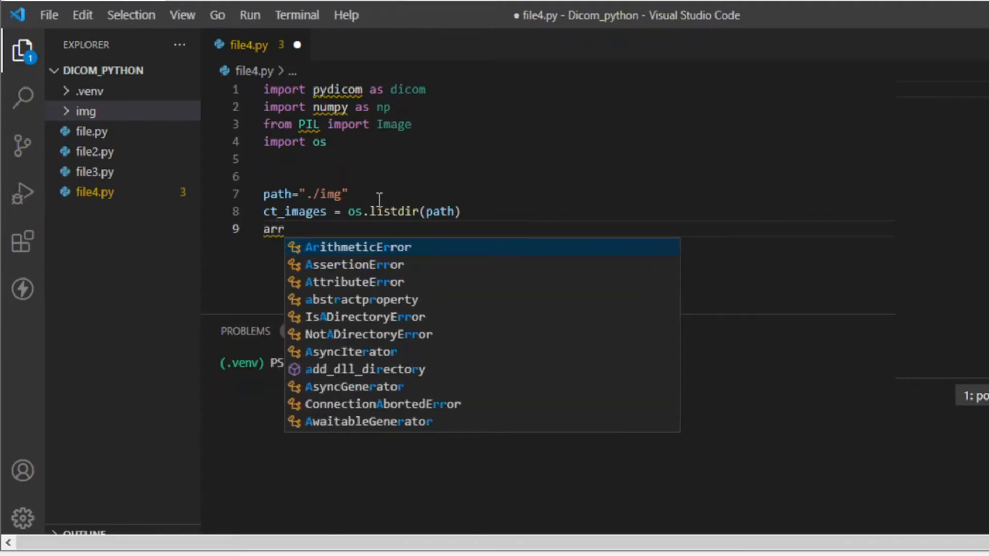
{"action": "key", "text": "Escape"}
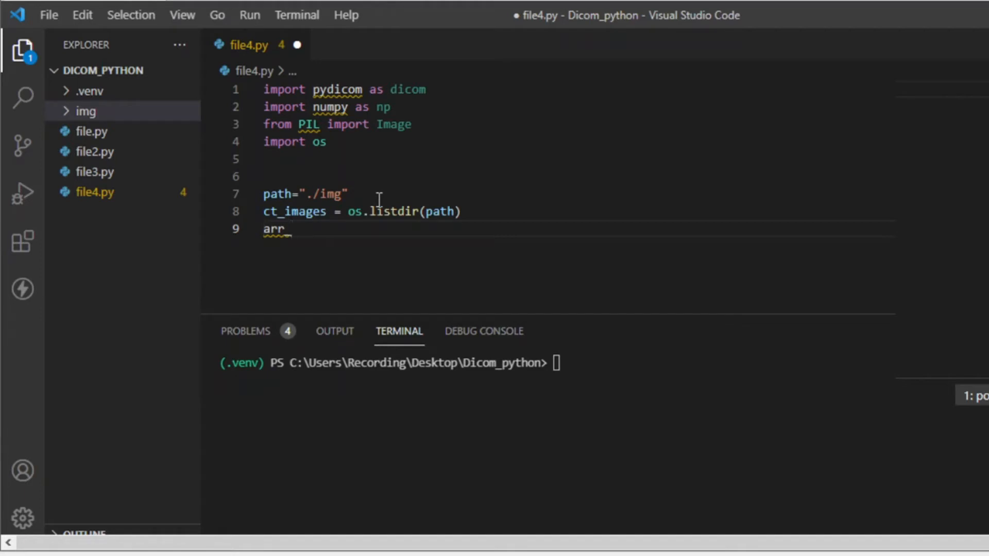
{"action": "type", "text": "_fil"}
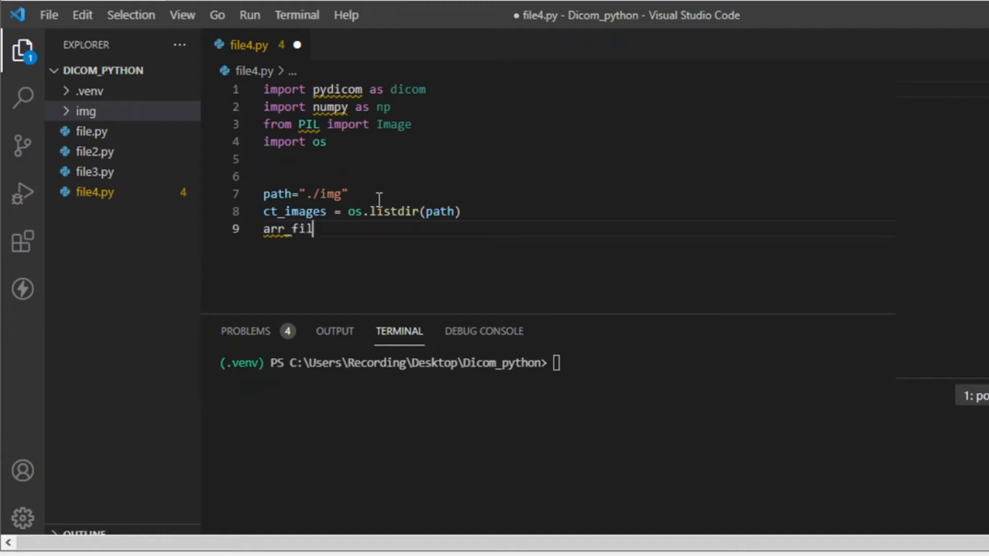
{"action": "type", "text": "ename"}
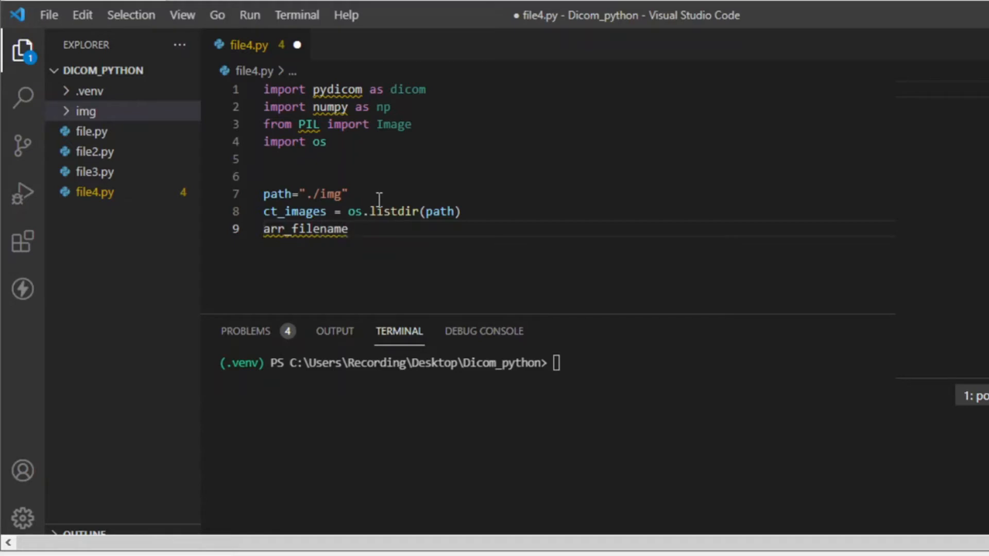
{"action": "type", "text": "="}
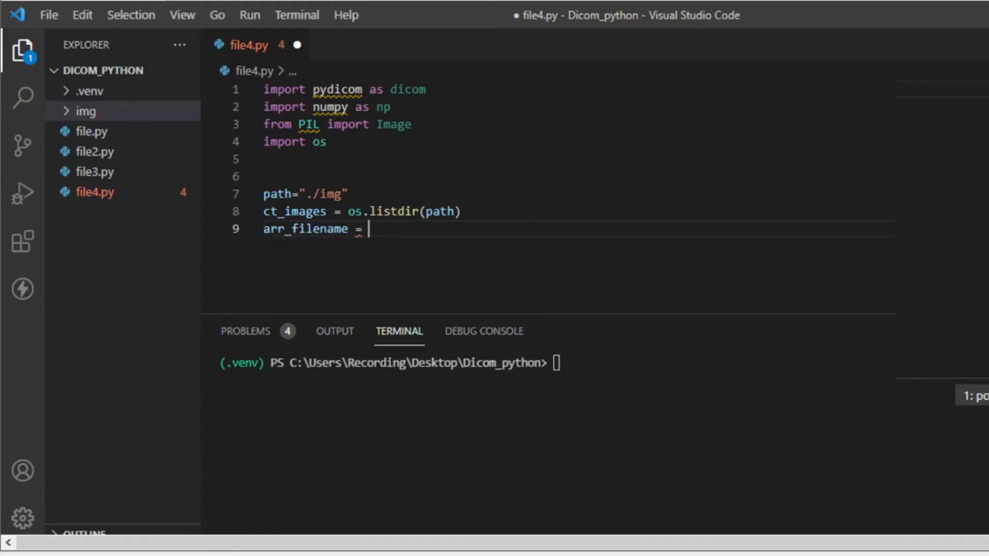
{"action": "mouse_move", "coordinate": [569, 239]}
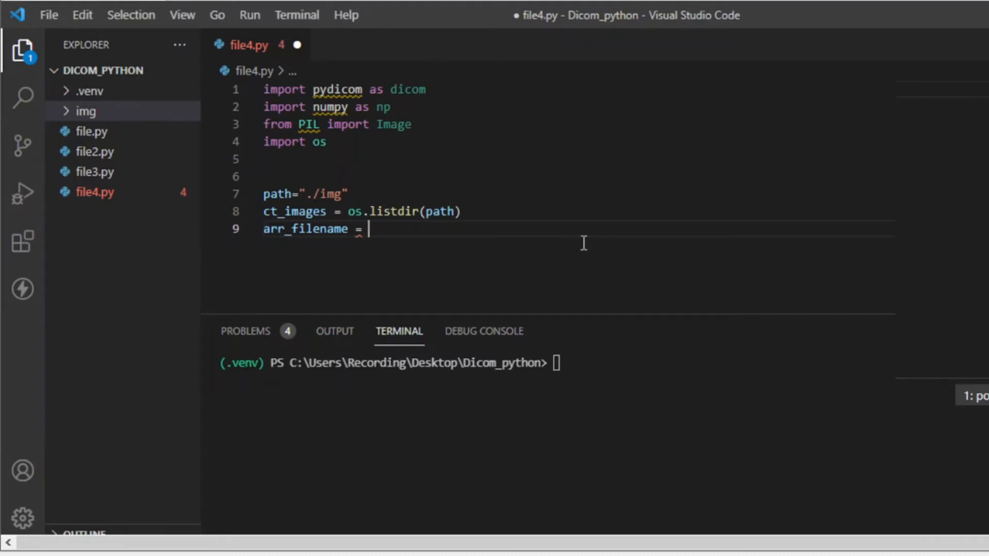
{"action": "type", "text": "[]"}
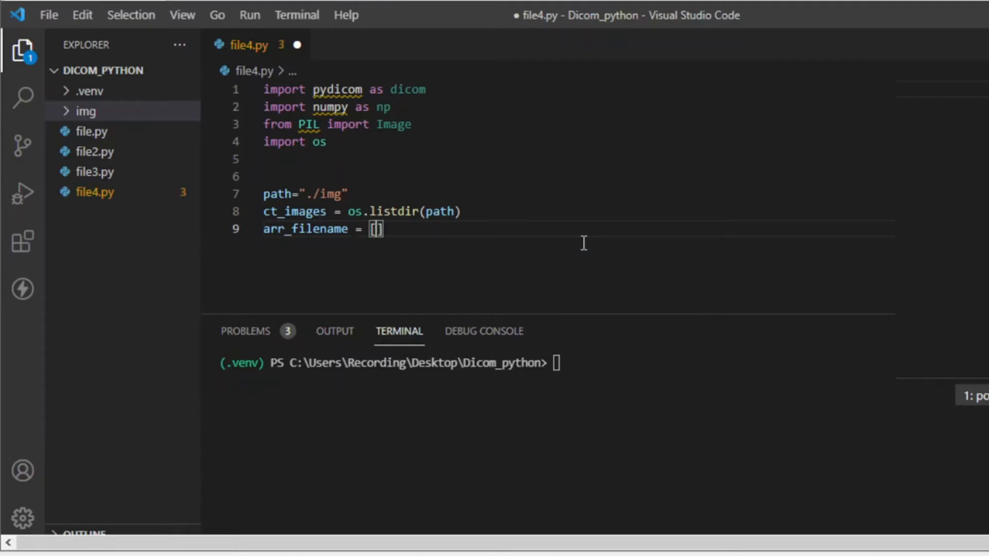
{"action": "type", "text": "x for x in"}
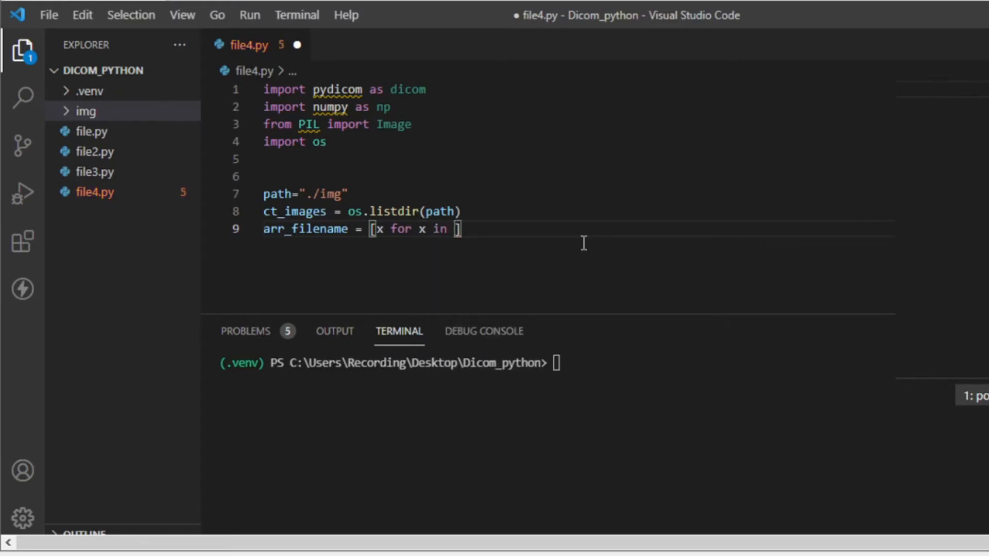
{"action": "type", "text": "ct_images if"}
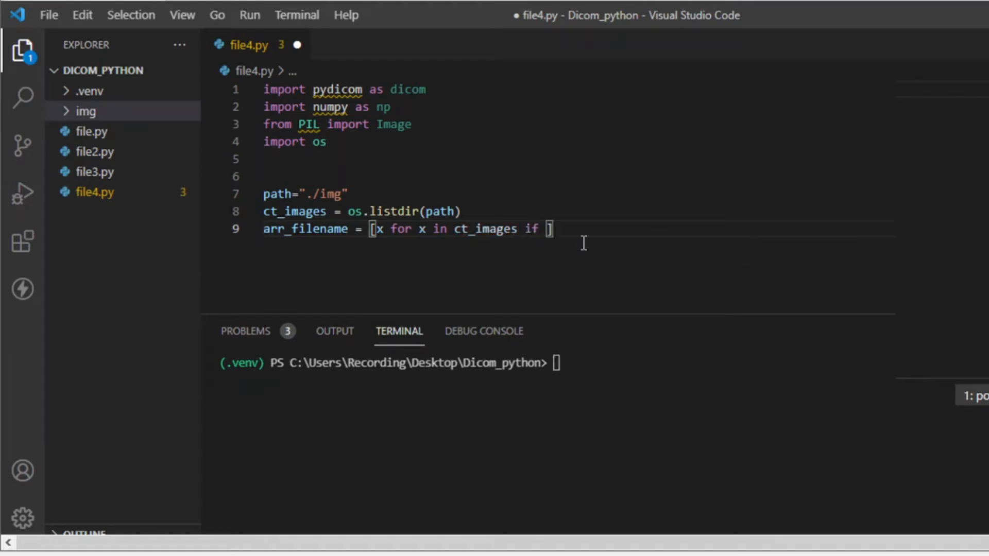
{"action": "type", "text": "x.e"}
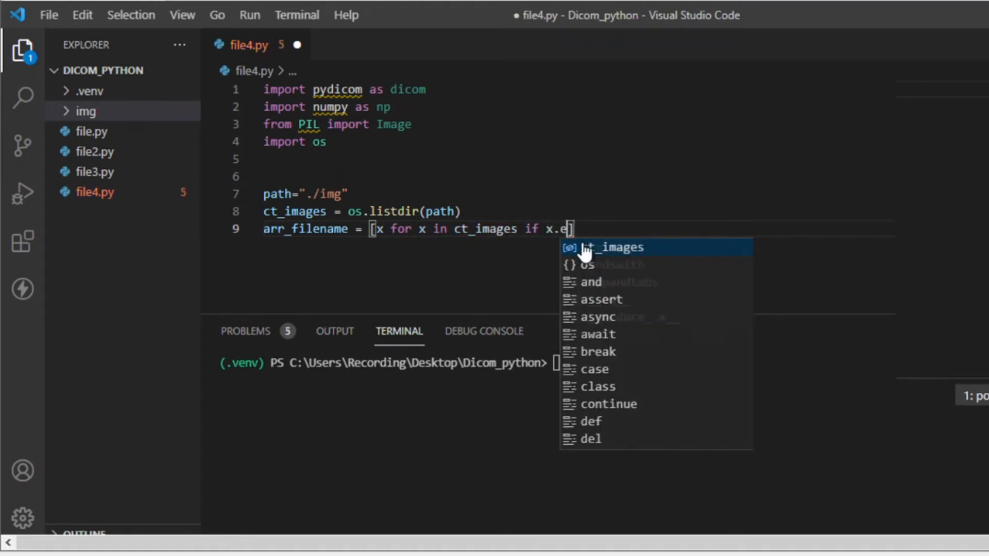
{"action": "type", "text": "ndswith"}
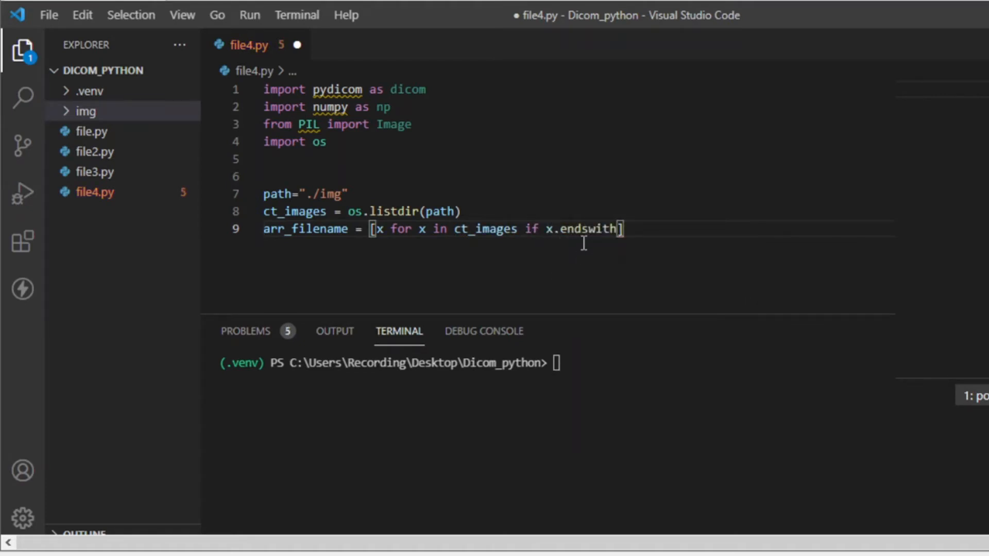
{"action": "type", "text": "()"}
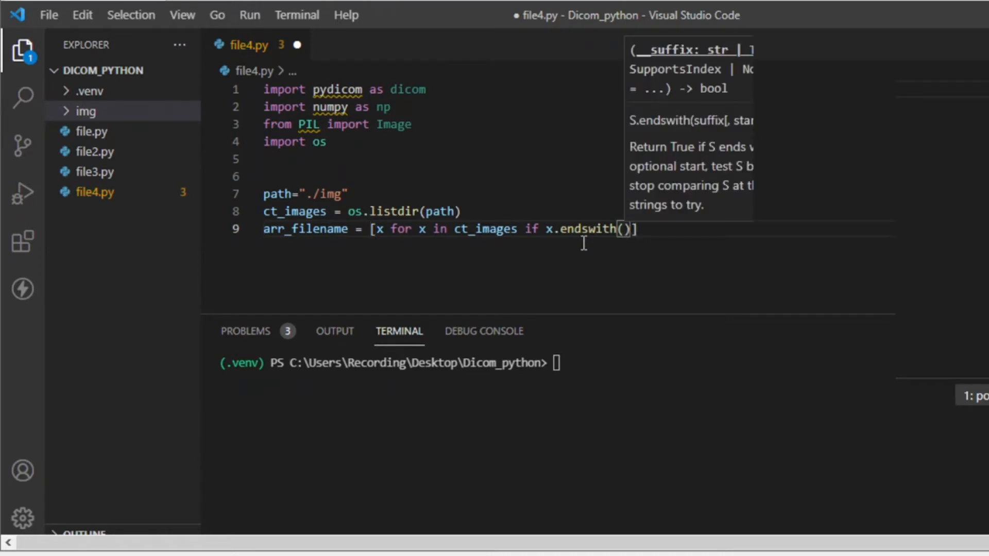
{"action": "type", "text": "\"."}
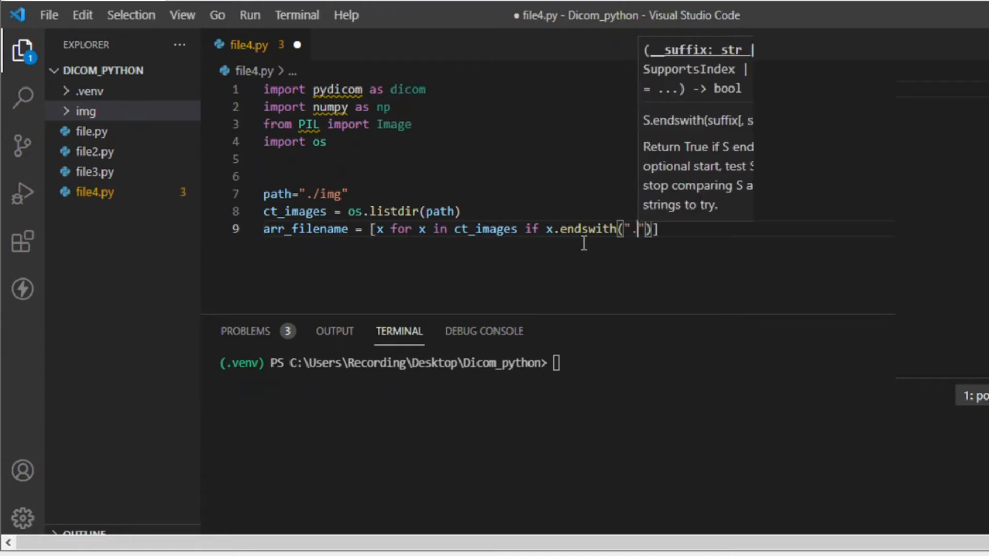
{"action": "type", "text": "dcm"}
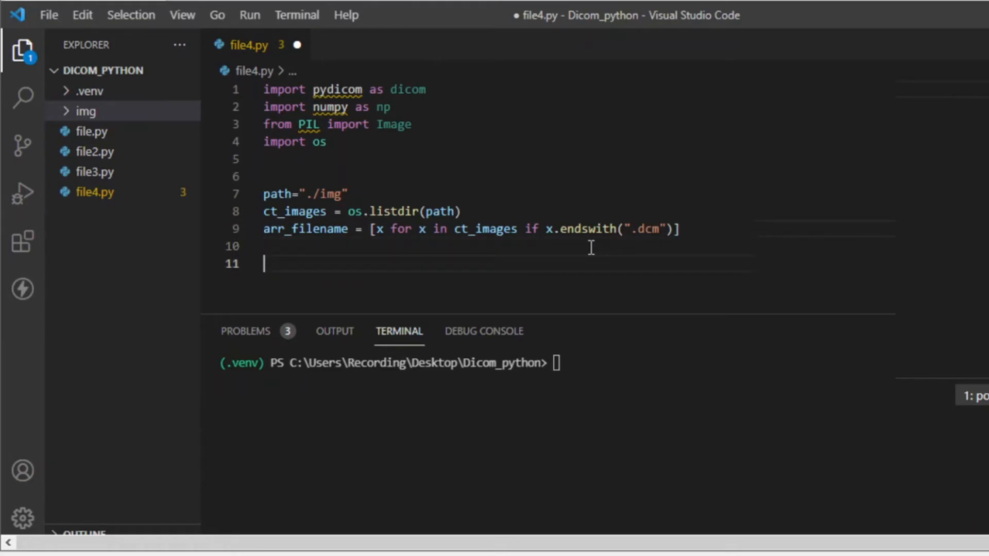
- Write 'for name in arr_filename:' with the body line 'image = convert(name)'
{"action": "type", "text": "for"}
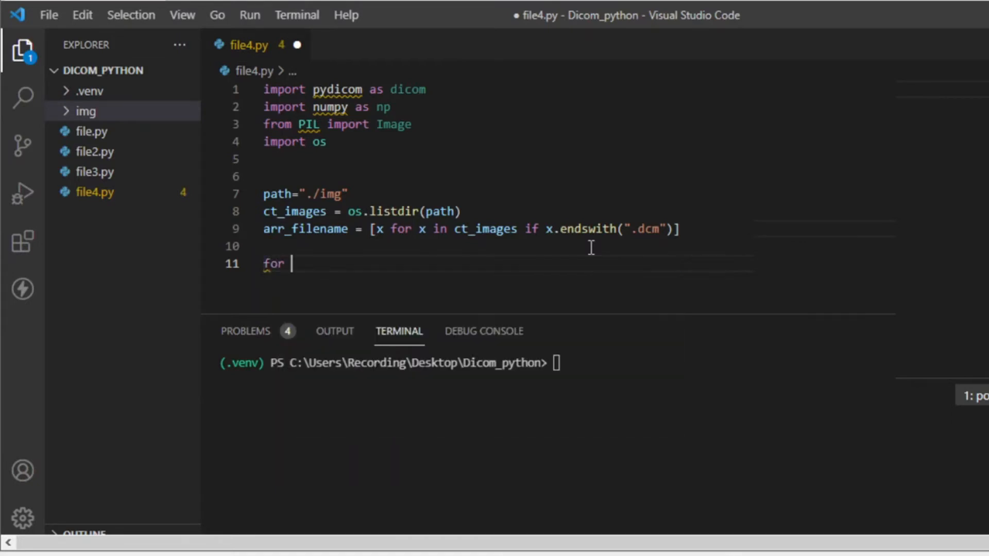
{"action": "type", "text": "name"}
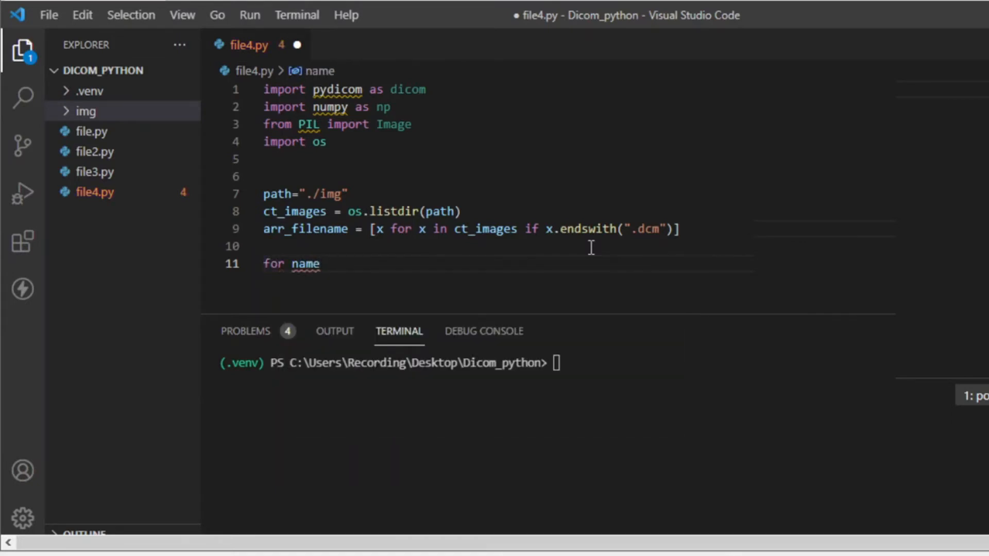
{"action": "type", "text": "in arr_filename"}
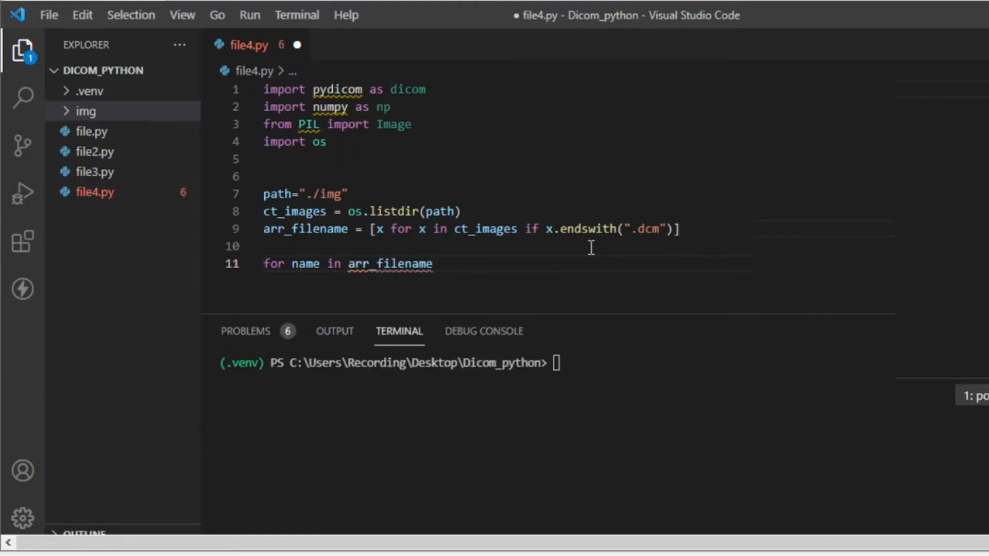
{"action": "type", "text": ":"}
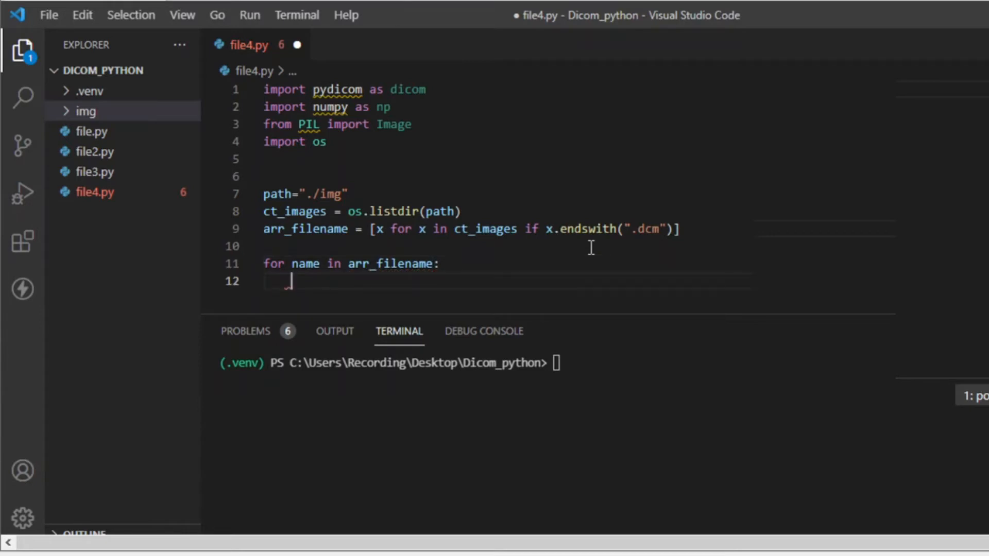
{"action": "type", "text": "image"}
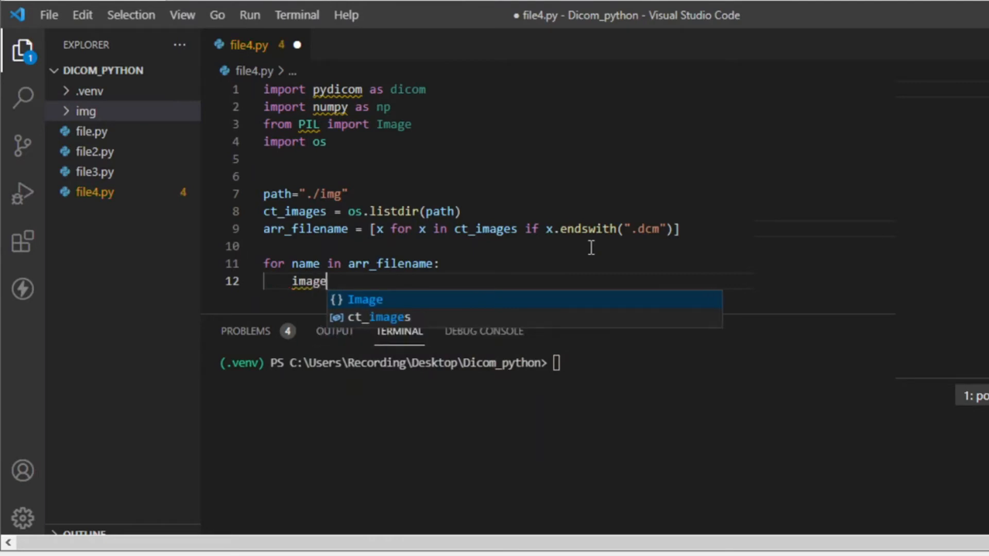
{"action": "key", "text": "Escape"}
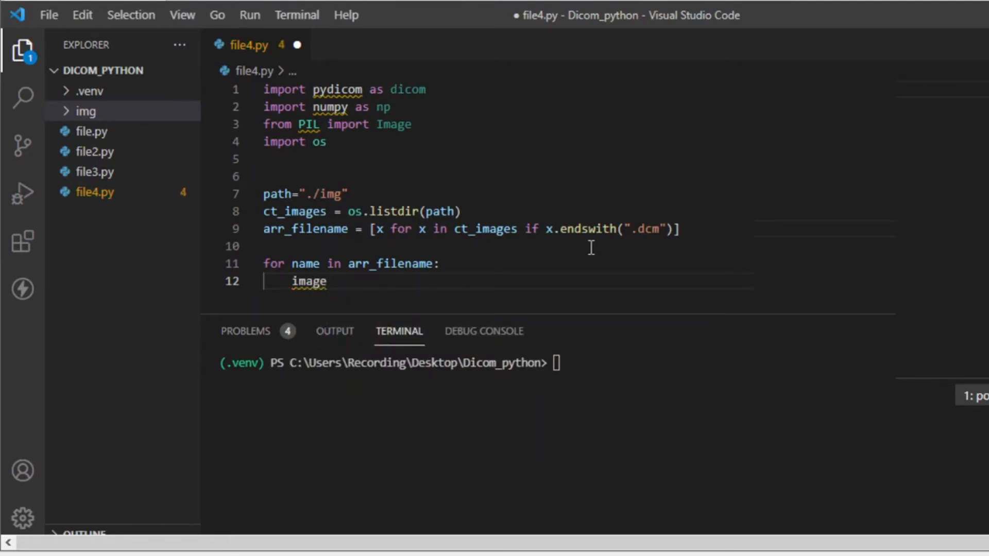
{"action": "type", "text": "= convert"}
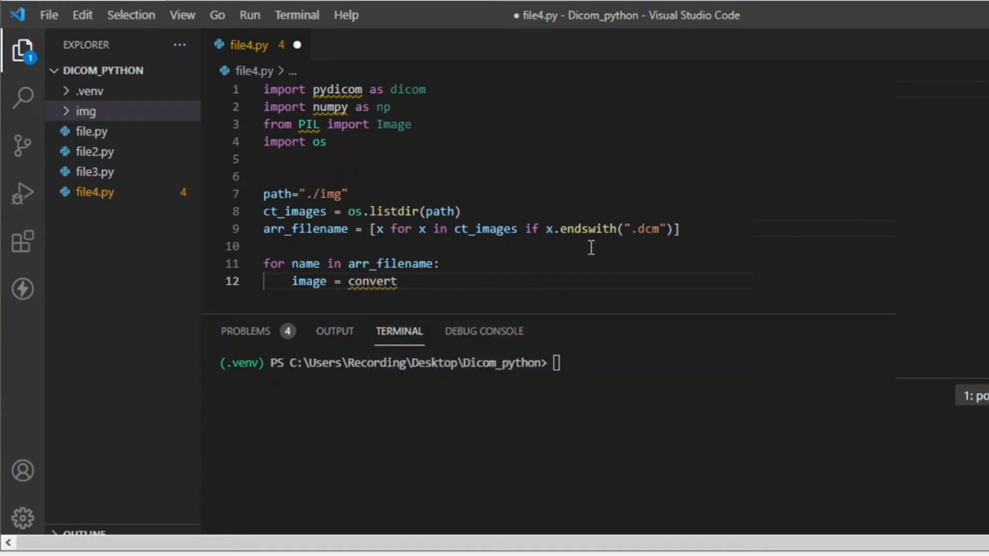
{"action": "type", "text": "(name"}
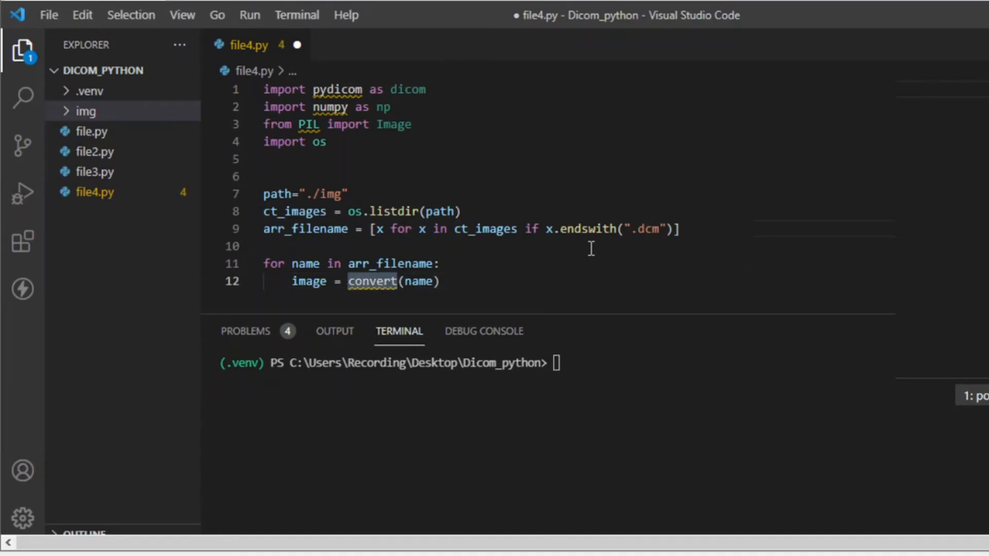
- Declare 'def convert(directory):' below the imports
{"action": "left_click", "coordinate": [265, 159]}
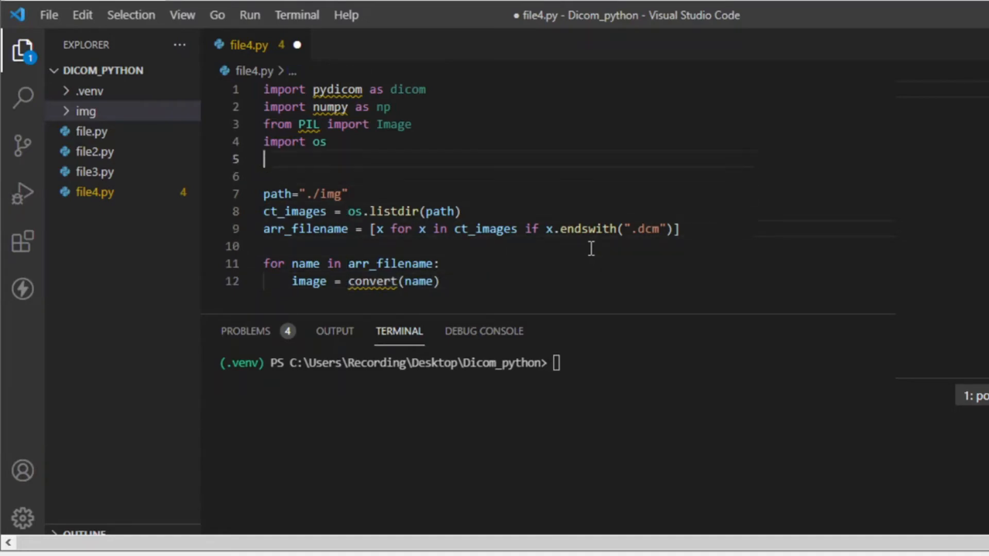
{"action": "key", "text": "Enter"}
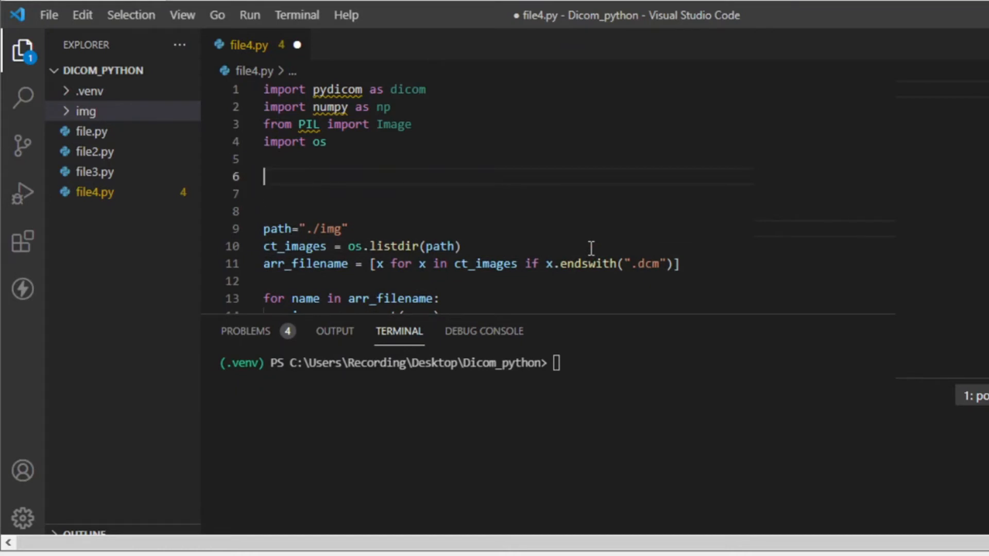
{"action": "type", "text": "d"}
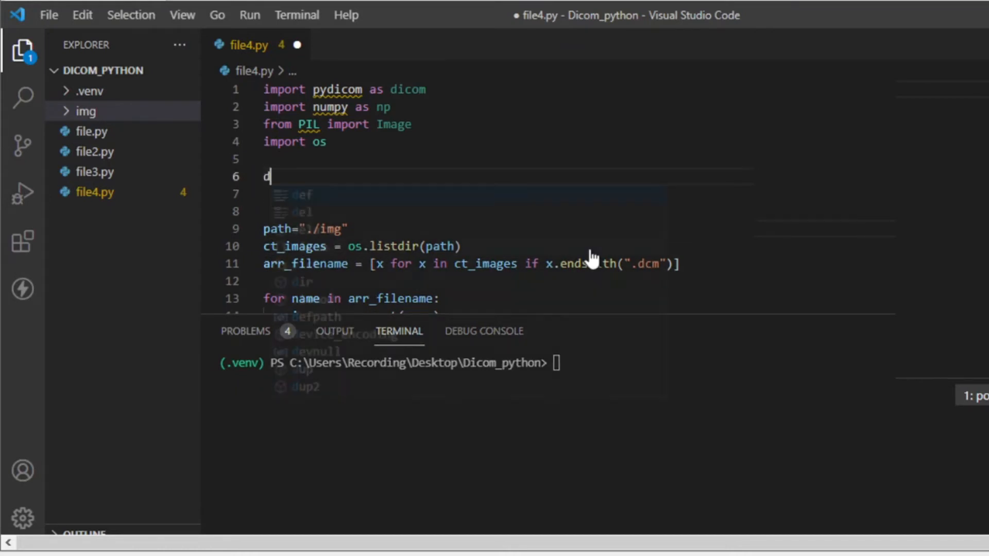
{"action": "type", "text": "ef convert"}
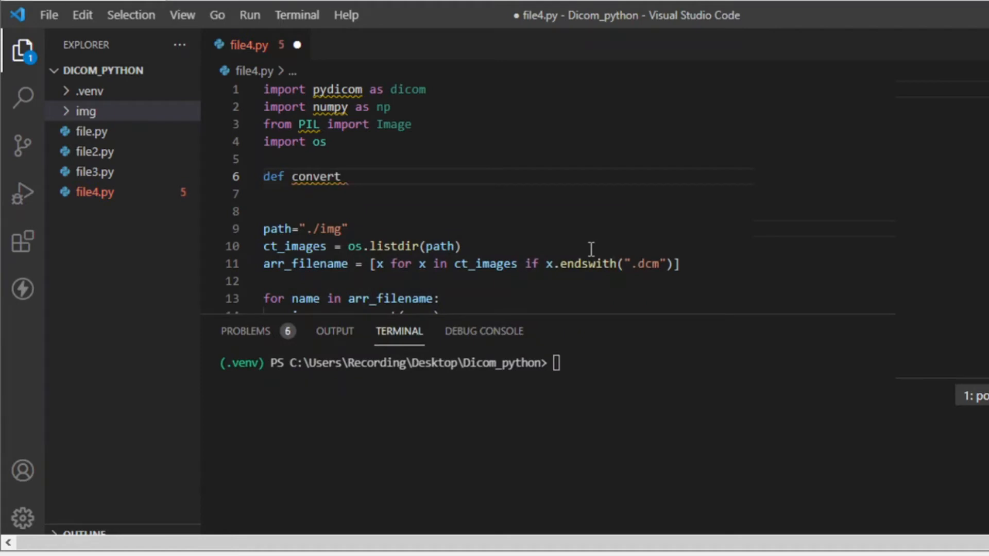
{"action": "type", "text": "(dire)"}
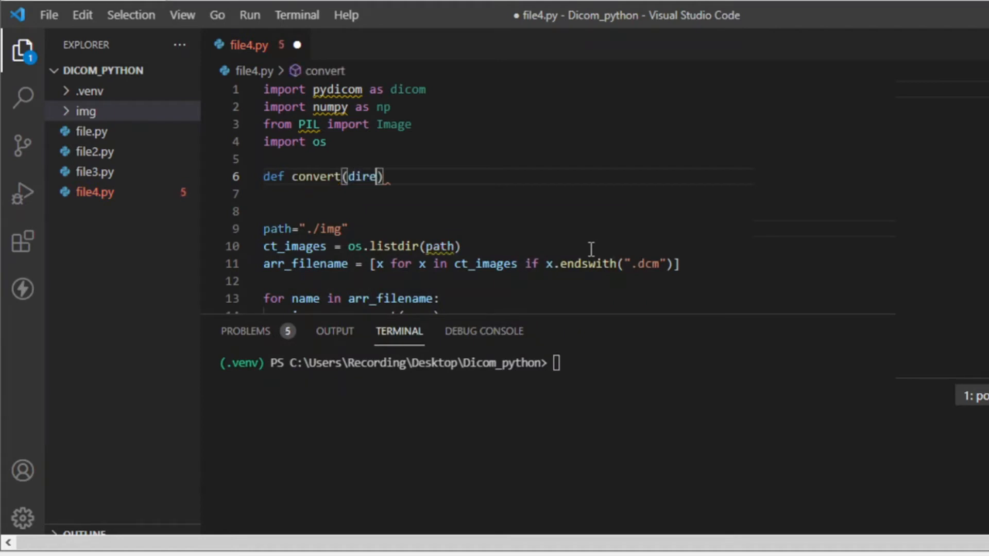
{"action": "type", "text": "tory"}
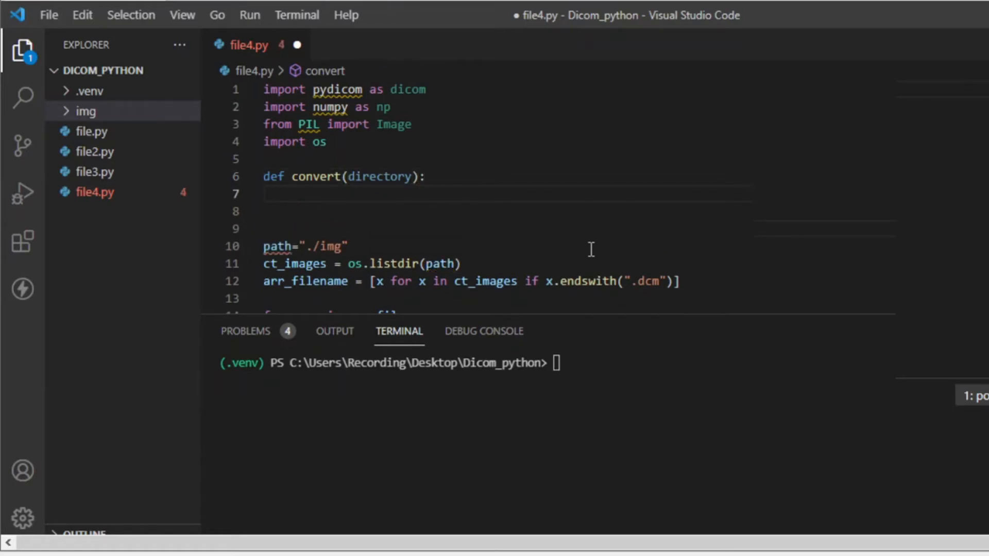
- Add im = dicom.dcmread('./img/'+directory) as the function's first line
{"action": "type", "text": "im ="}
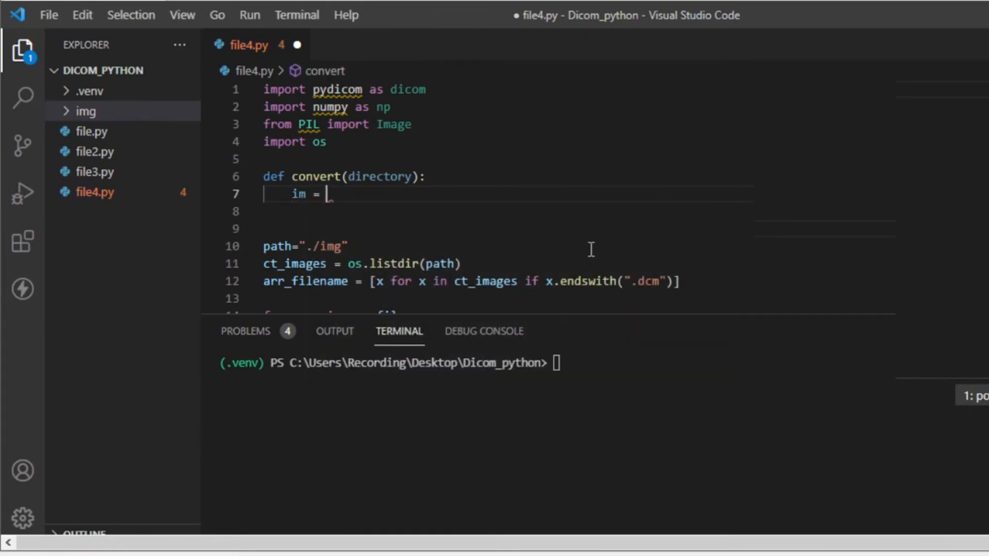
{"action": "type", "text": "dicom"}
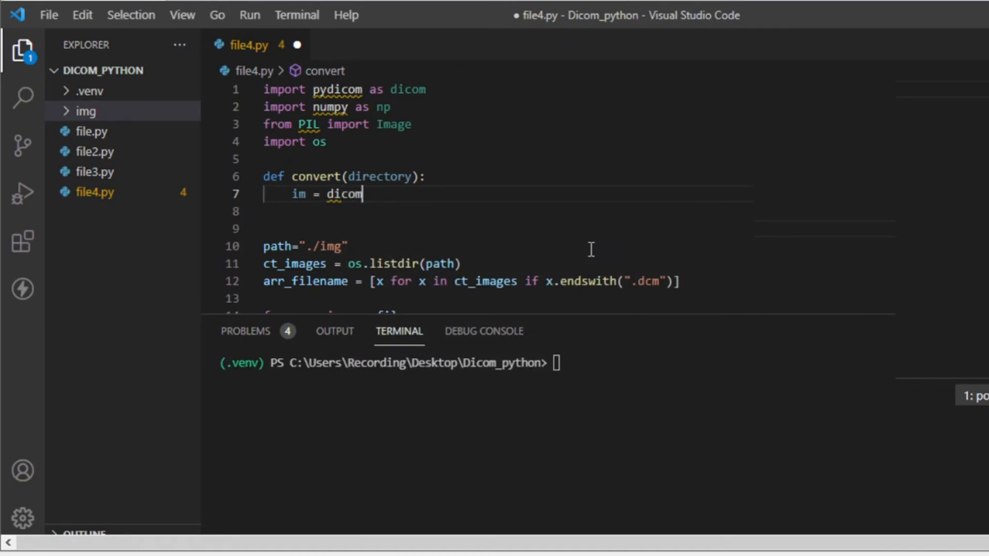
{"action": "type", "text": ".d"}
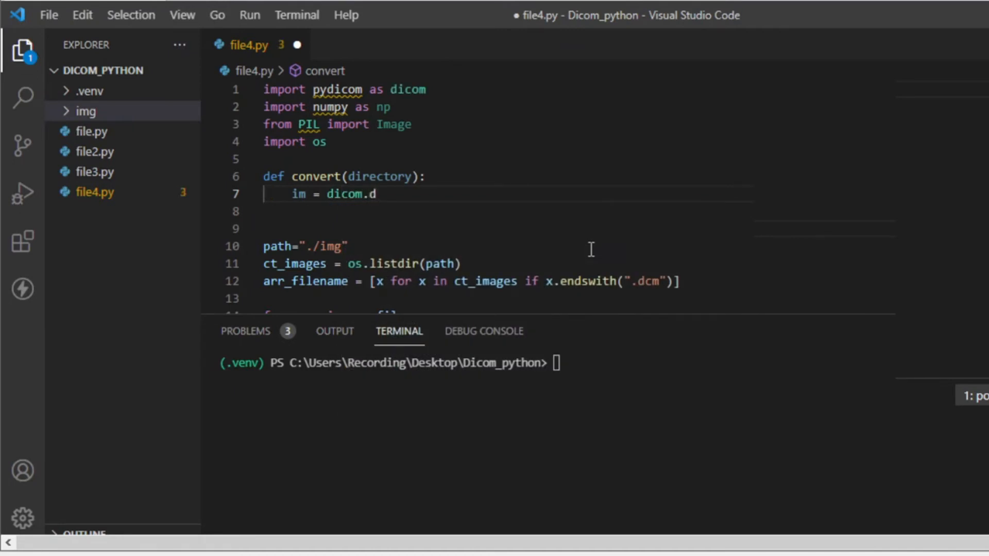
{"action": "type", "text": "cmrea"}
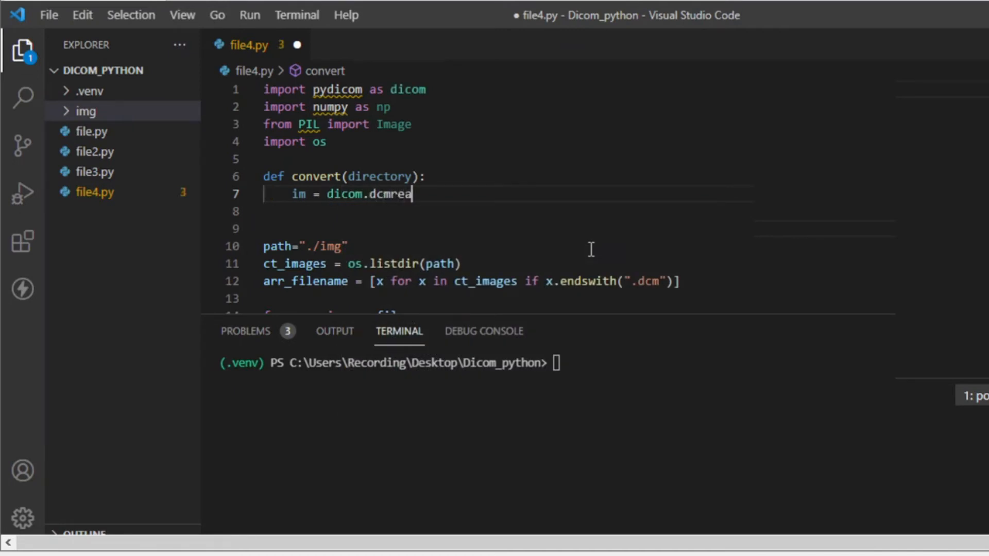
{"action": "type", "text": "d()"}
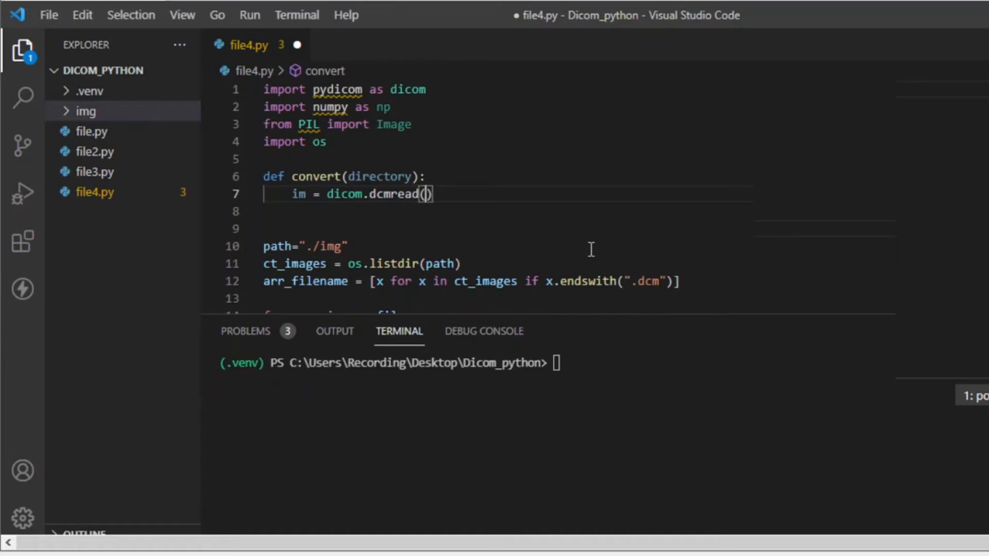
{"action": "type", "text": "'./'"}
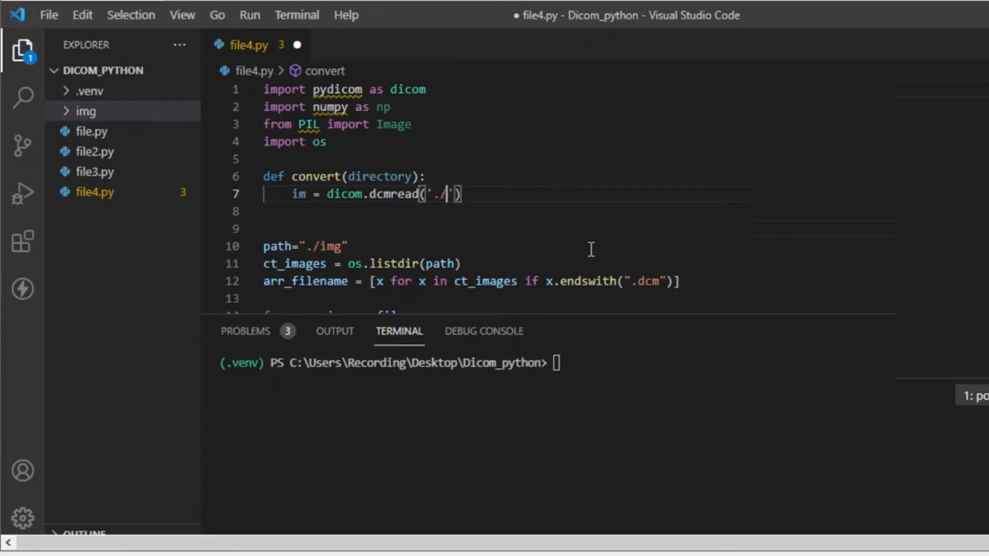
{"action": "type", "text": "img"}
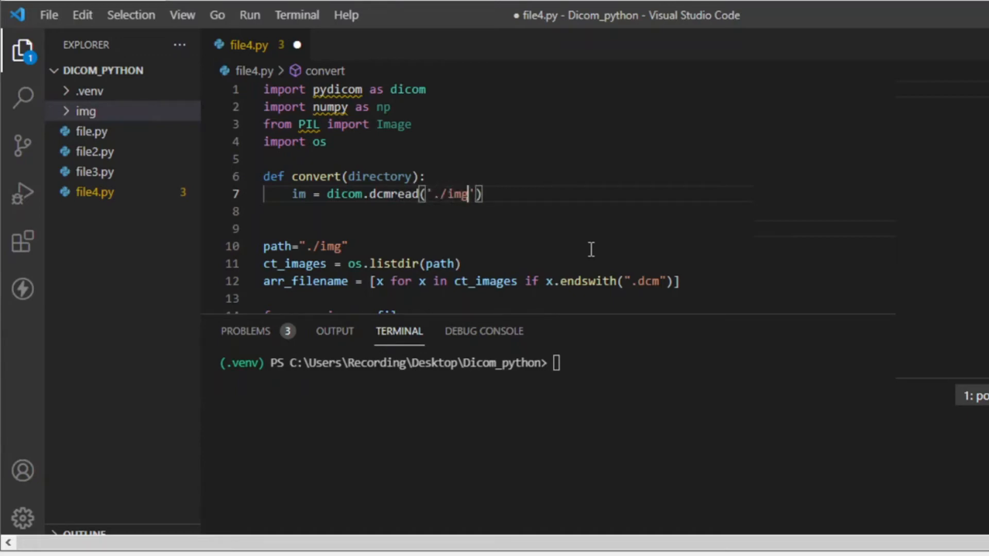
{"action": "type", "text": "/"}
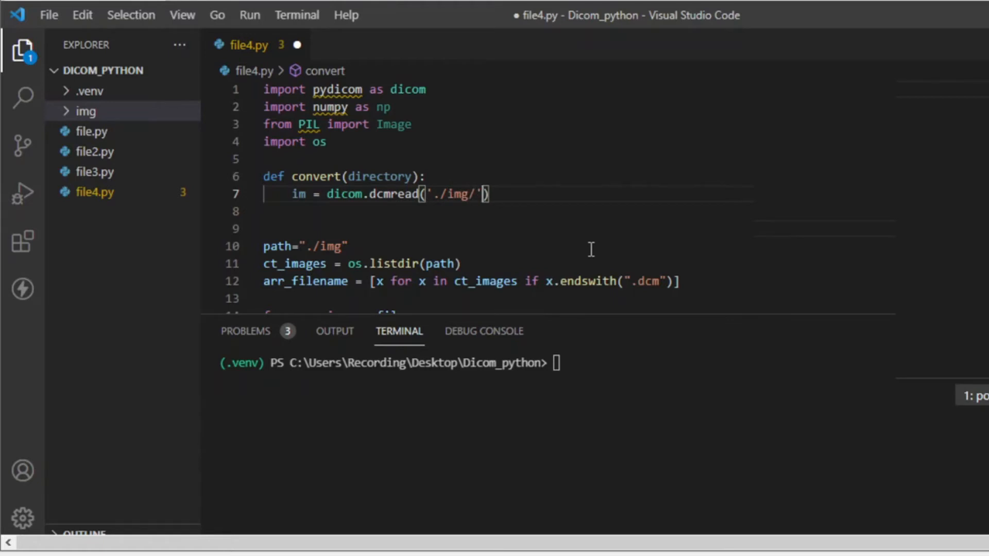
{"action": "type", "text": "+"}
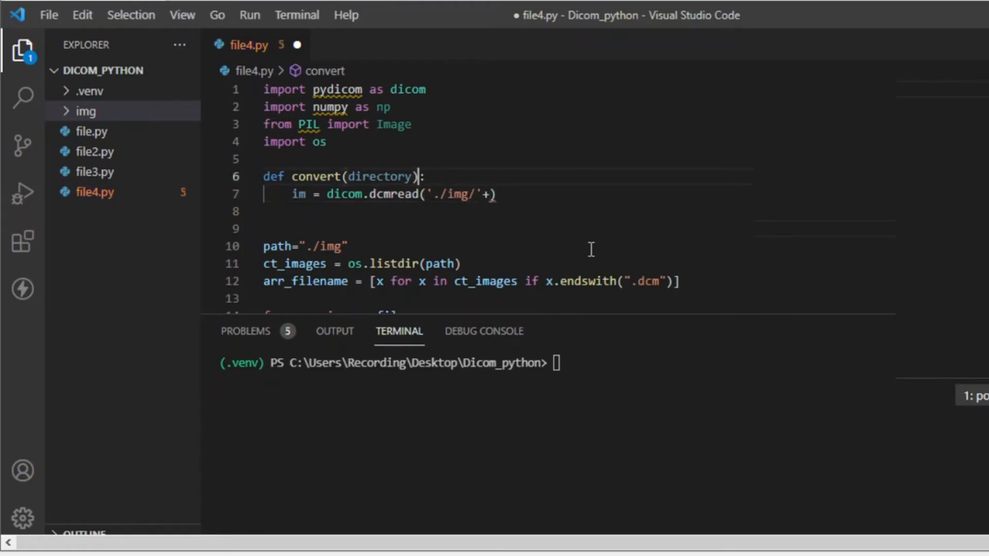
{"action": "double_click", "coordinate": [379, 176]}
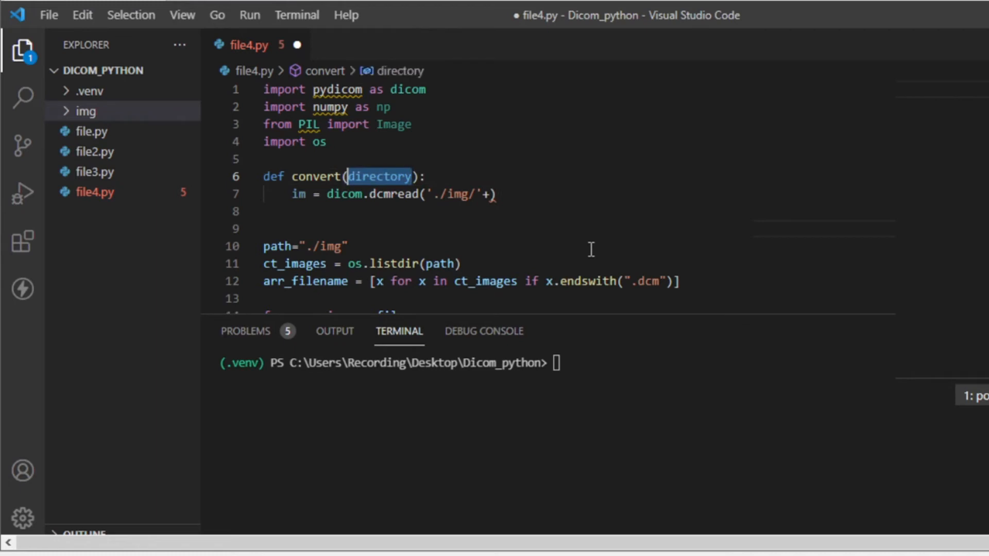
{"action": "left_click", "coordinate": [482, 194]}
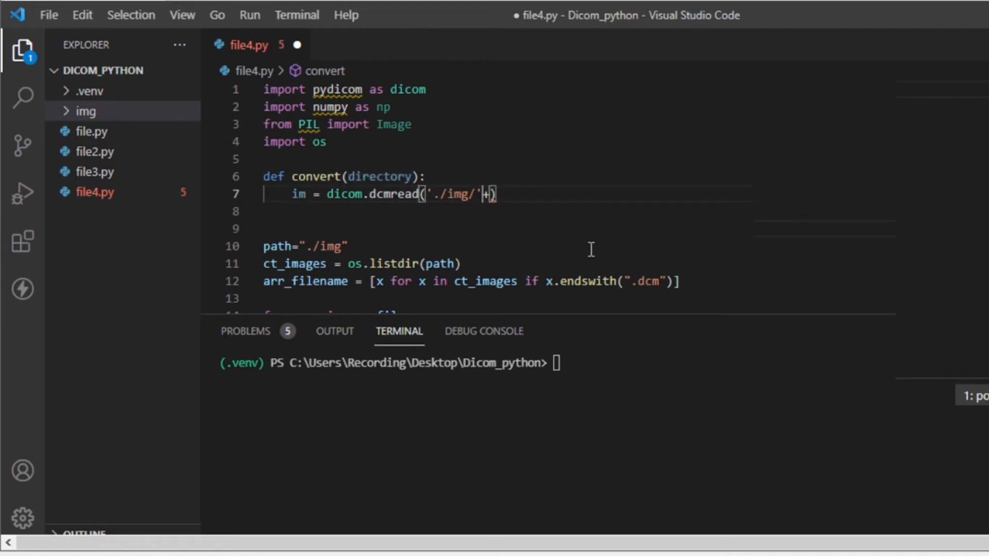
{"action": "type", "text": "directory"}
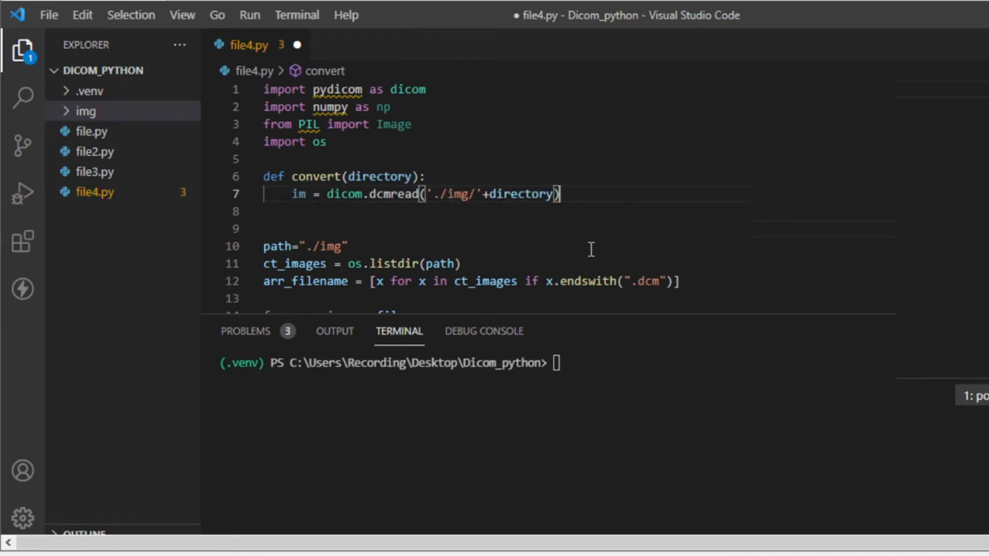
{"action": "type", "text": "im = i"}
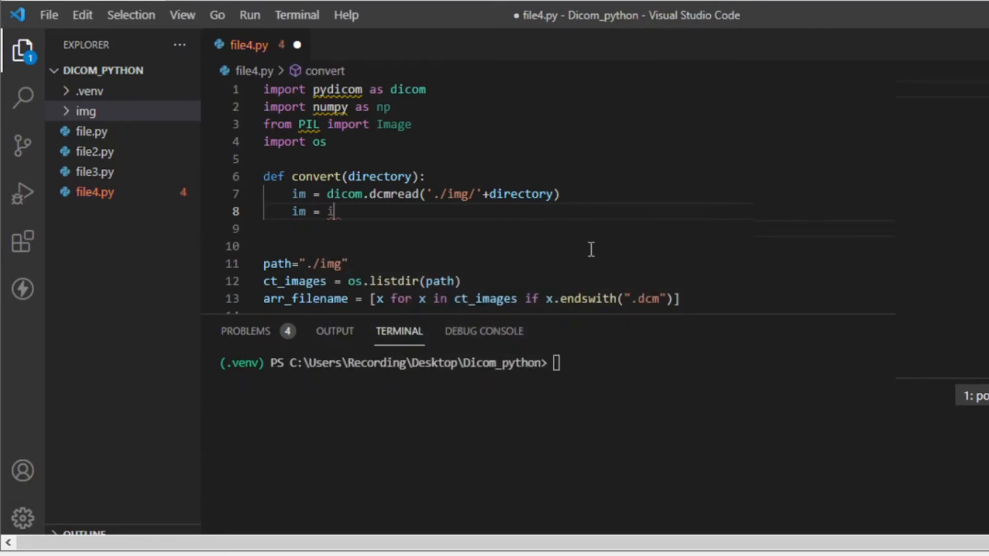
- Add im = im.pixel_array.astype(float) inside convert
{"action": "type", "text": "m.p"}
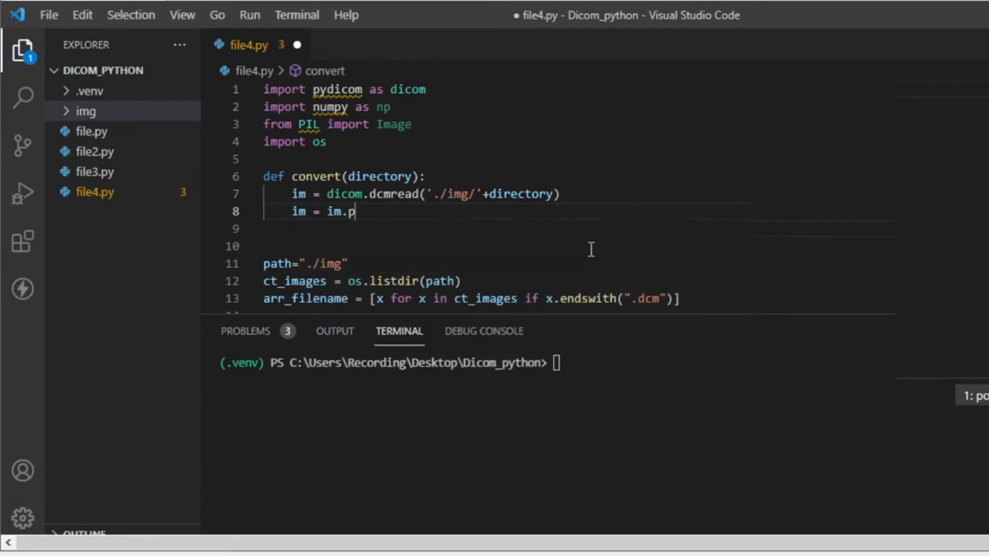
{"action": "type", "text": "ix"}
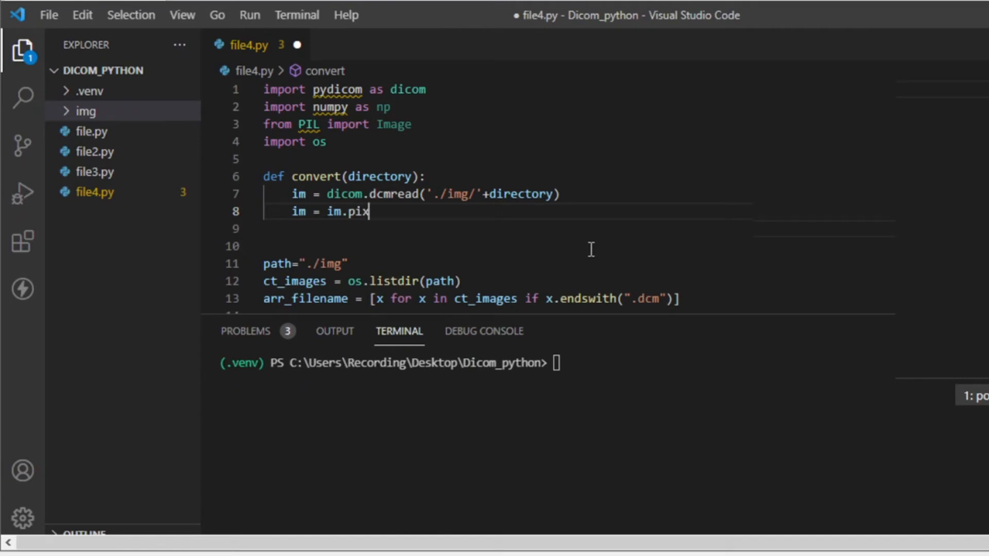
{"action": "type", "text": "el"}
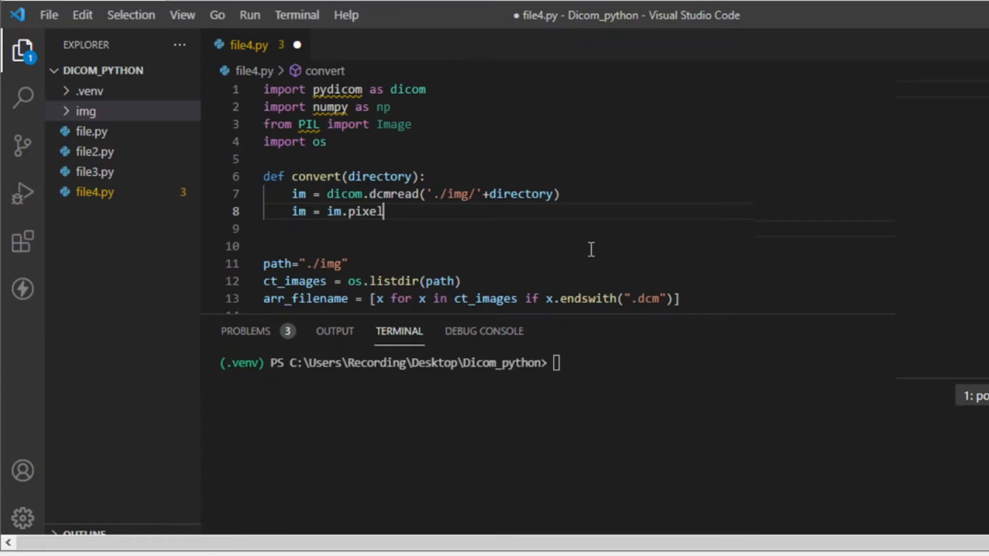
{"action": "type", "text": "_arra"}
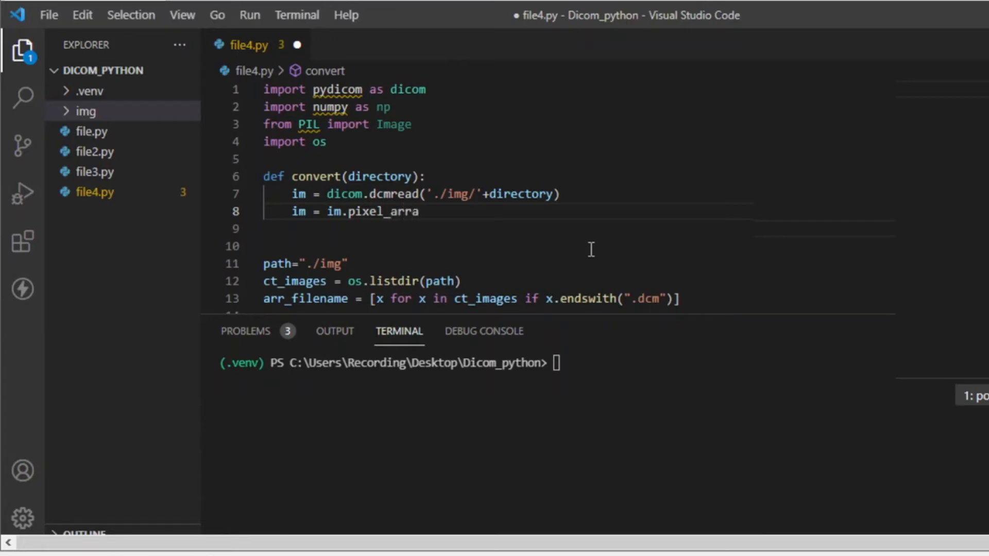
{"action": "type", "text": "y.as"}
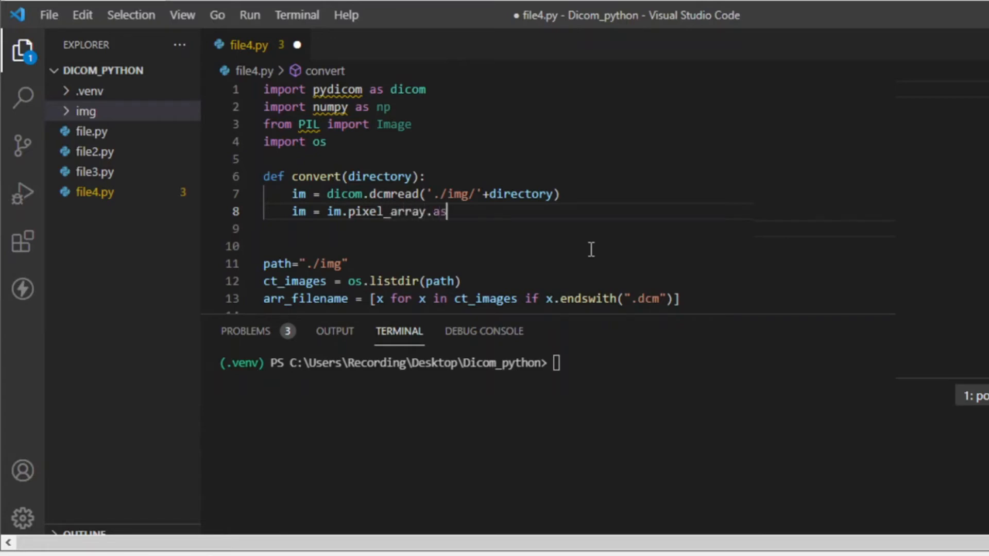
{"action": "type", "text": "type"}
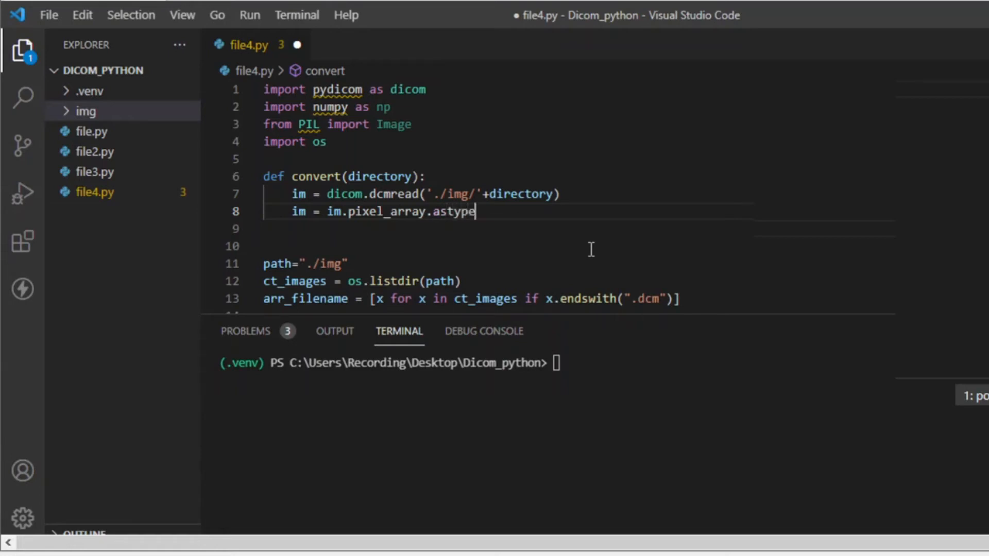
{"action": "type", "text": "(float"}
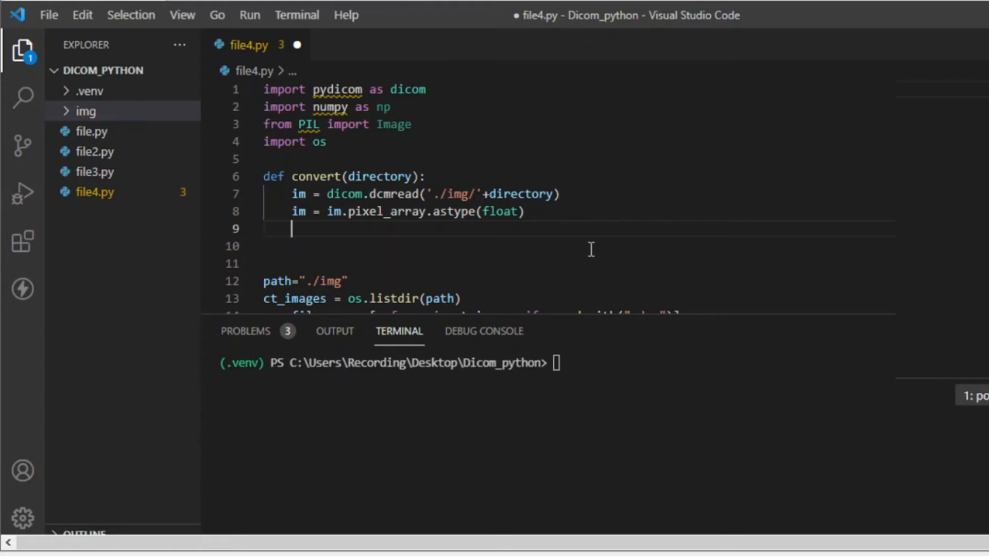
- Start the rescaled_image line with np.maximum(im,0) to drop negative pixels
{"action": "type", "text": "rescal"}
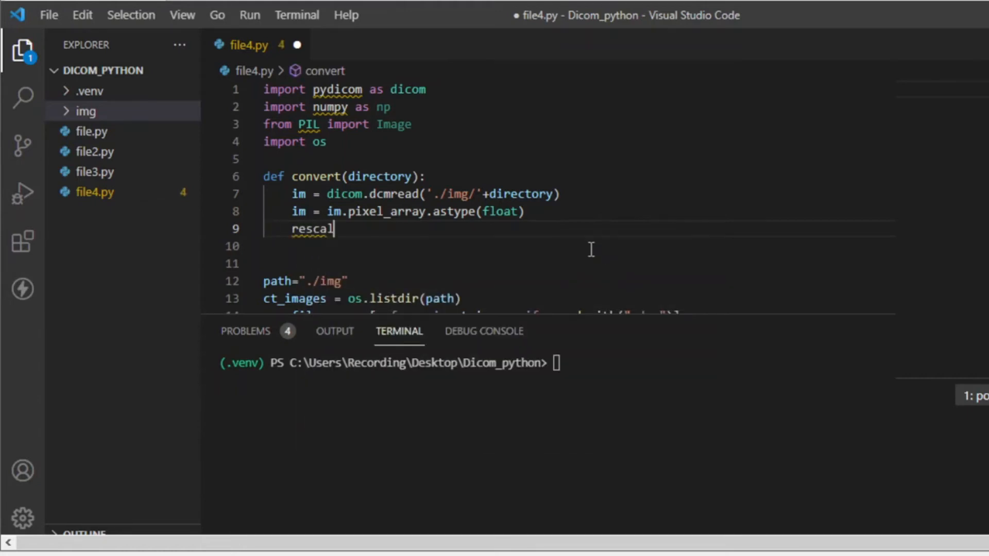
{"action": "type", "text": "ed"}
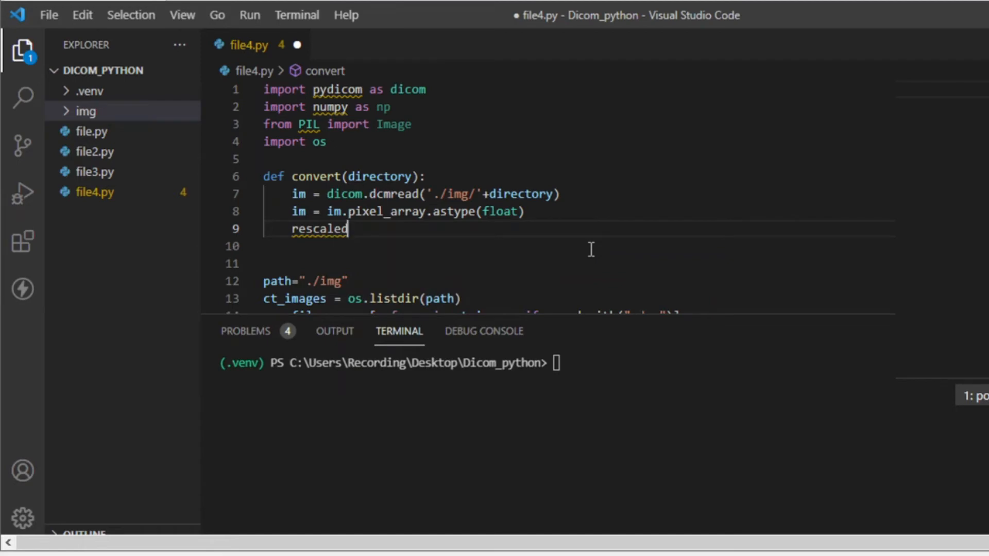
{"action": "type", "text": "_image"}
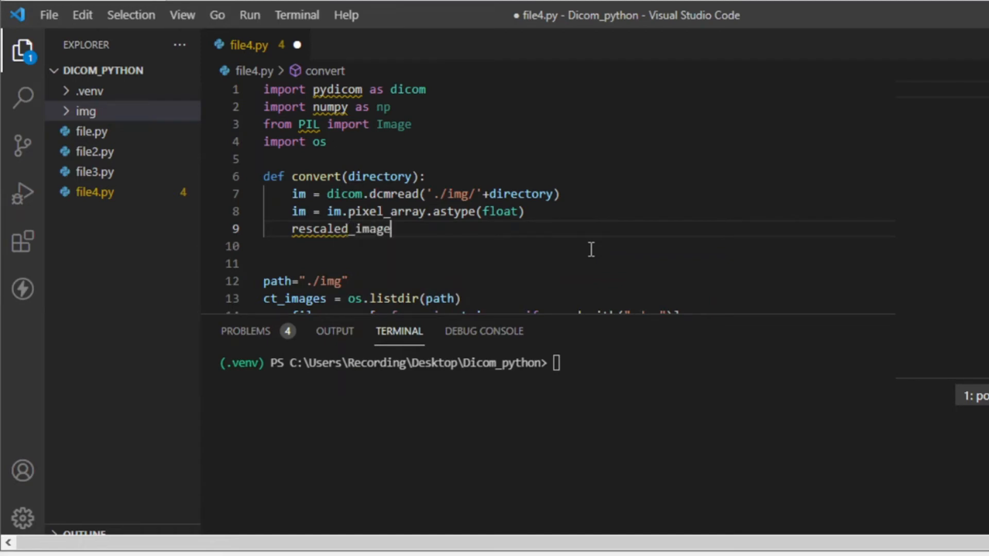
{"action": "type", "text": "="}
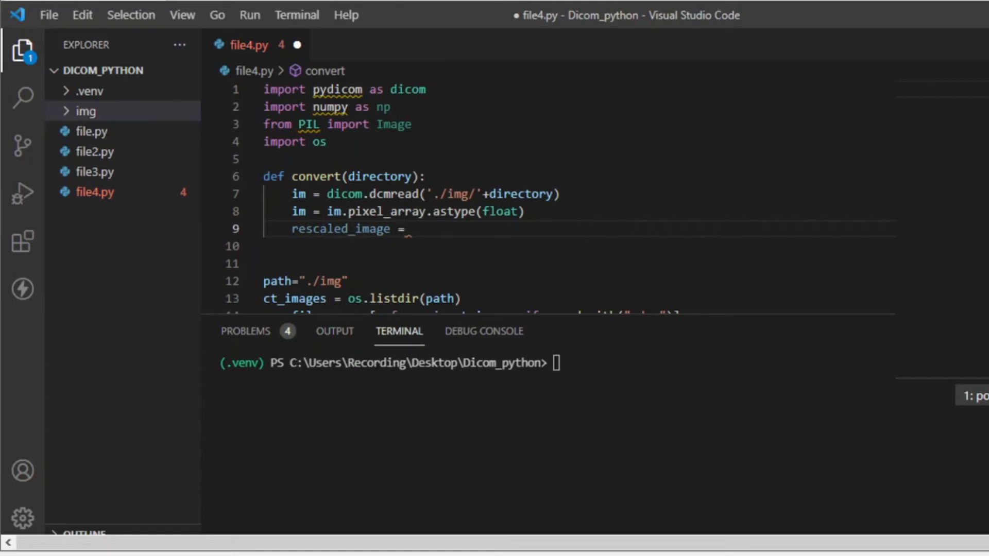
{"action": "mouse_move", "coordinate": [439, 235]}
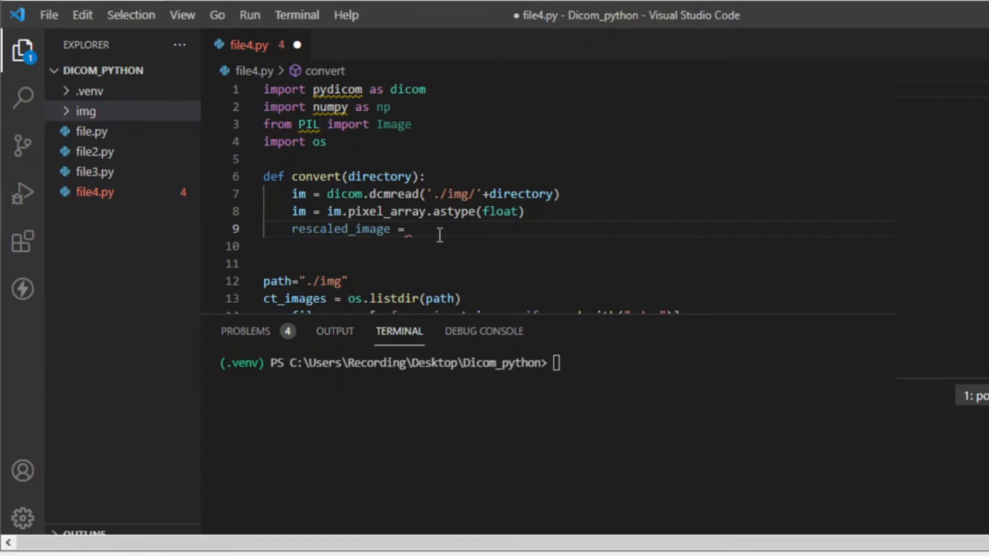
{"action": "type", "text": "()"}
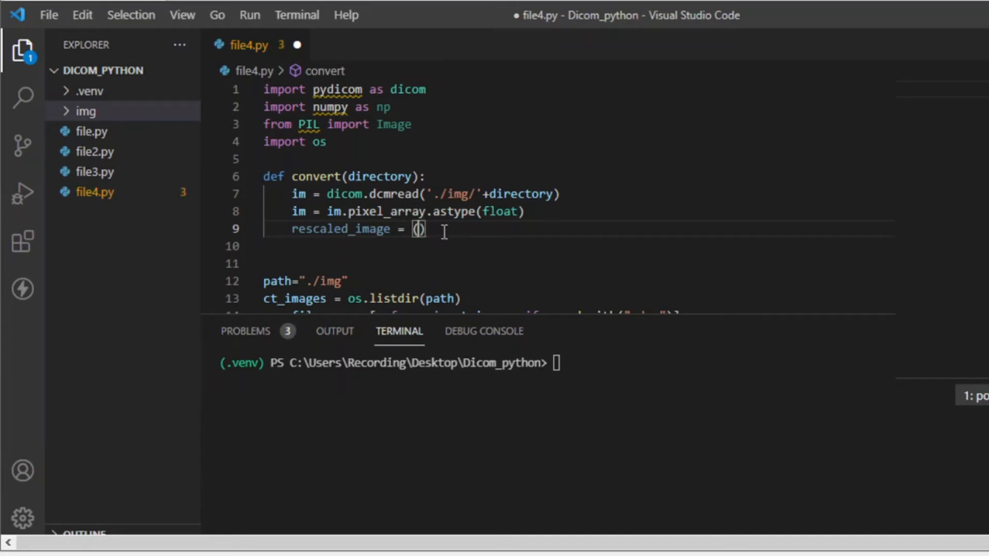
{"action": "type", "text": "np"}
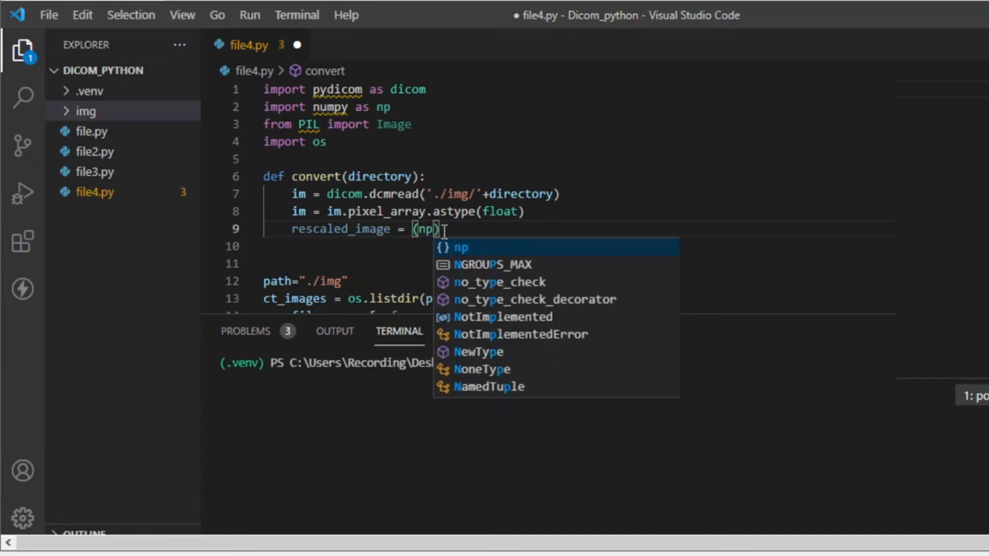
{"action": "type", "text": ".n"}
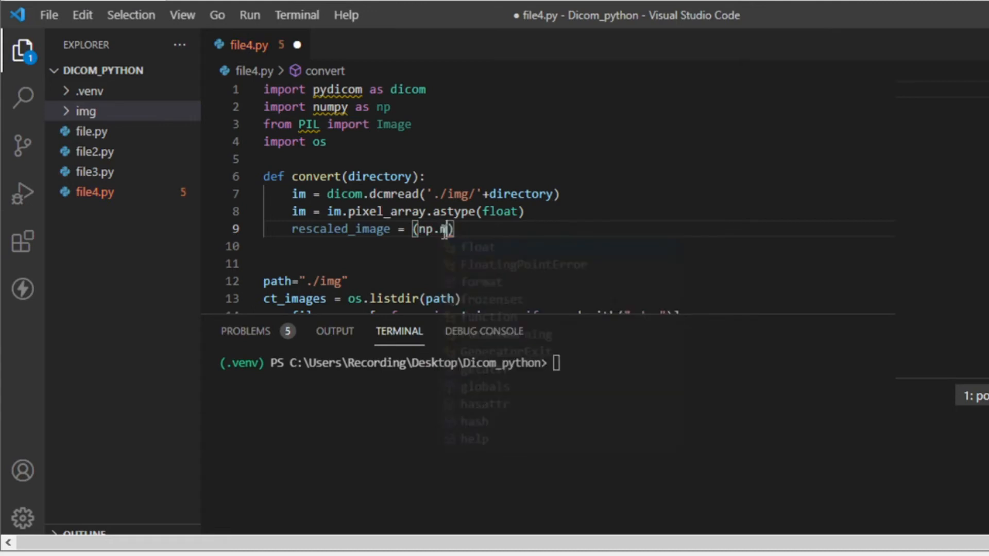
{"action": "type", "text": "aximum"}
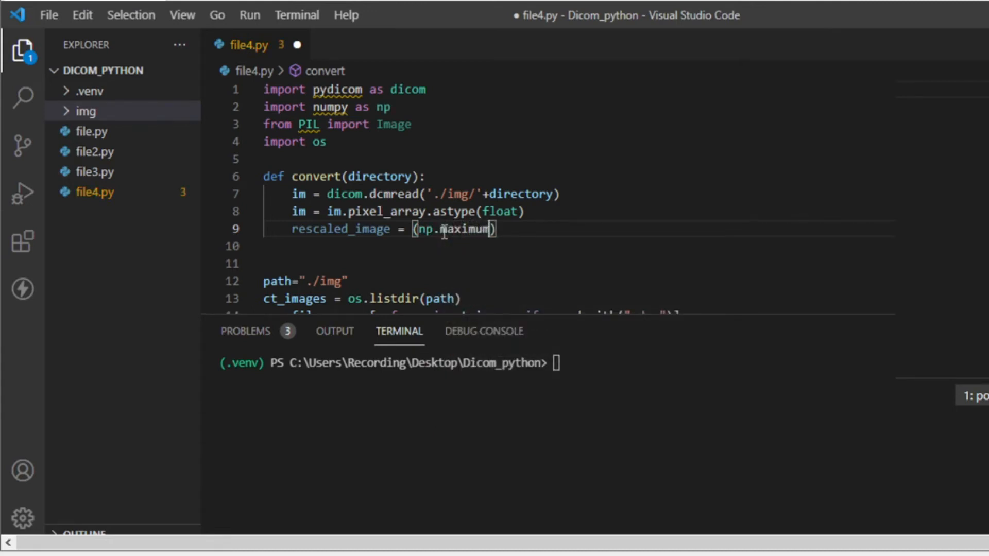
{"action": "type", "text": "(im"}
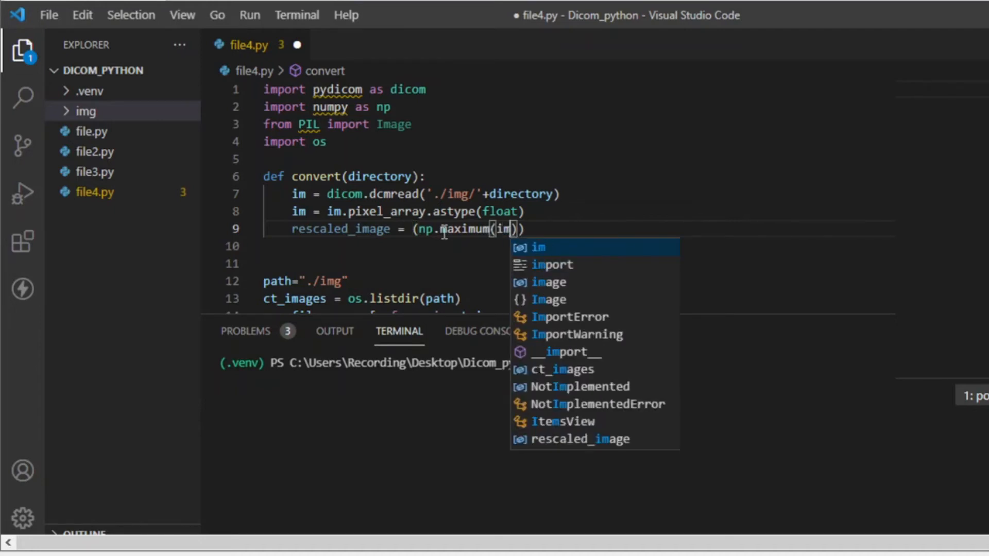
{"action": "type", "text": ","}
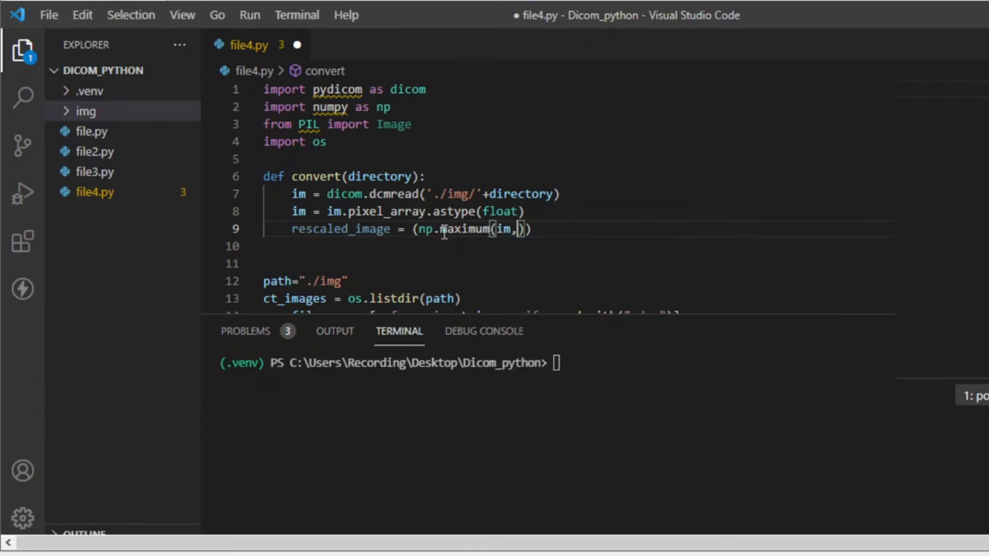
{"action": "type", "text": "0"}
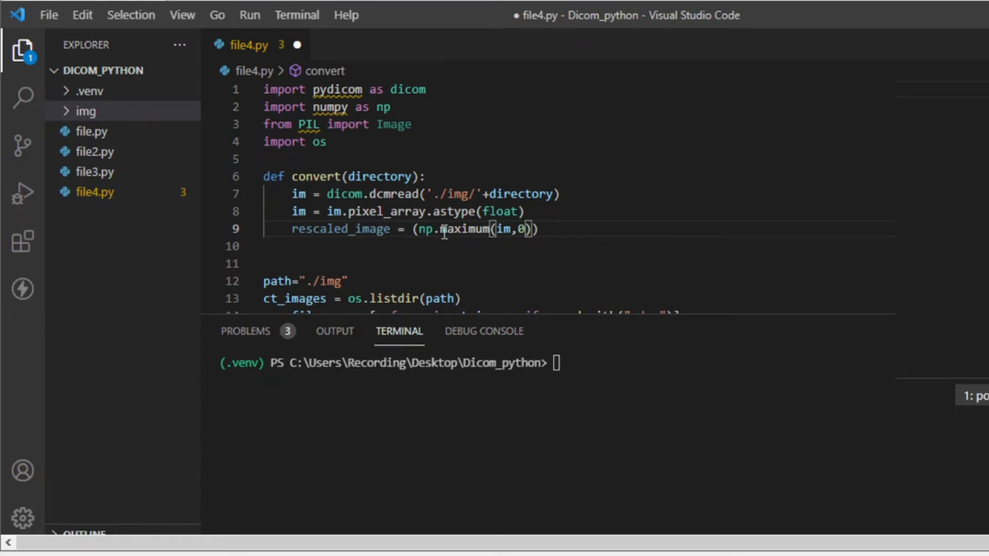
- Divide by im.max(), multiply by 255, and add the '# float pixel' comment
{"action": "type", "text": "/"}
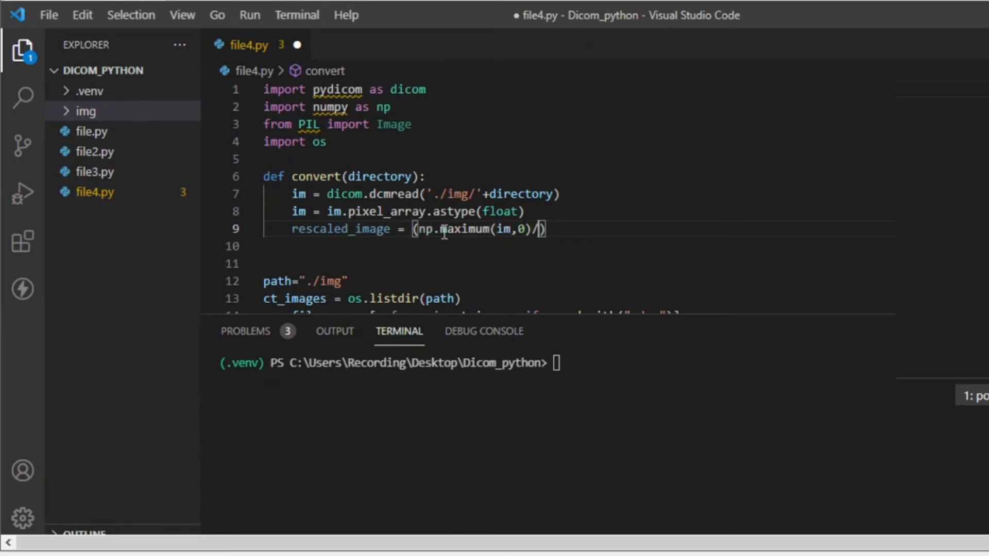
{"action": "type", "text": "im"}
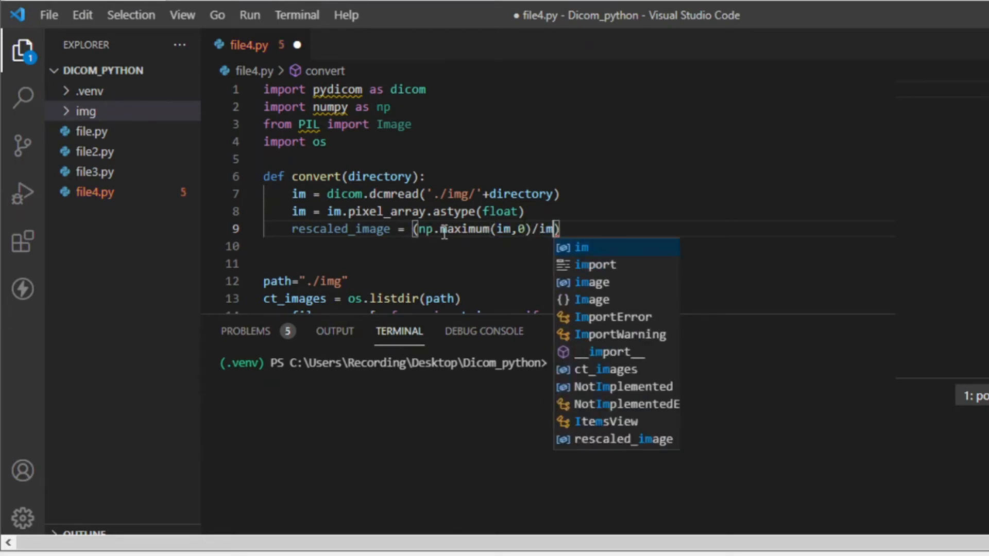
{"action": "type", "text": ".ma"}
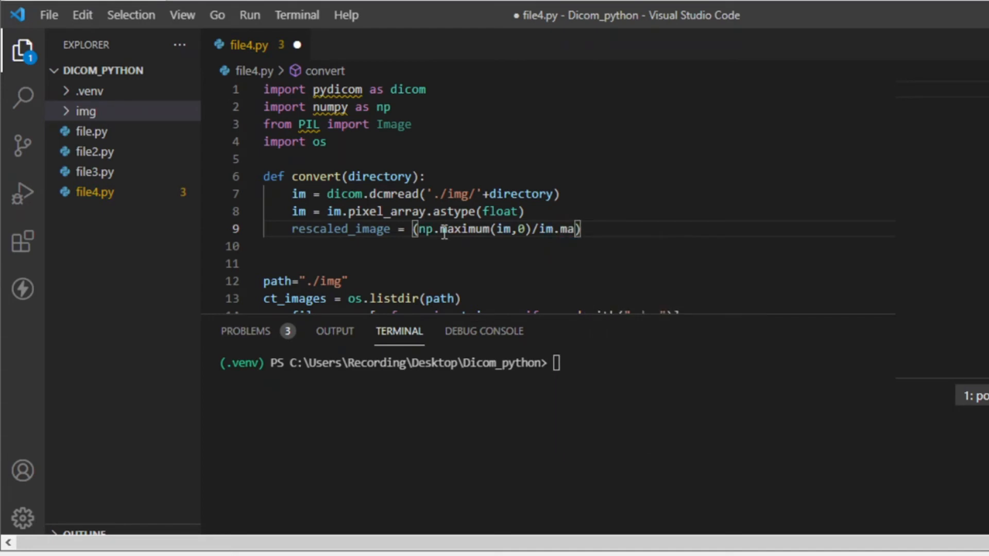
{"action": "type", "text": "()"}
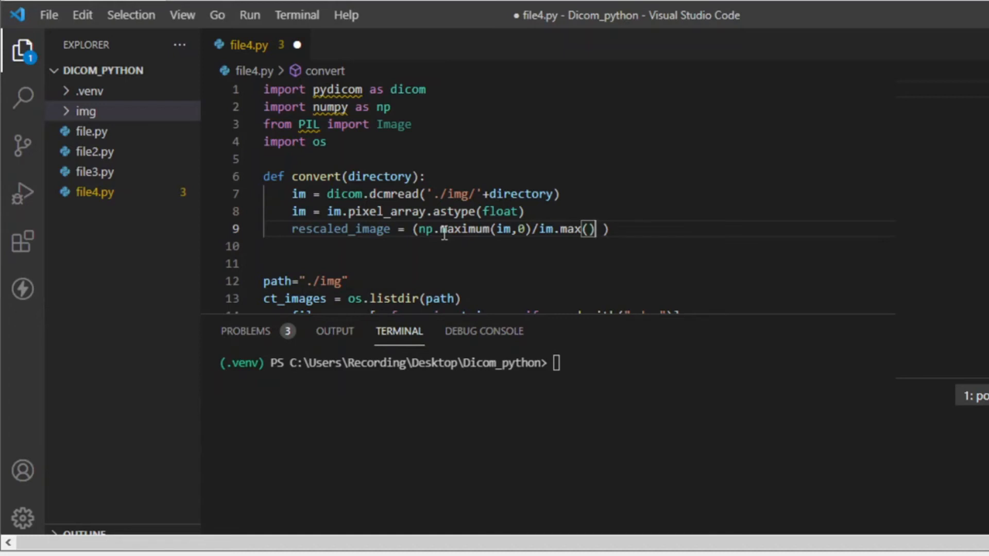
{"action": "key", "text": "Backspace"}
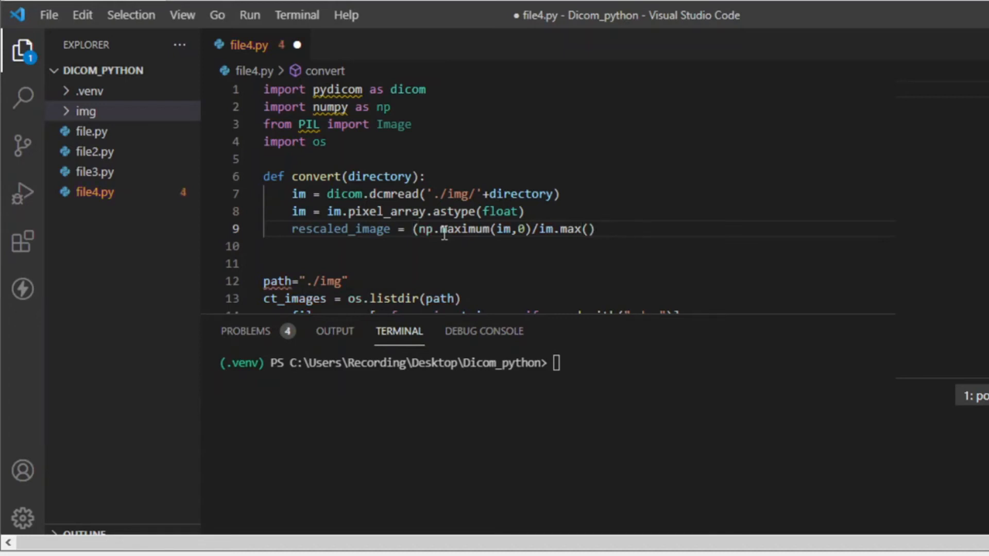
{"action": "type", "text": ")"}
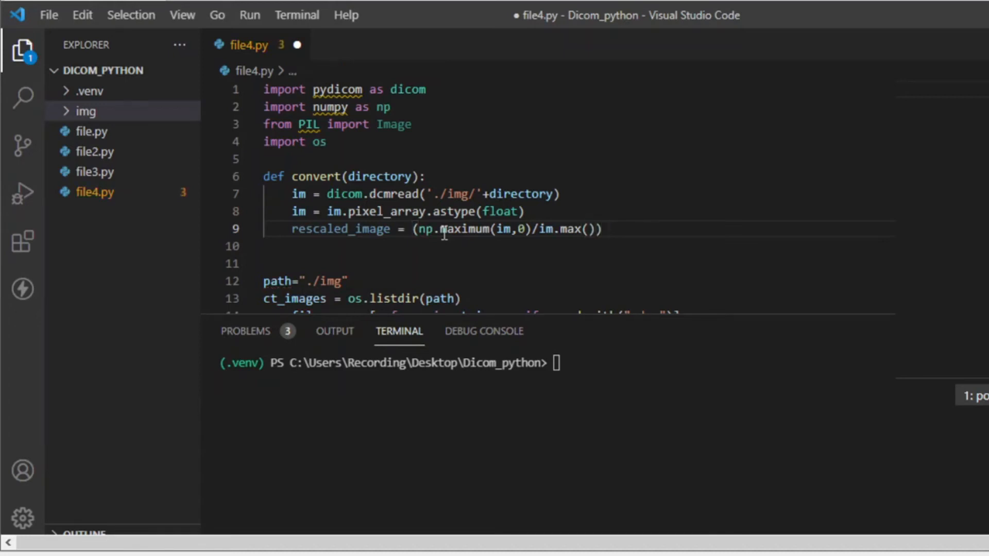
{"action": "type", "text": "* 255"}
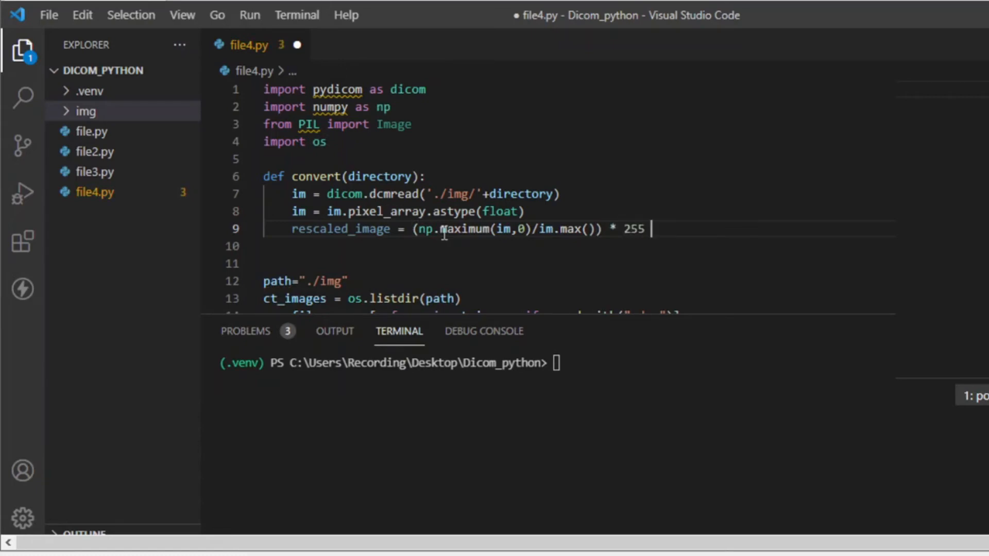
{"action": "type", "text": "#"}
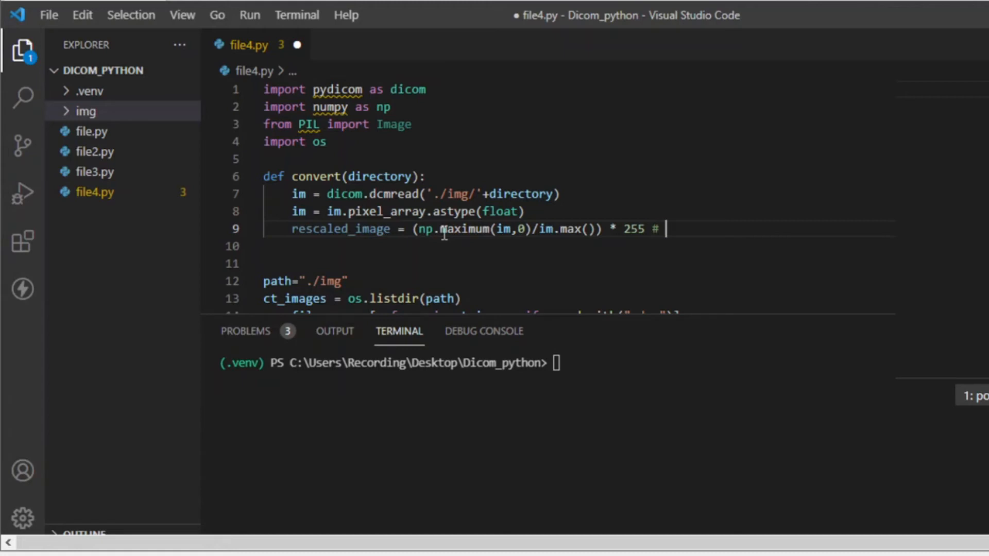
{"action": "type", "text": "floar"}
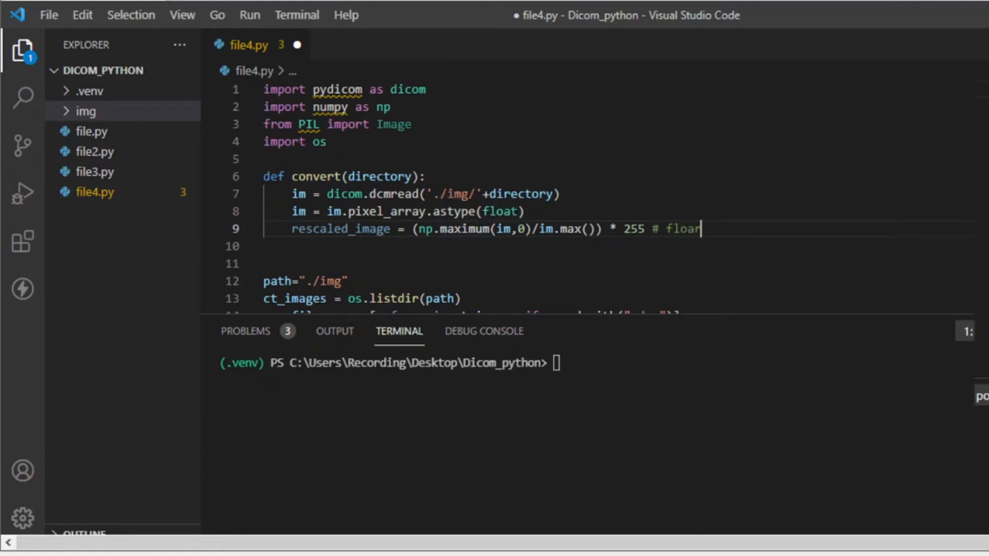
{"action": "mouse_move", "coordinate": [784, 222]}
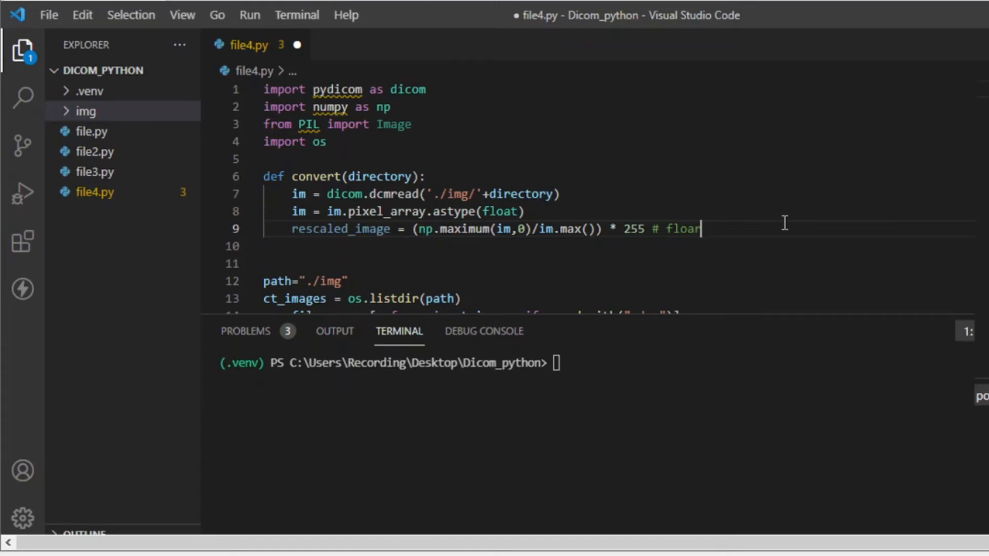
{"action": "type", "text": "pixel"}
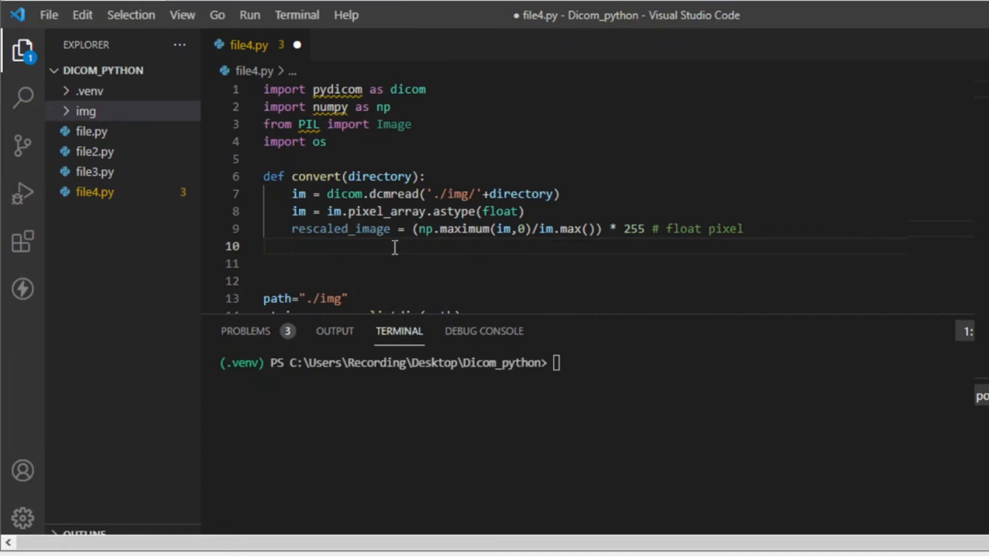
- Add final_image = np.unit8(rescaled_image) with the comment '# integers pixels'
{"action": "type", "text": "final"}
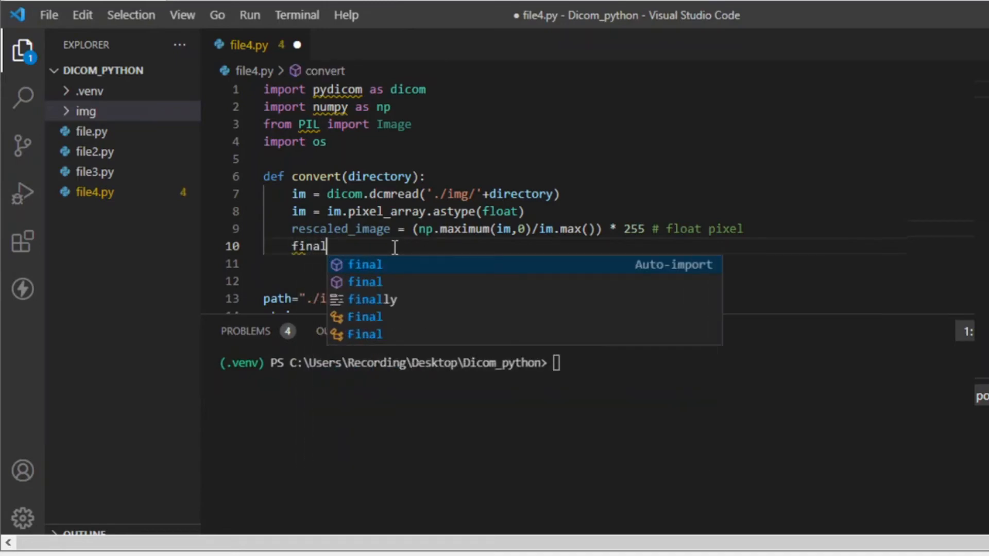
{"action": "type", "text": "_im"}
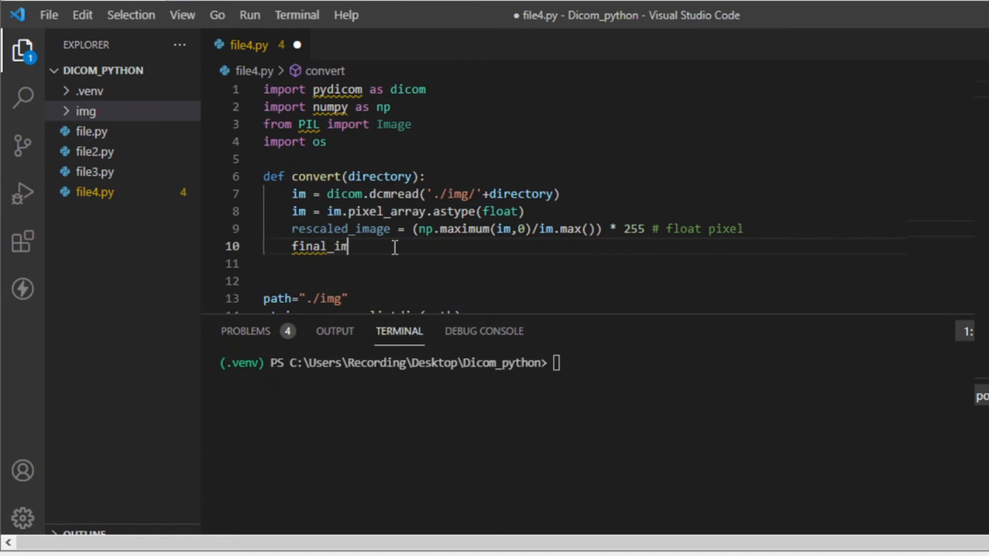
{"action": "type", "text": "age"}
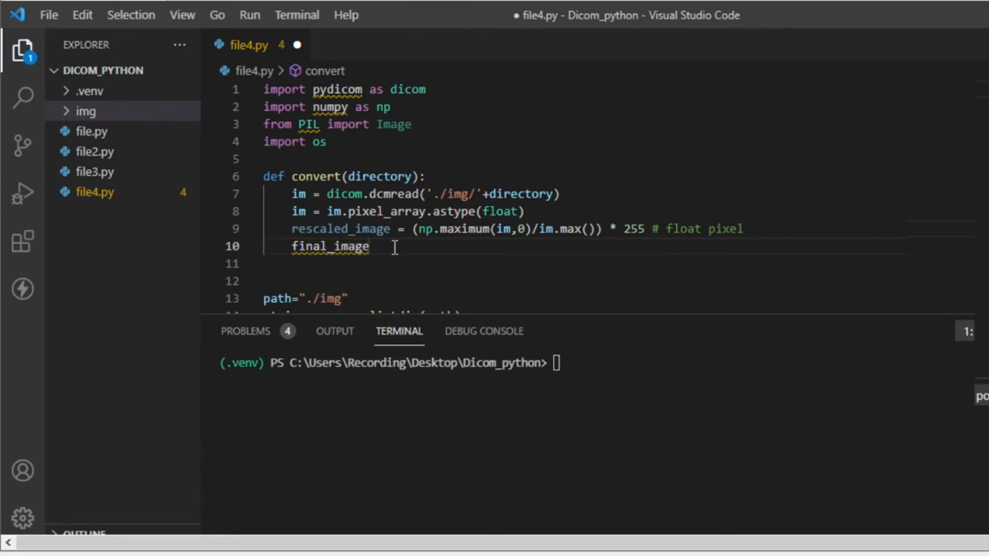
{"action": "type", "text": "= np."}
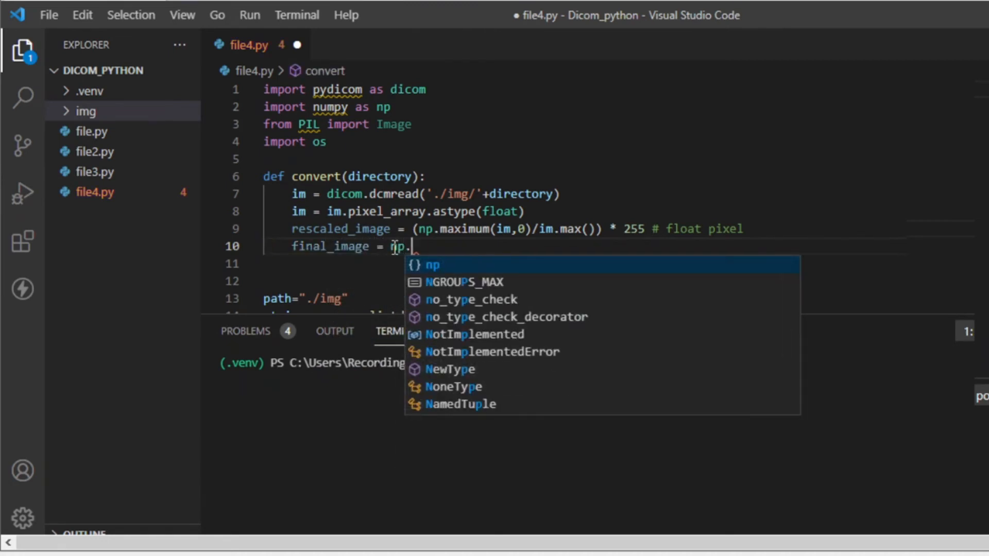
{"action": "type", "text": "uni"}
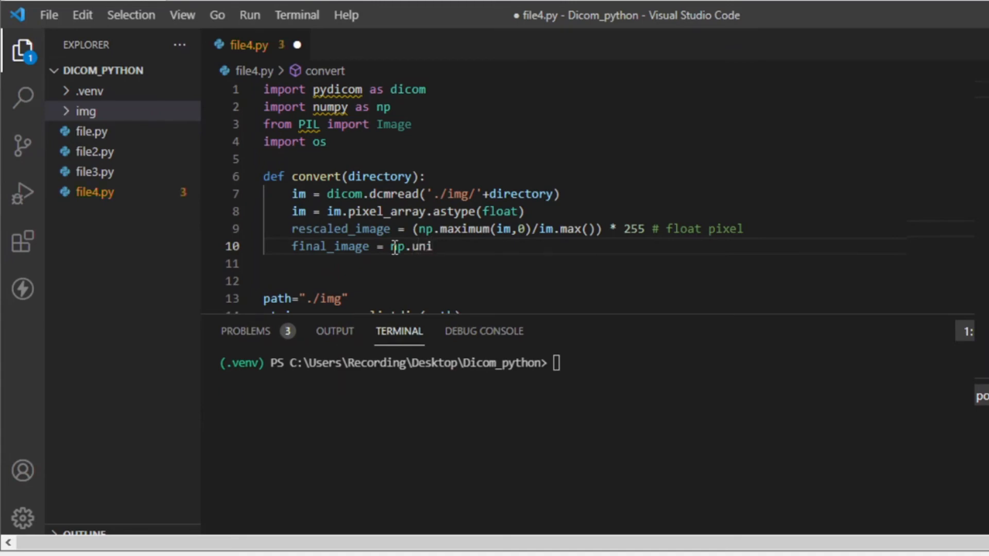
{"action": "type", "text": "t8"}
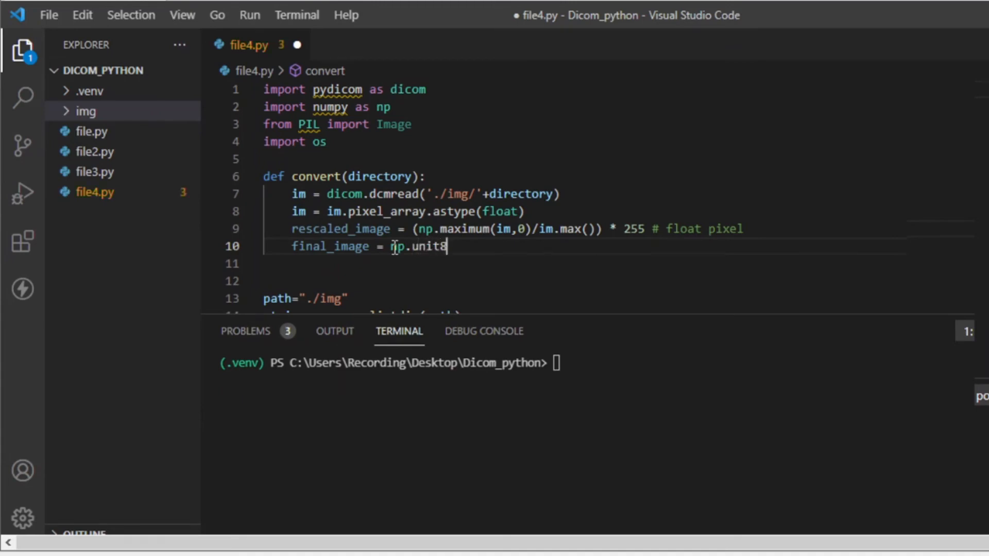
{"action": "type", "text": "(rescaled_image"}
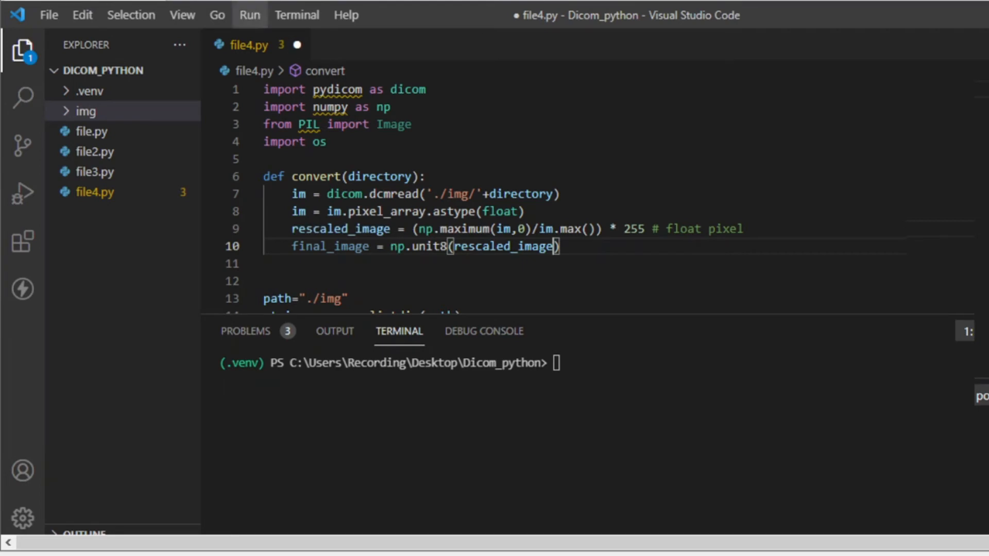
{"action": "mouse_move", "coordinate": [570, 247]}
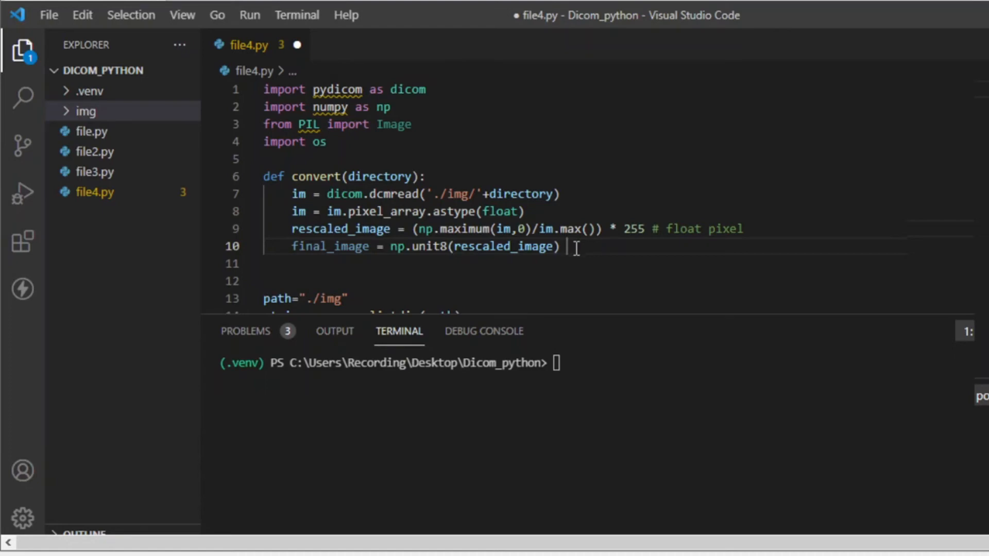
{"action": "type", "text": "#int"}
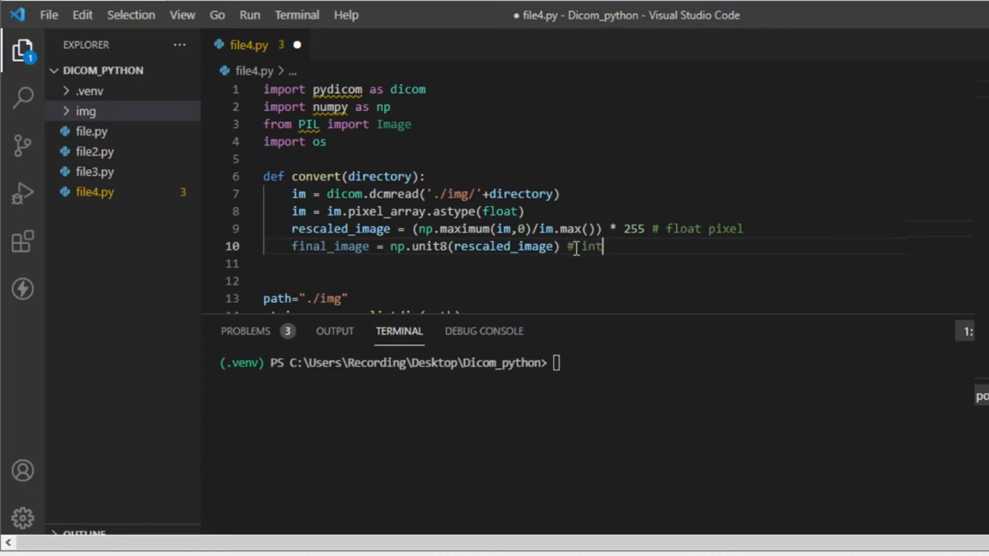
{"action": "type", "text": "egers"}
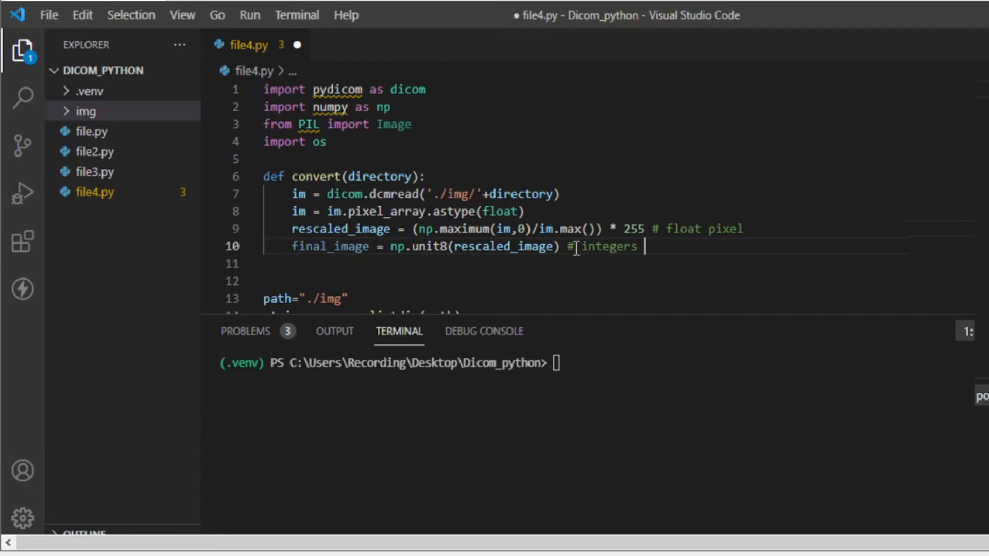
{"action": "type", "text": "pixels"}
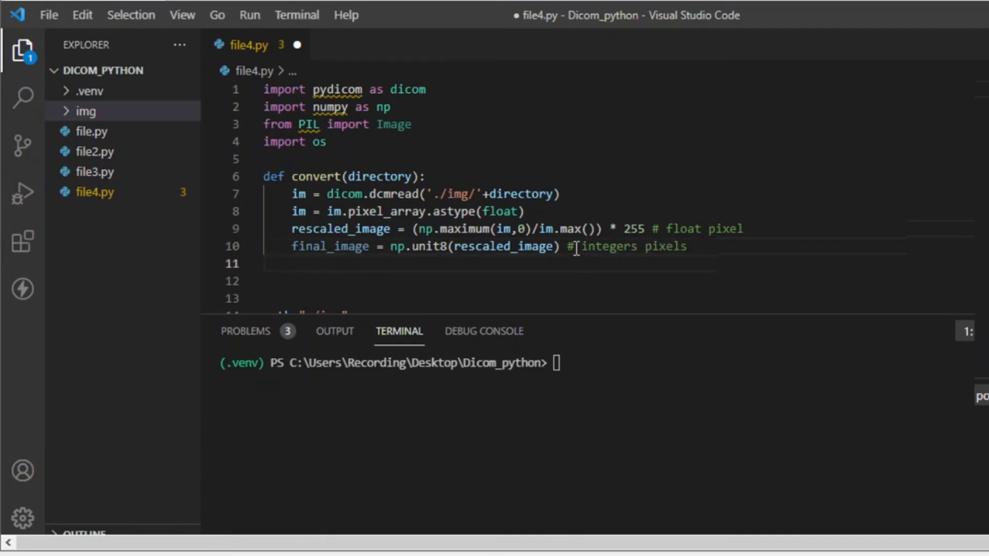
- End convert with 'final_image = Image.fromarray(final_image)' and 'return final_image'
{"action": "type", "text": "f"}
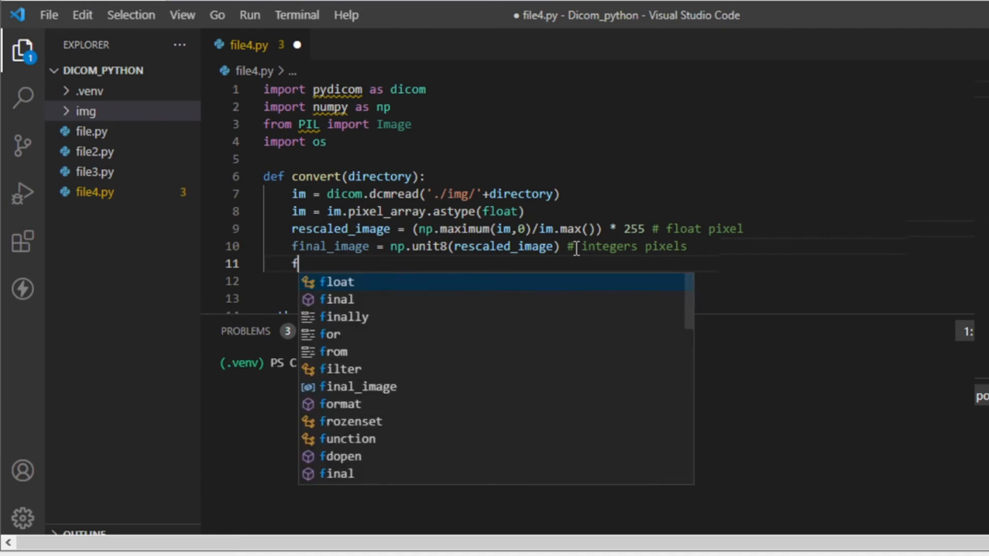
{"action": "type", "text": "inal_image ="}
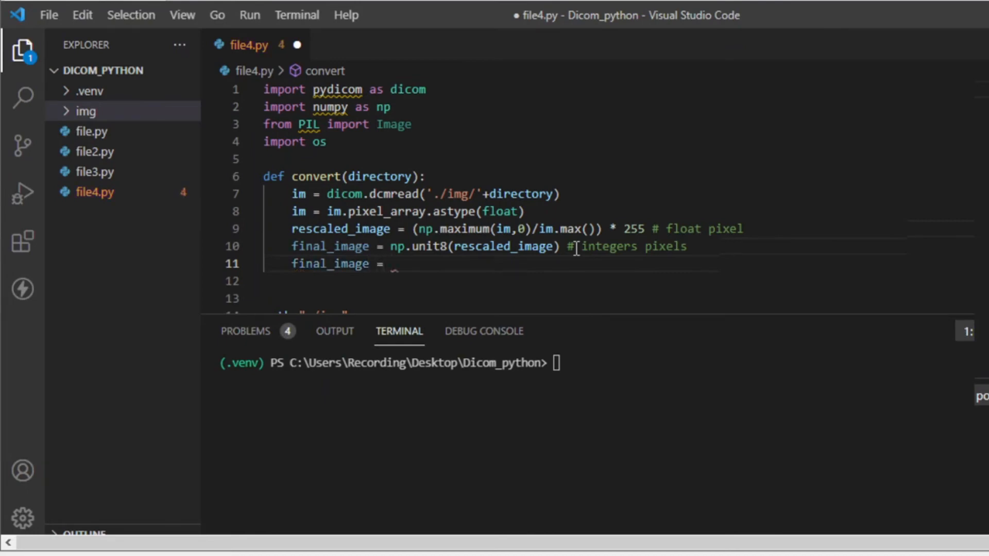
{"action": "type", "text": "Image"}
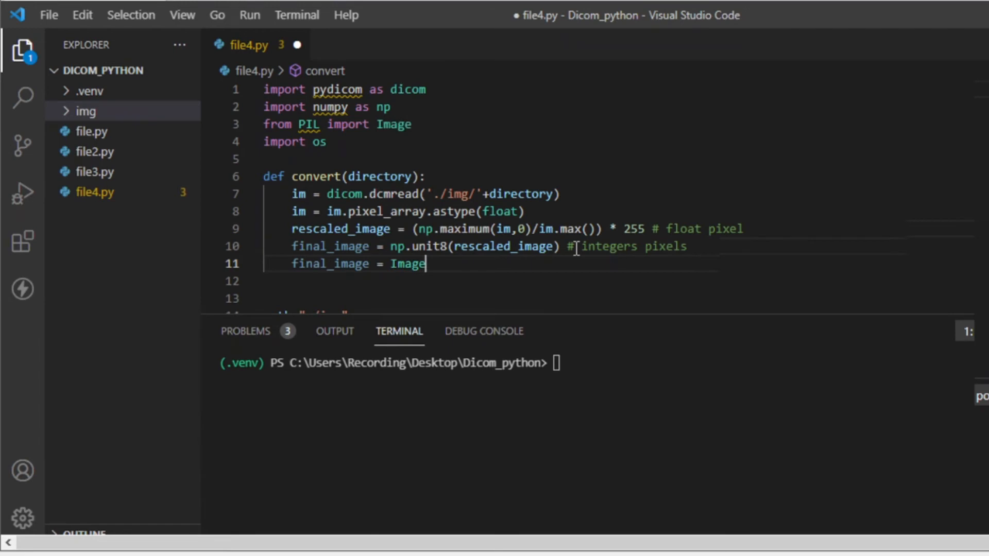
{"action": "type", "text": ".fromarray"}
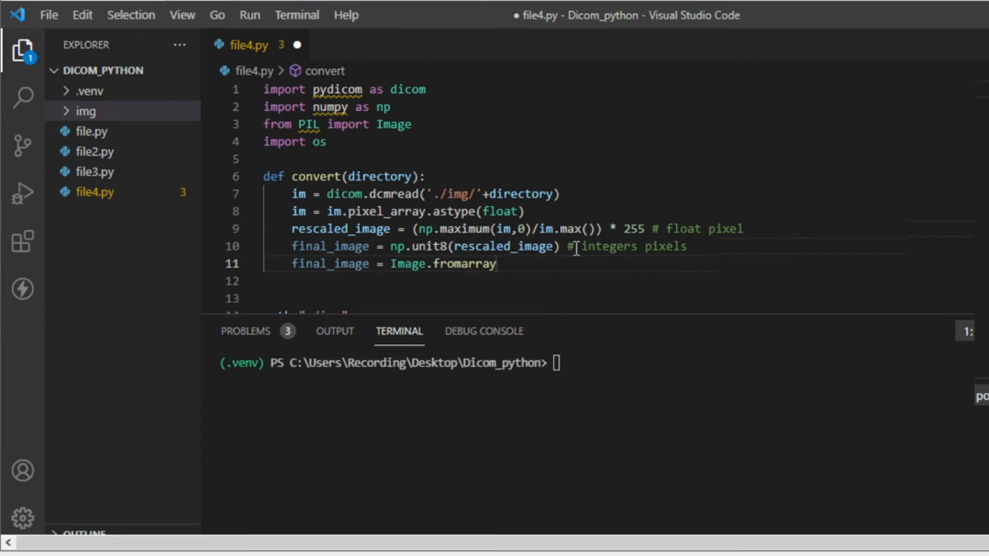
{"action": "left_click", "coordinate": [497, 264]}
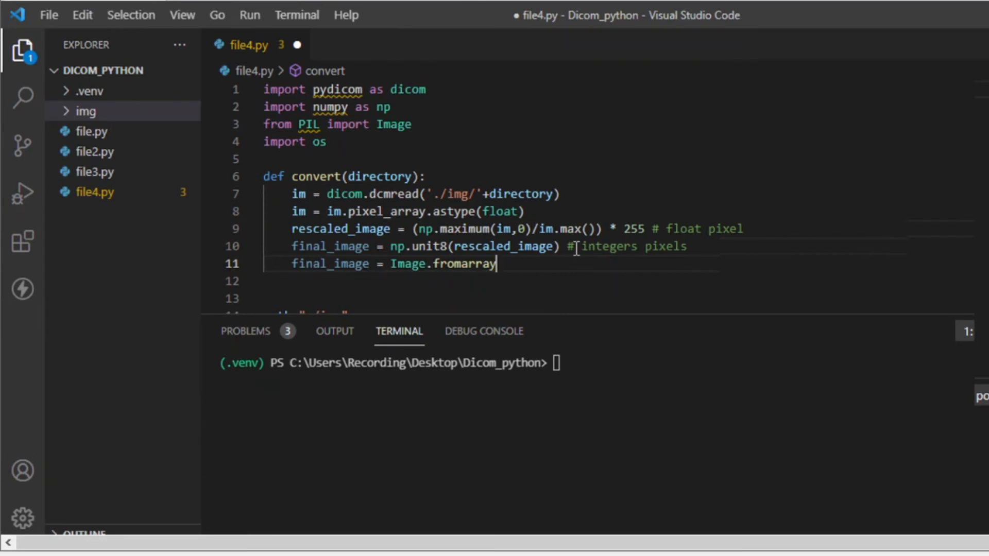
{"action": "type", "text": "(final_image"}
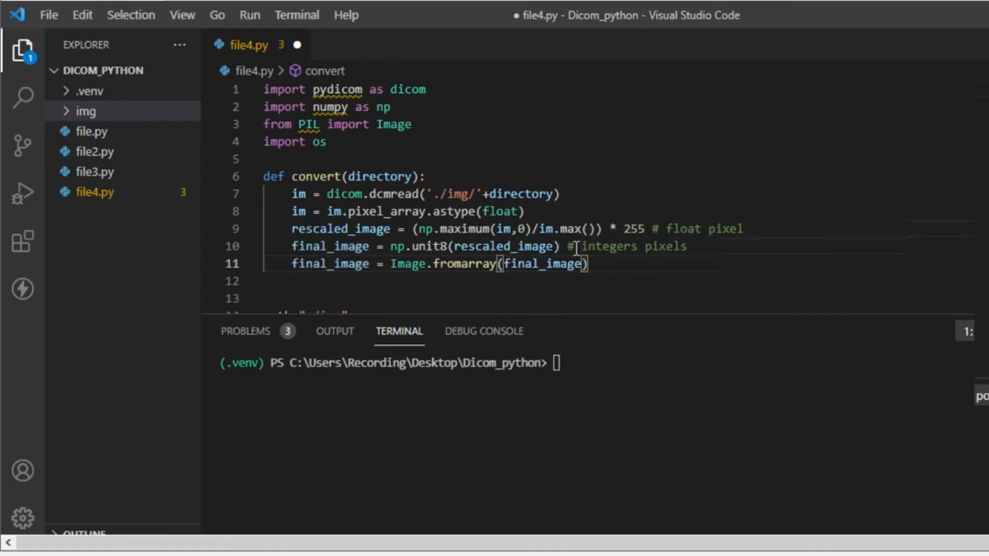
{"action": "type", "text": "return"}
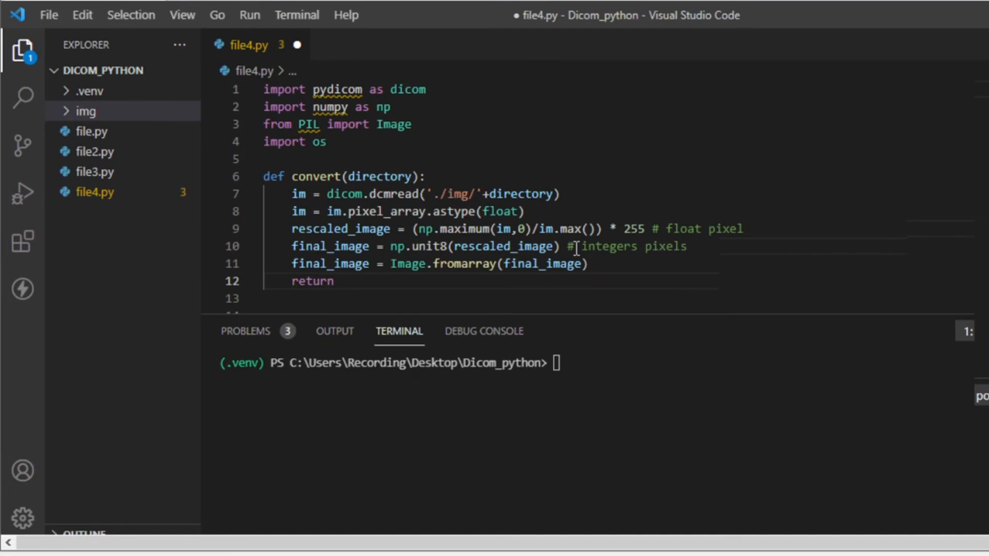
{"action": "type", "text": "final_image"}
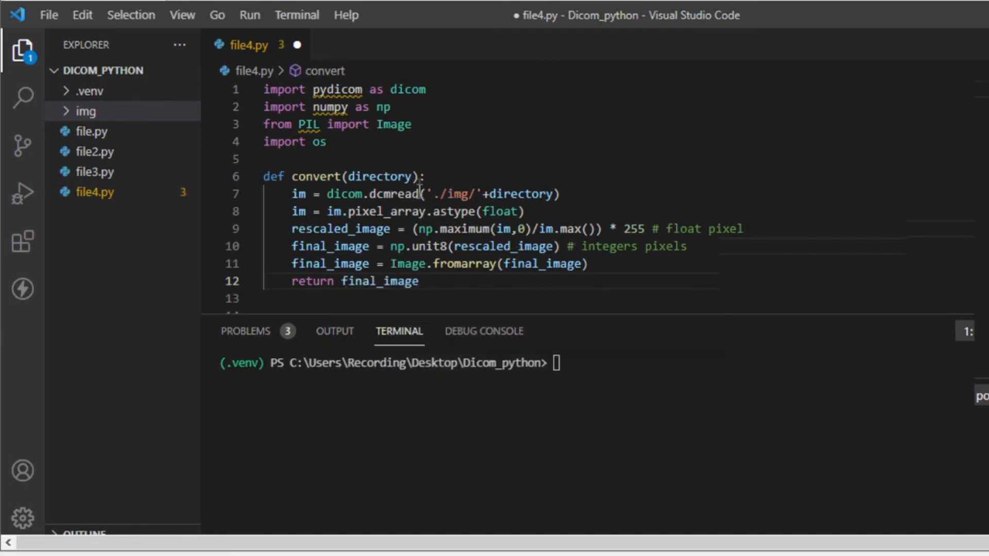
- Below the convert call in the for loop, add 'image.save()' on line 21
{"action": "scroll", "scroll_direction": "down", "scroll_amount": 3}
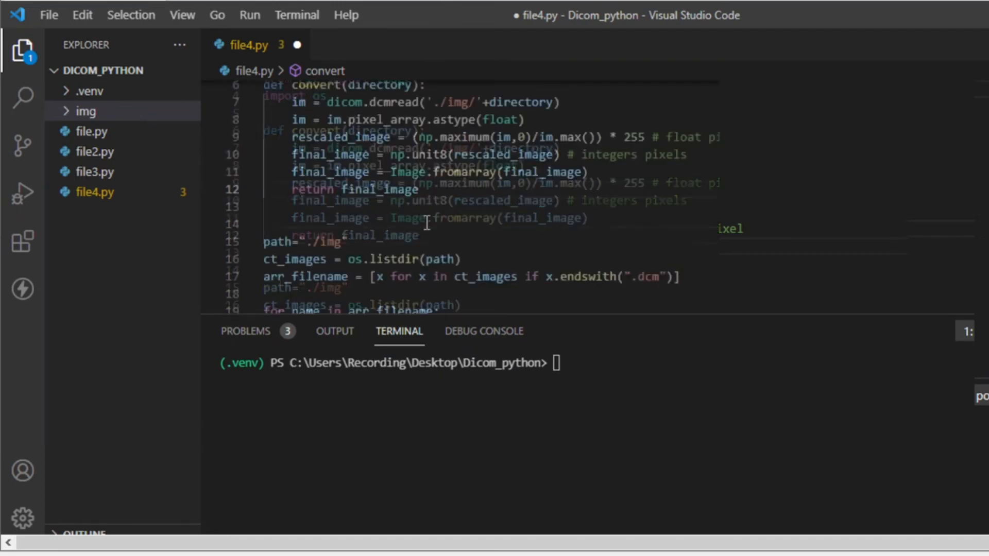
{"action": "scroll", "scroll_direction": "down", "scroll_amount": 3}
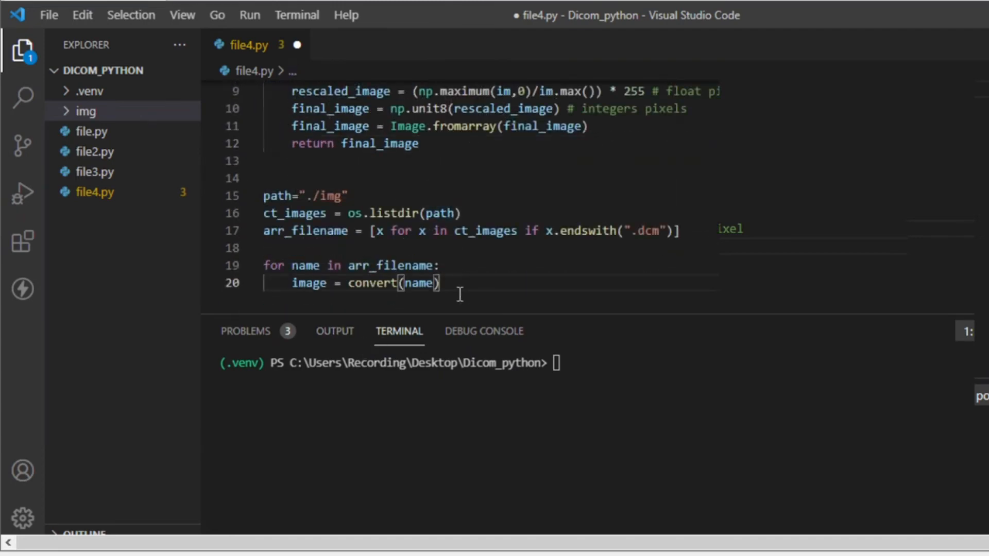
{"action": "type", "text": "i"}
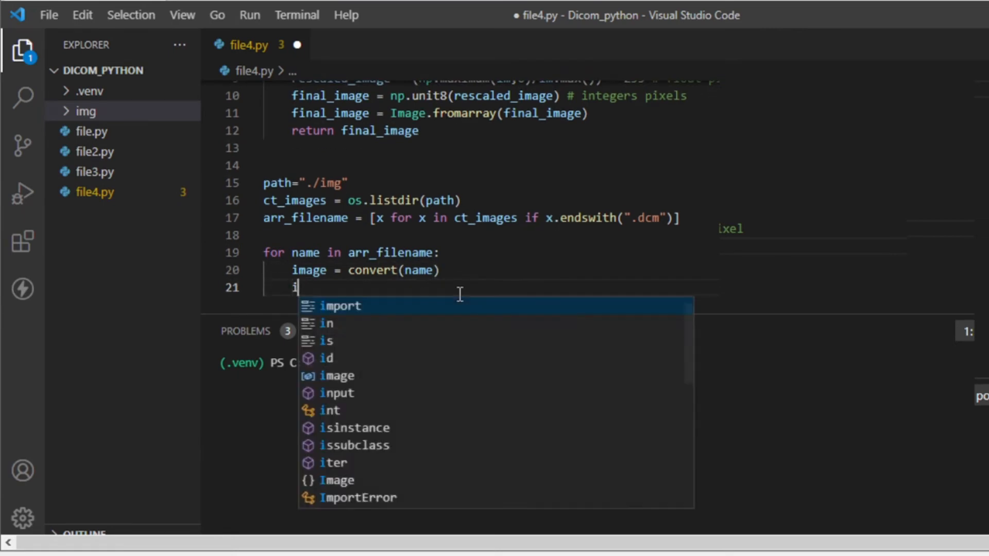
{"action": "type", "text": "mage"}
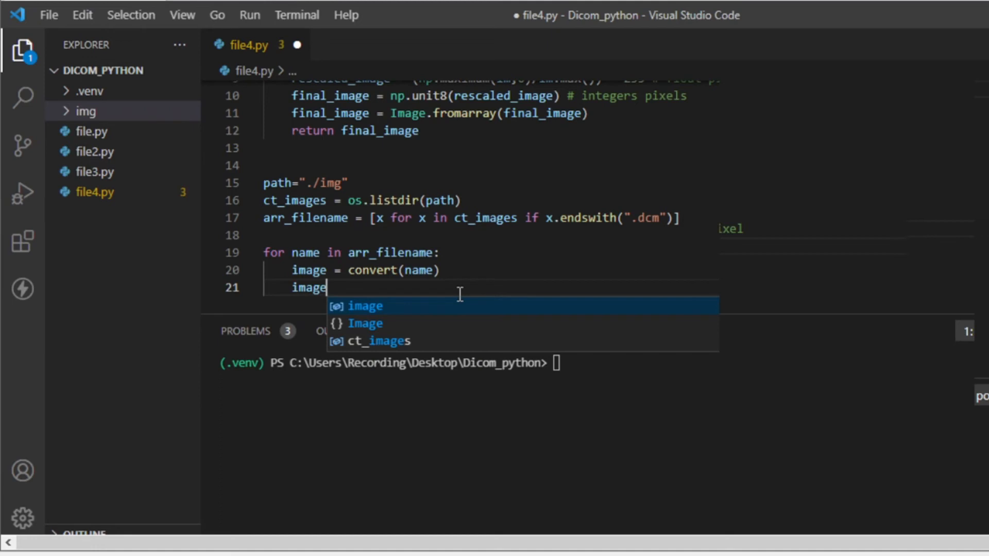
{"action": "type", "text": ".save("}
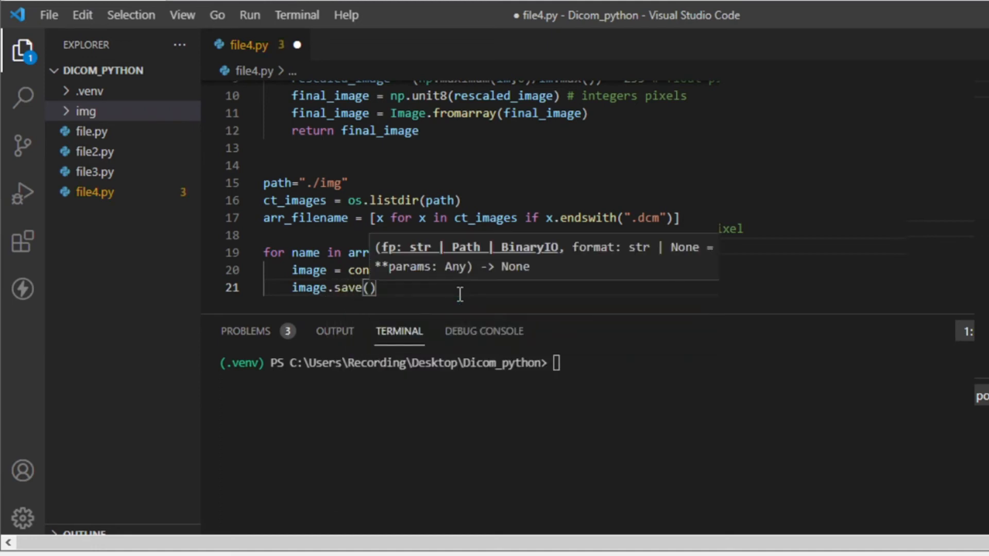
{"action": "mouse_move", "coordinate": [294, 417]}
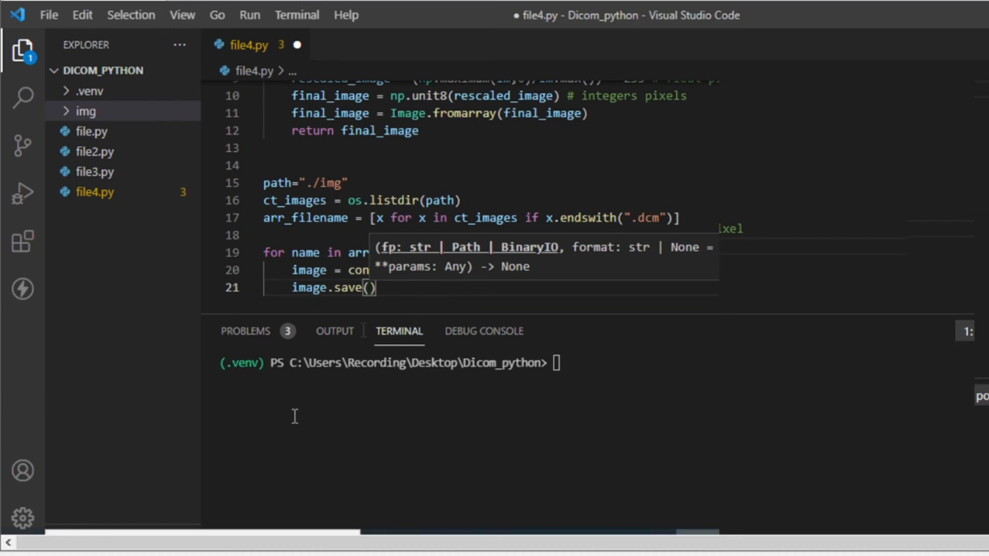
{"action": "mouse_move", "coordinate": [144, 70]}
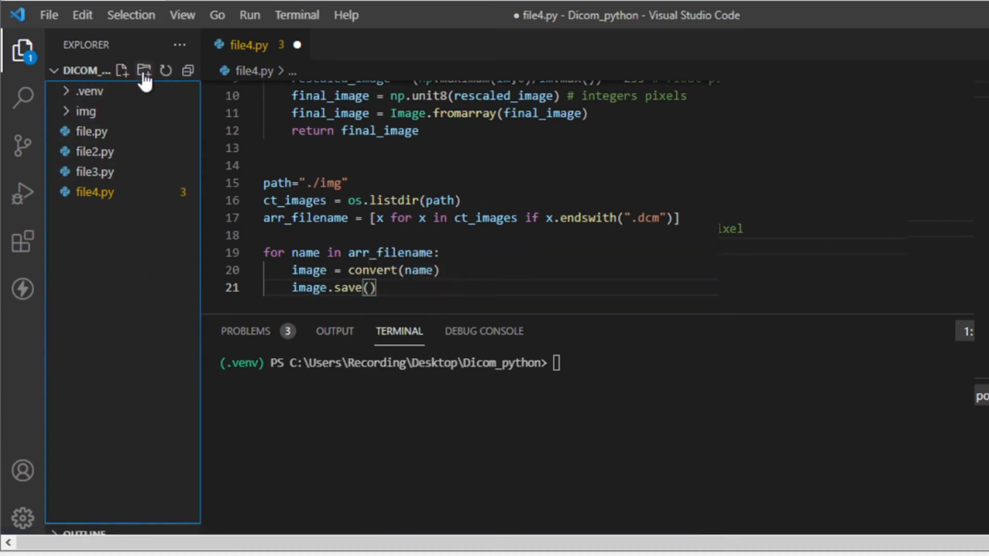
- Create a folder named JPG_IMG in the Dicom_python project
{"action": "left_click", "coordinate": [144, 70]}
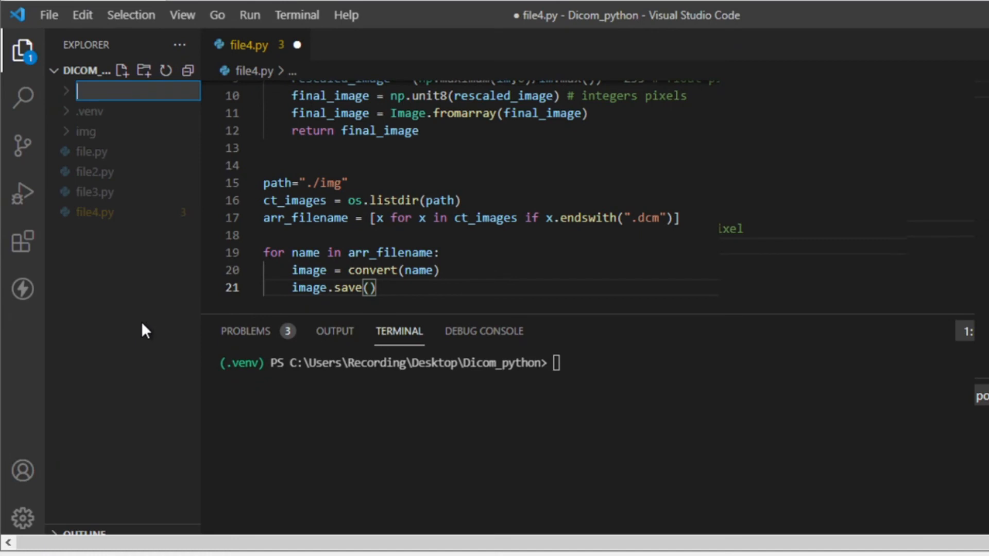
{"action": "type", "text": "JPG"}
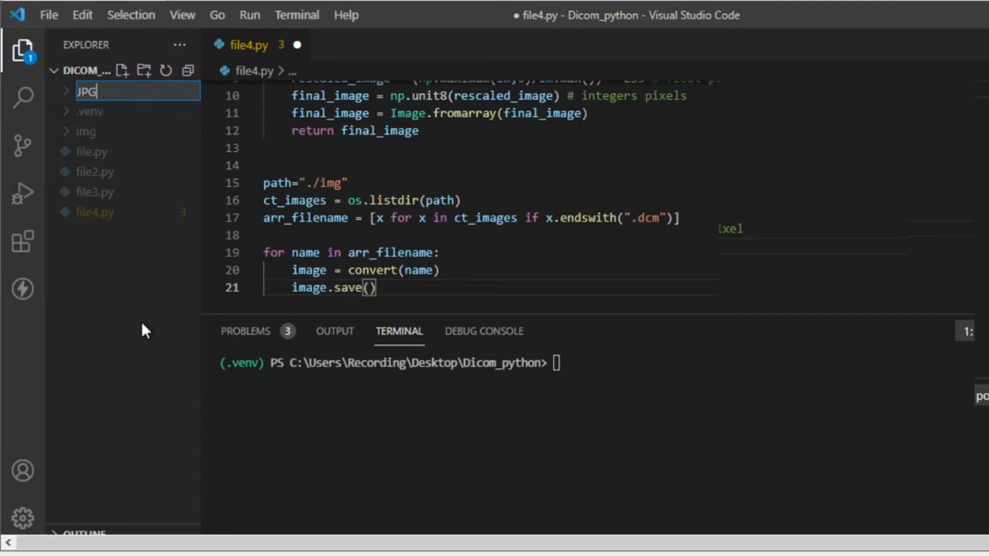
{"action": "type", "text": "_"}
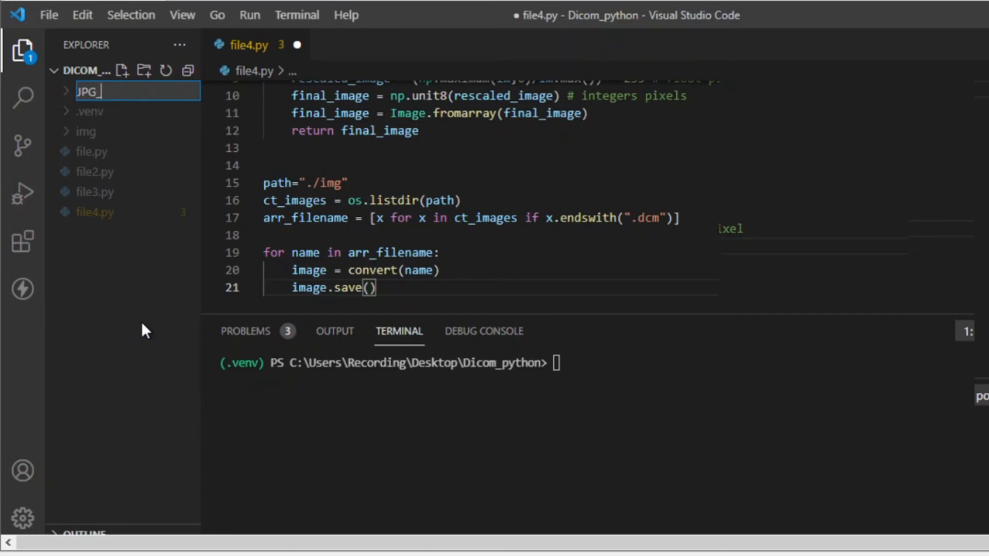
{"action": "key", "text": "Return"}
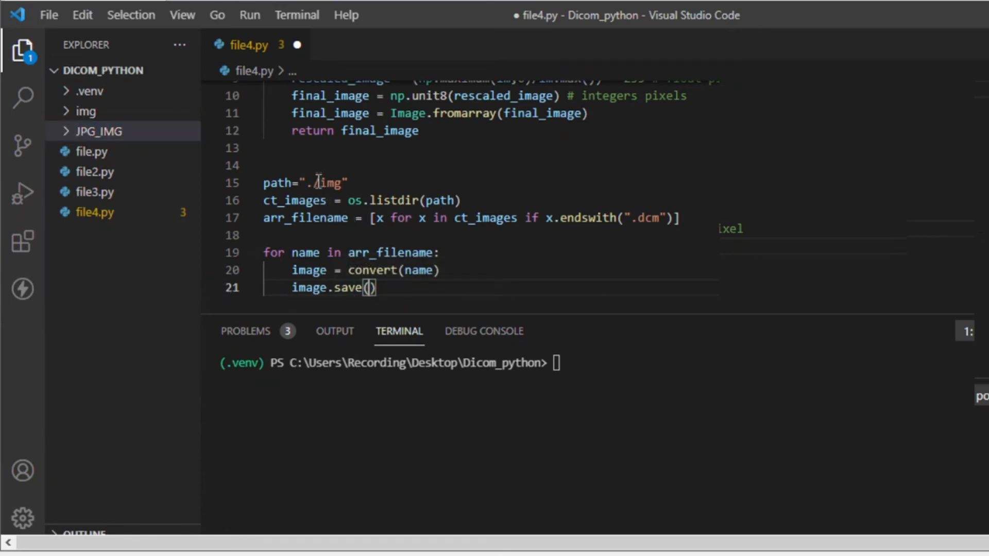
{"action": "mouse_move", "coordinate": [383, 313]}
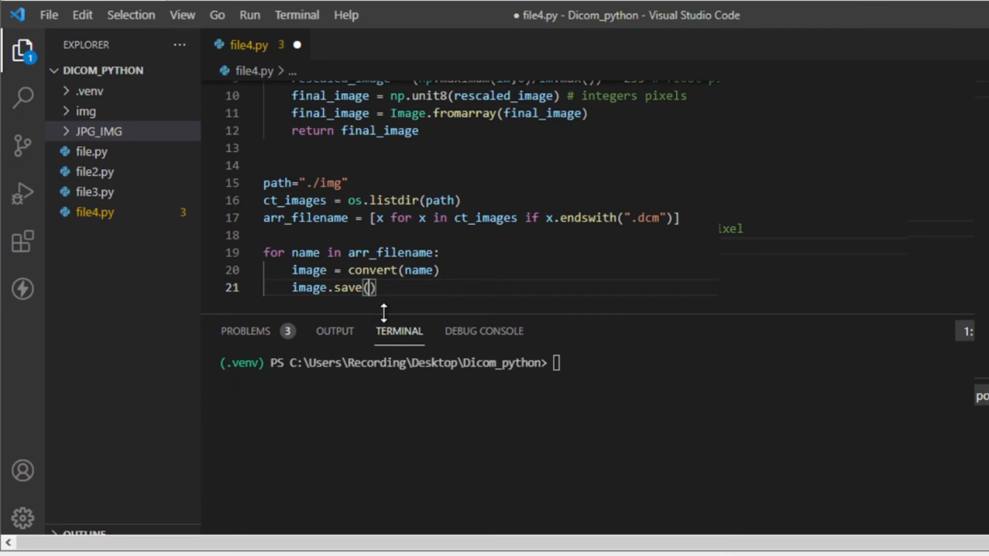
- Make image.save write to './JPG_IMG/'+name+'.jpg' and save file4.py
{"action": "type", "text": "'./"}
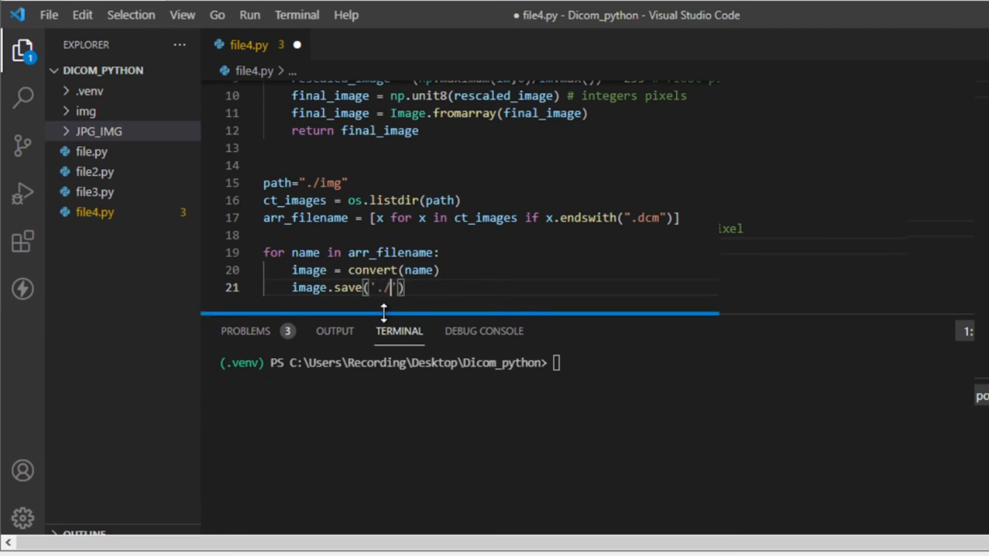
{"action": "type", "text": "J"}
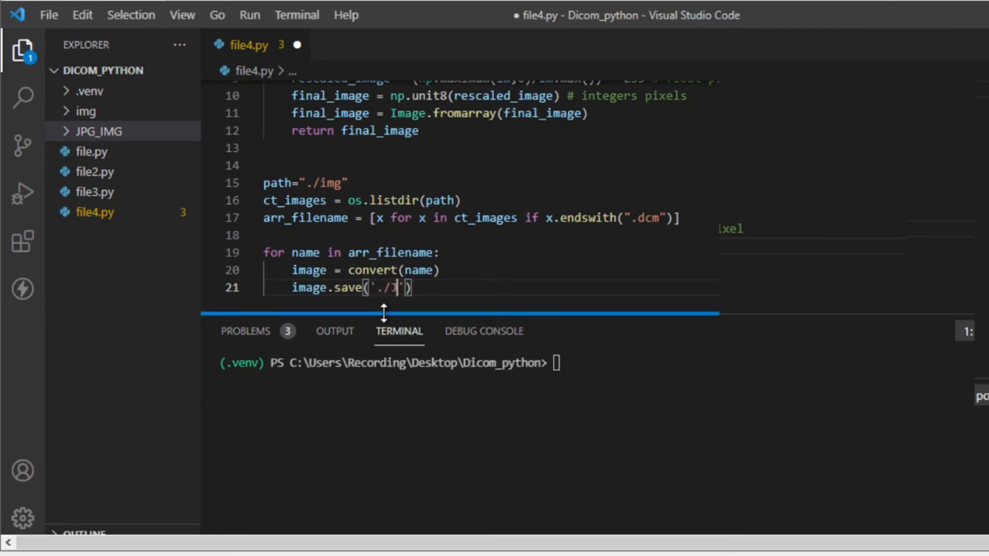
{"action": "type", "text": "PG"}
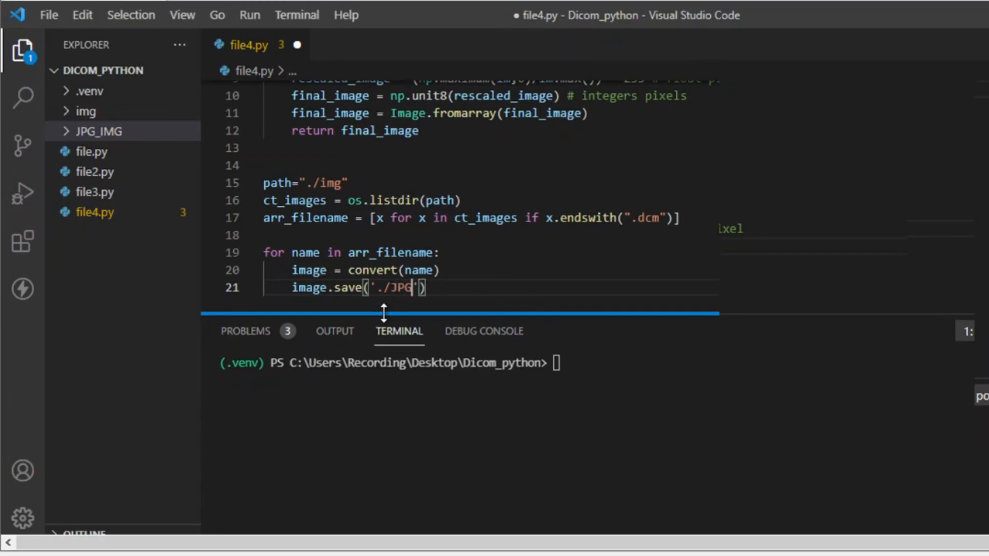
{"action": "type", "text": "_IM"}
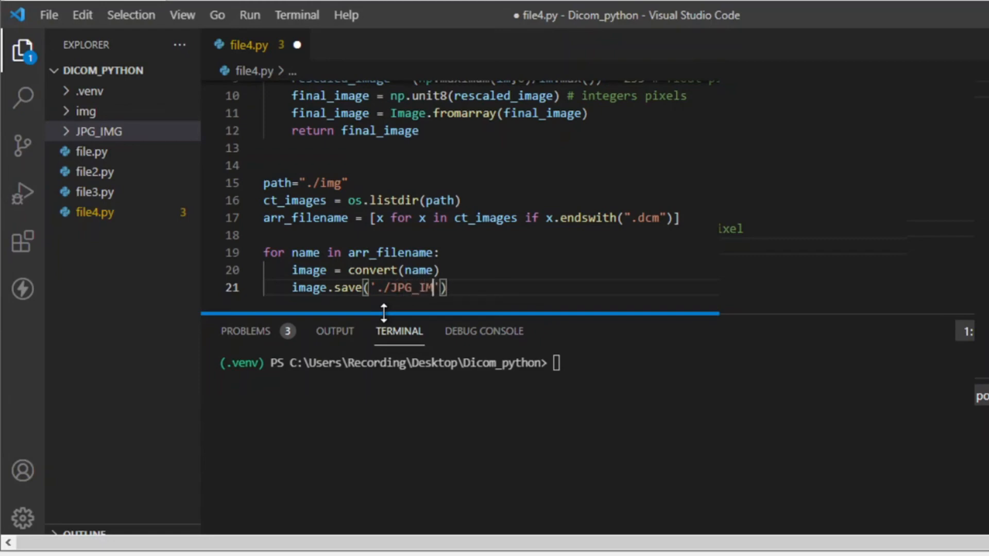
{"action": "type", "text": "G"}
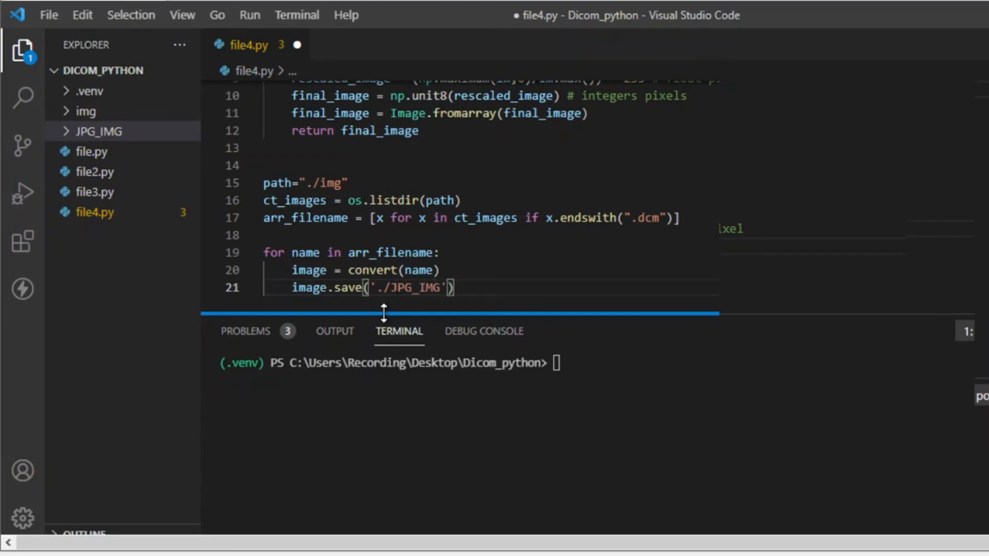
{"action": "type", "text": "/"}
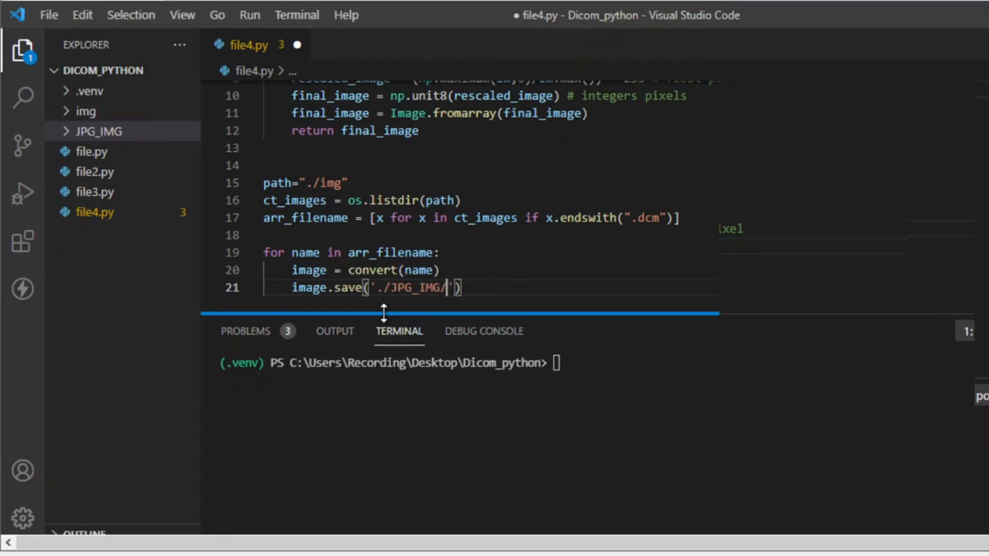
{"action": "type", "text": "+"}
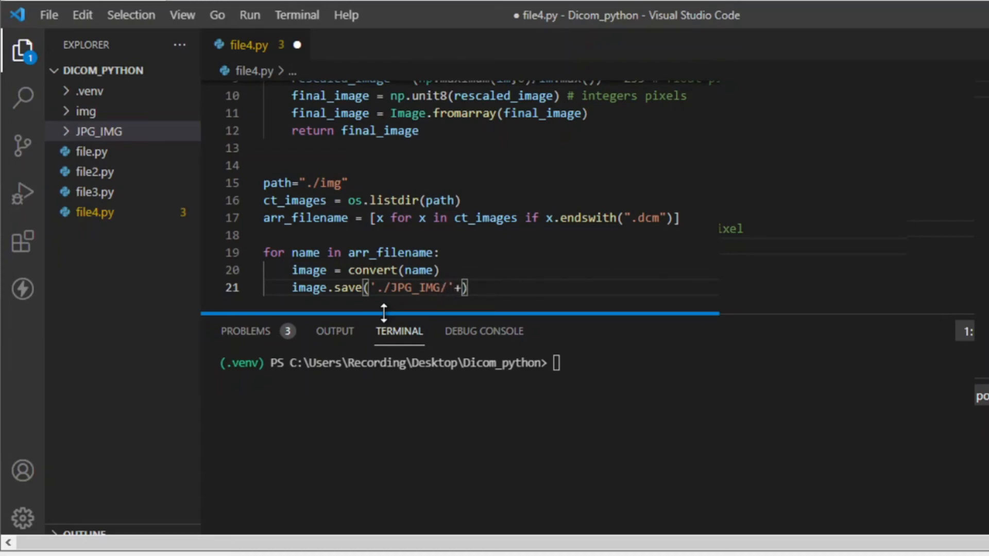
{"action": "type", "text": "name"}
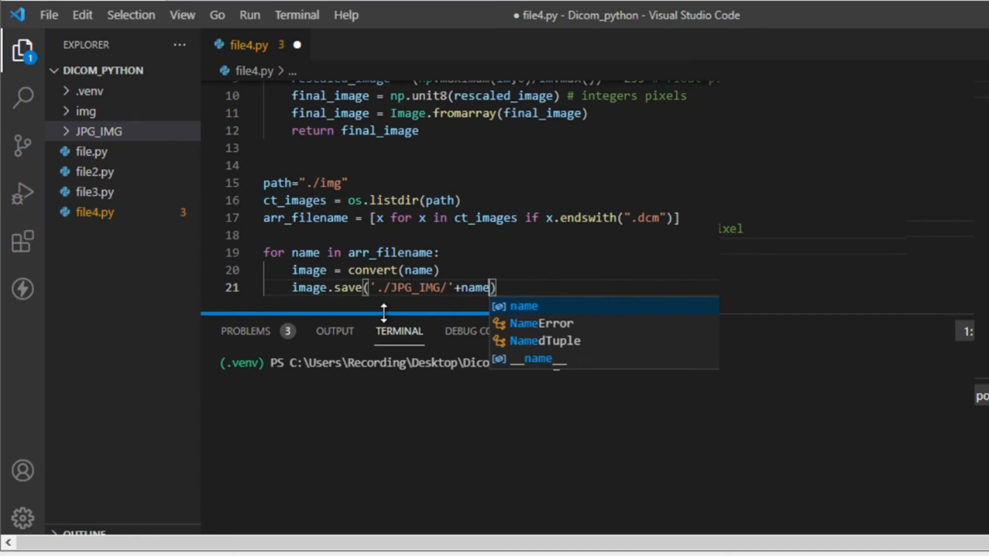
{"action": "type", "text": "+''"}
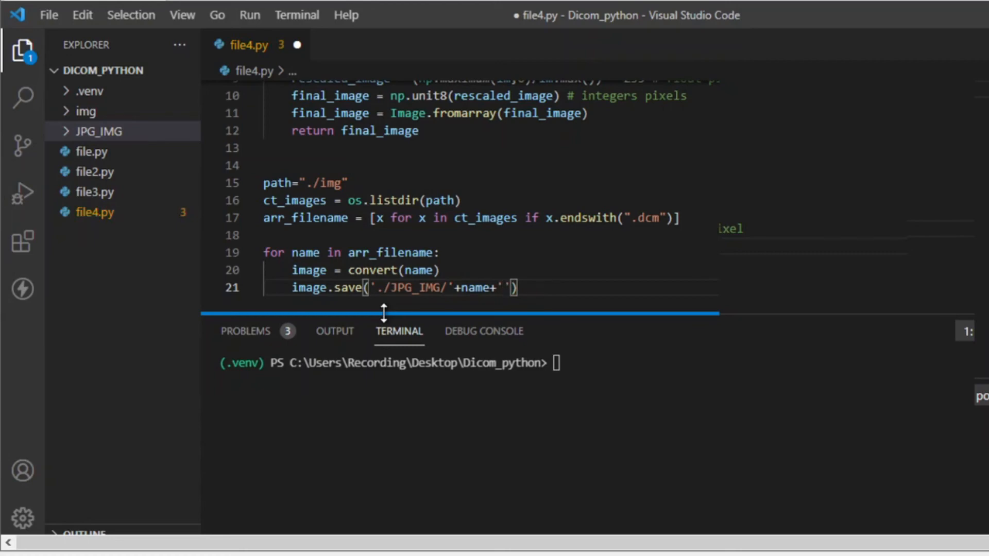
{"action": "type", "text": "."}
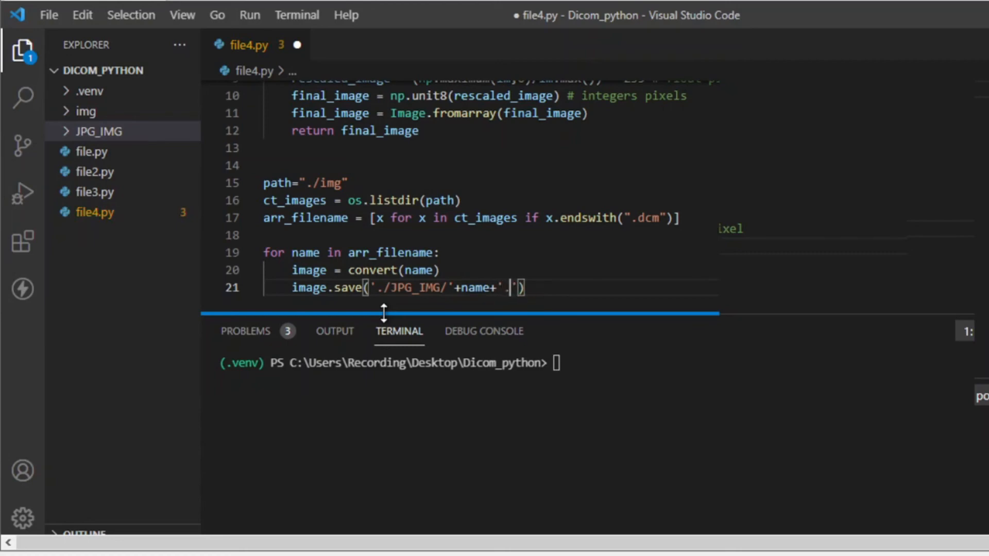
{"action": "type", "text": "jpg"}
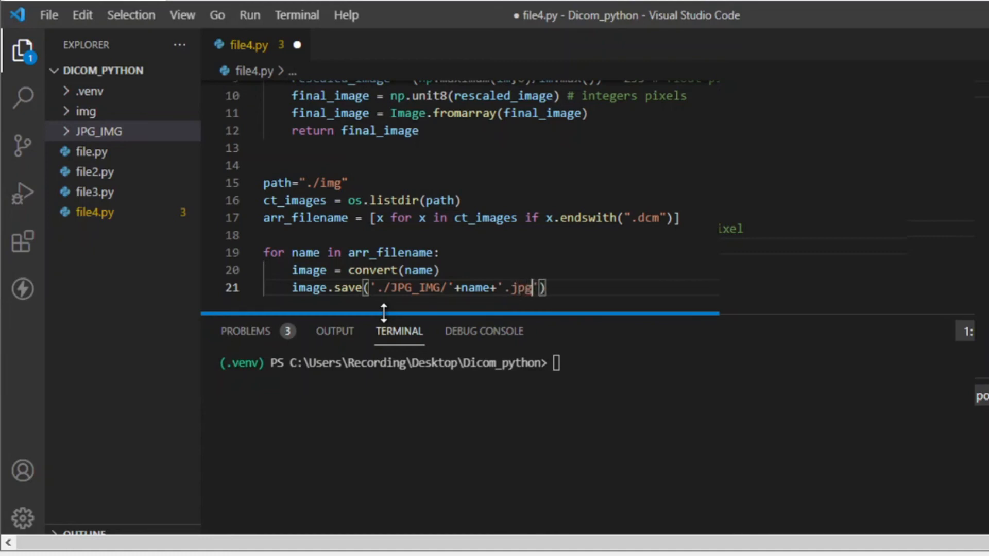
{"action": "key", "text": "ctrl+s"}
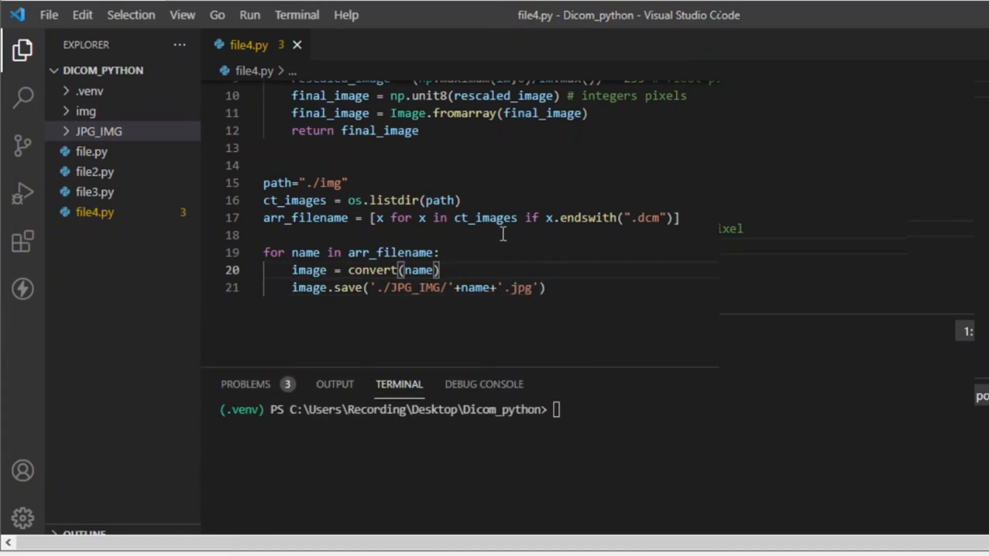
{"action": "scroll", "scroll_direction": "up", "scroll_amount": 3}
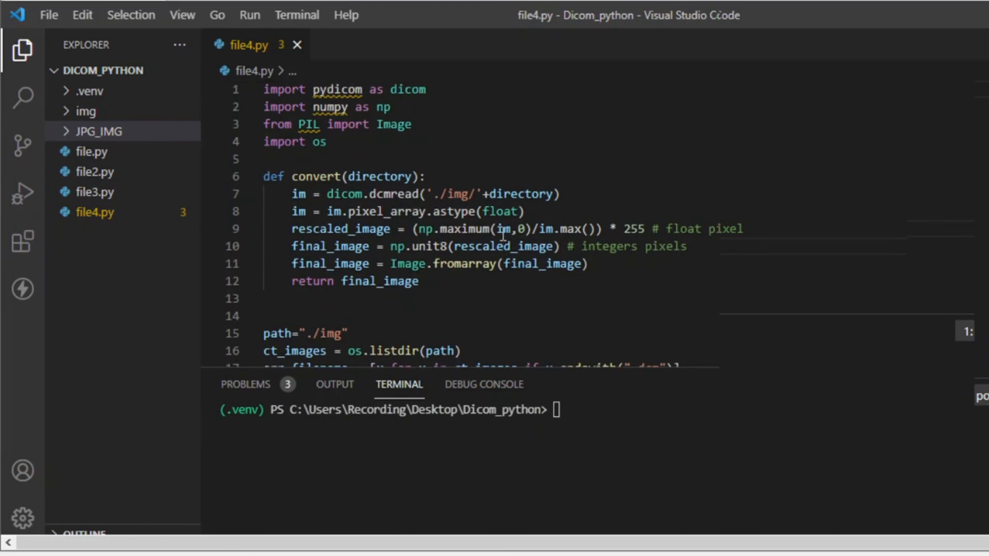
{"action": "scroll", "scroll_direction": "down", "scroll_amount": 3}
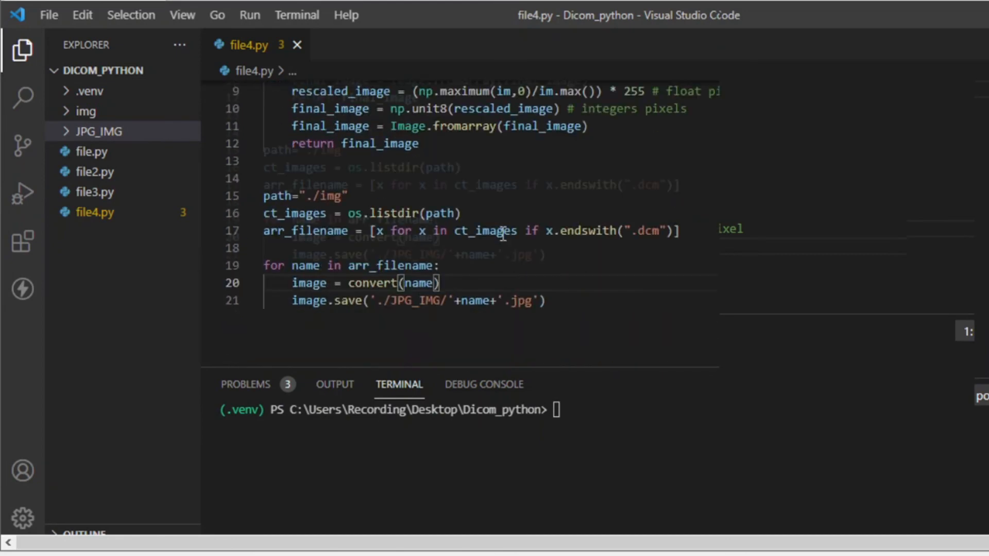
{"action": "scroll", "scroll_direction": "up", "scroll_amount": 3}
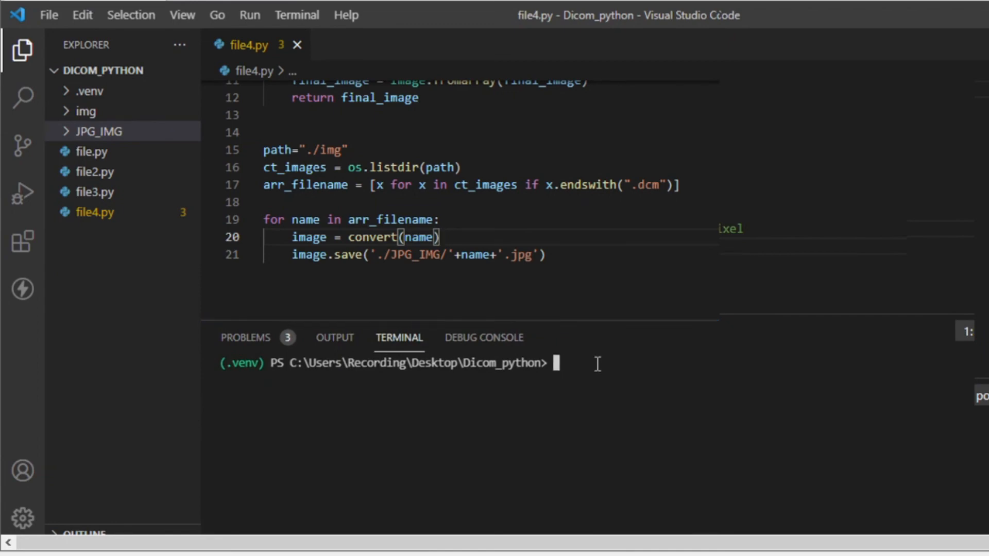
- Run 'py file4.py' in the terminal, which raises numpy's 'unit8' AttributeError
{"action": "type", "text": "py"}
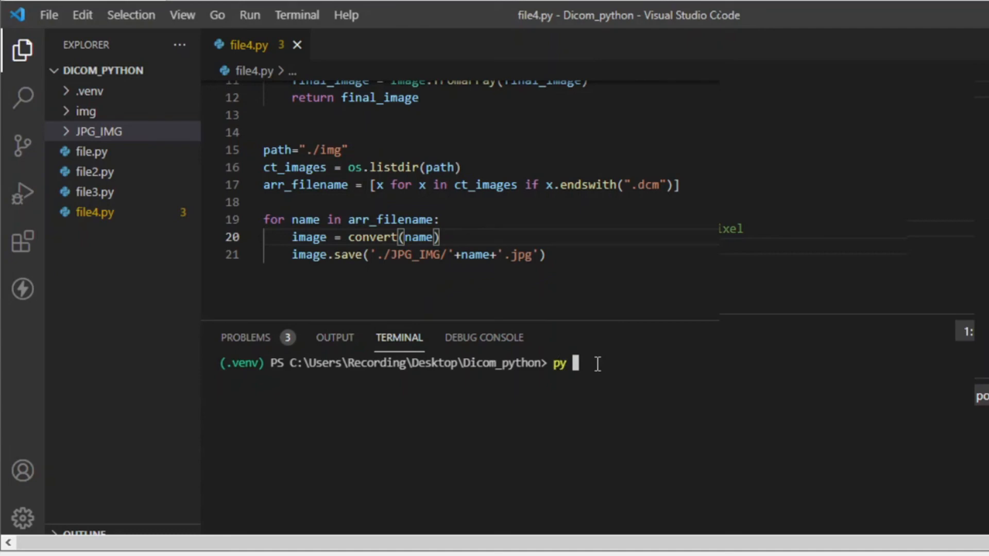
{"action": "type", "text": "file4"}
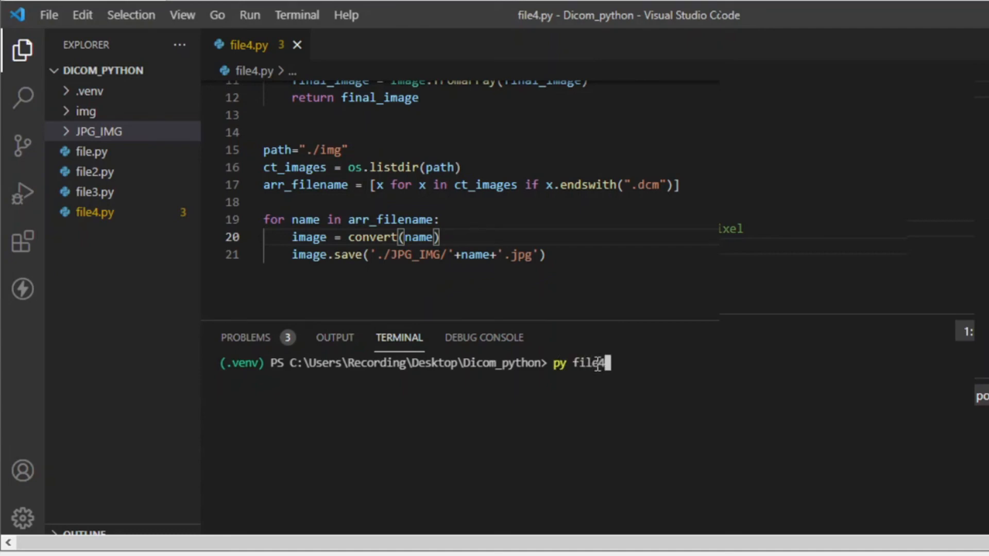
{"action": "type", "text": ".py"}
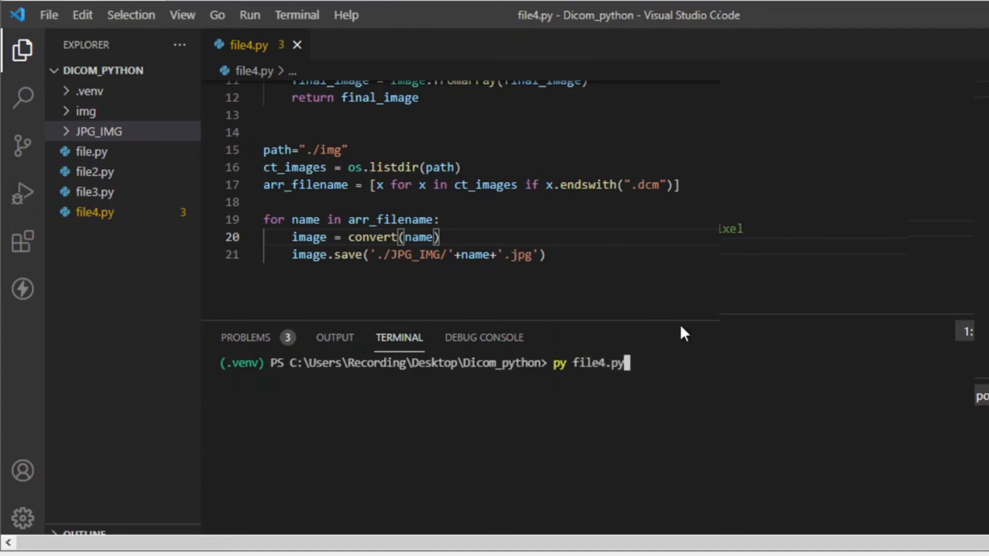
{"action": "key", "text": "Return"}
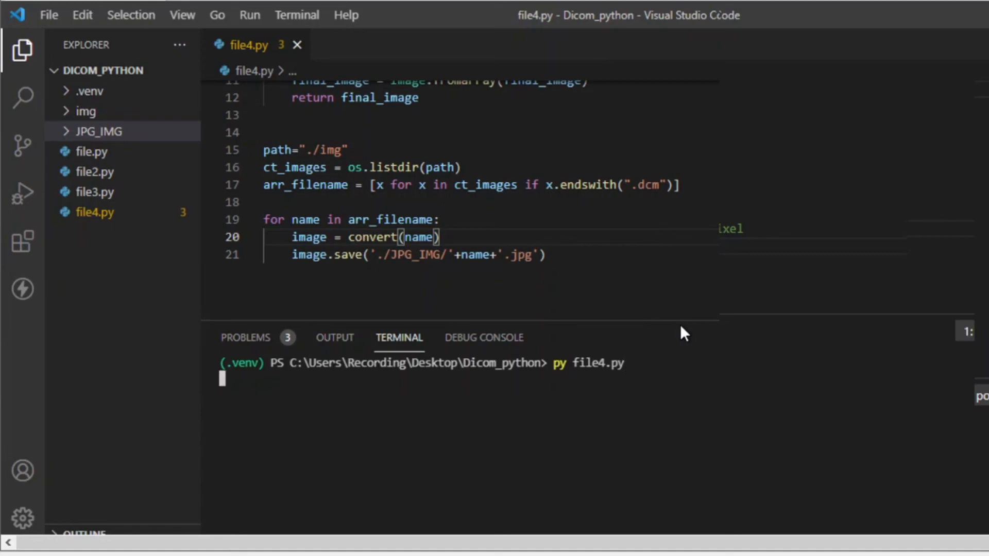
{"action": "key", "text": "Return"}
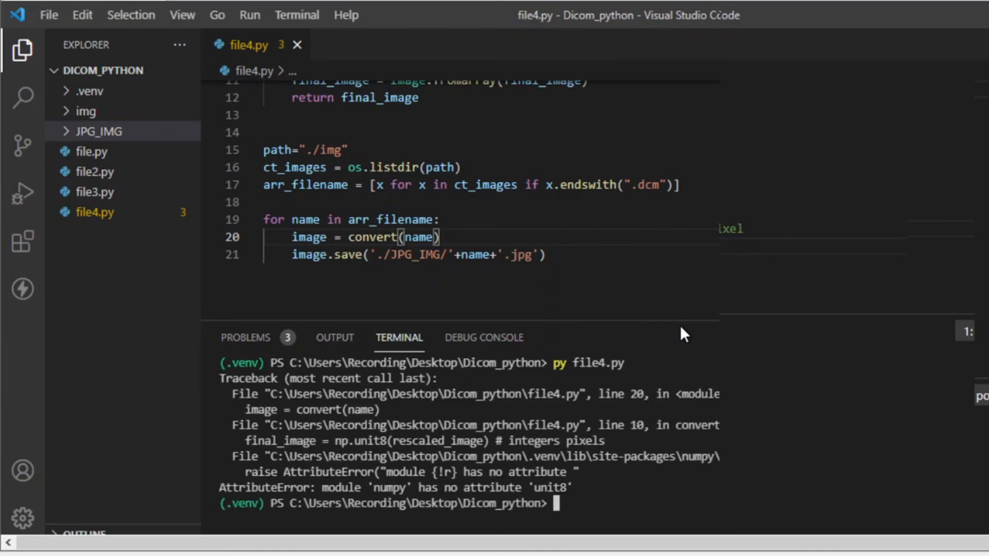
{"action": "mouse_move", "coordinate": [466, 394]}
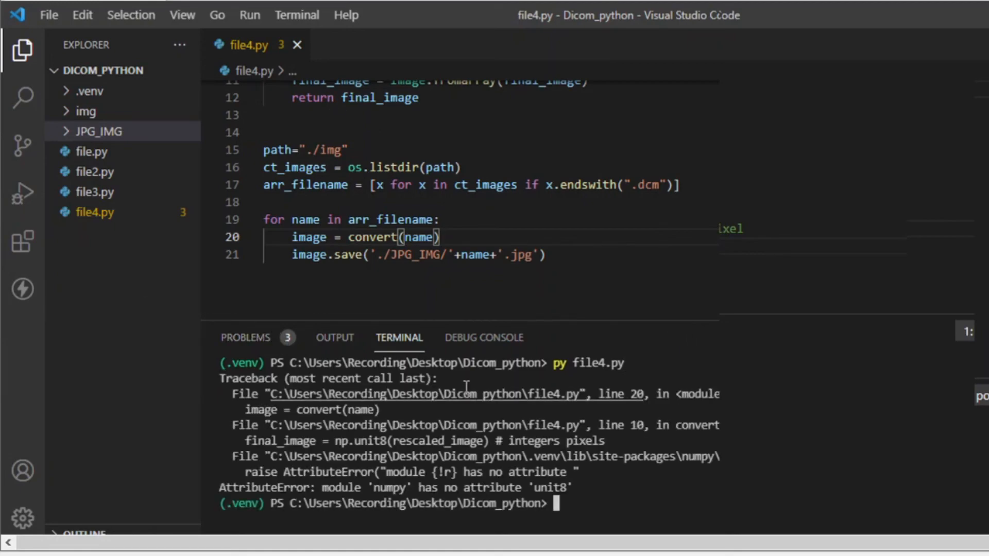
{"action": "mouse_move", "coordinate": [400, 491]}
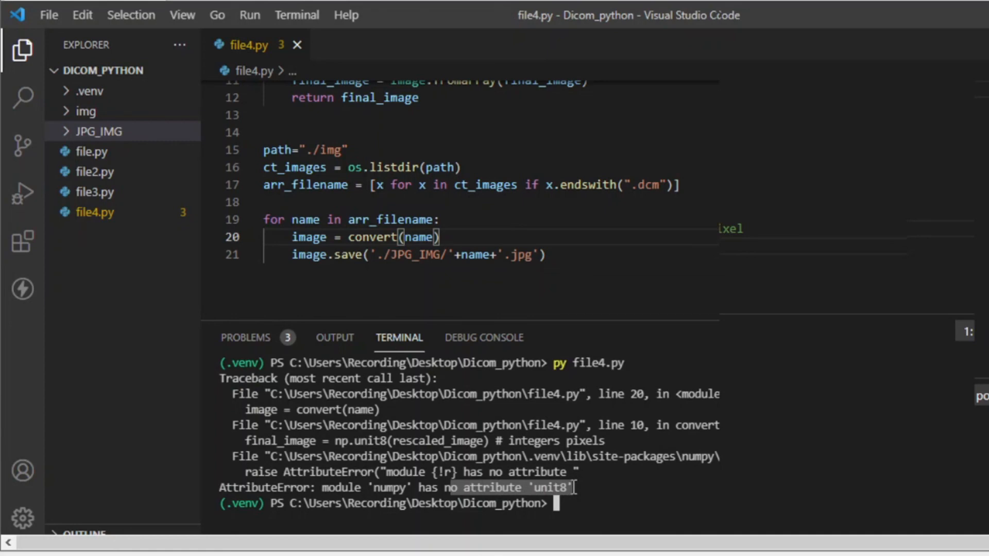
{"action": "mouse_move", "coordinate": [376, 197]}
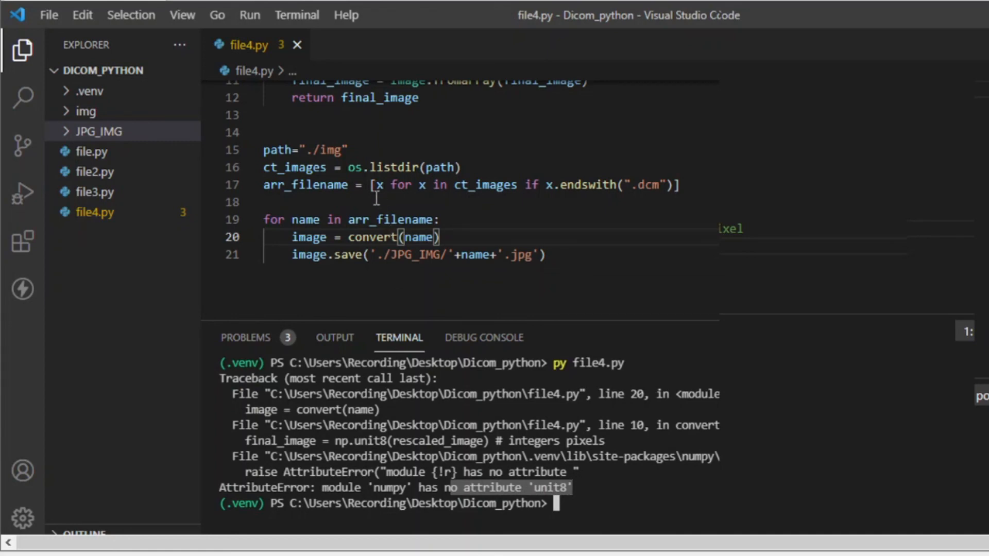
- Scroll up to line 10 and place the caret in the misspelled np.unit8 call
{"action": "scroll", "scroll_direction": "up", "scroll_amount": 3}
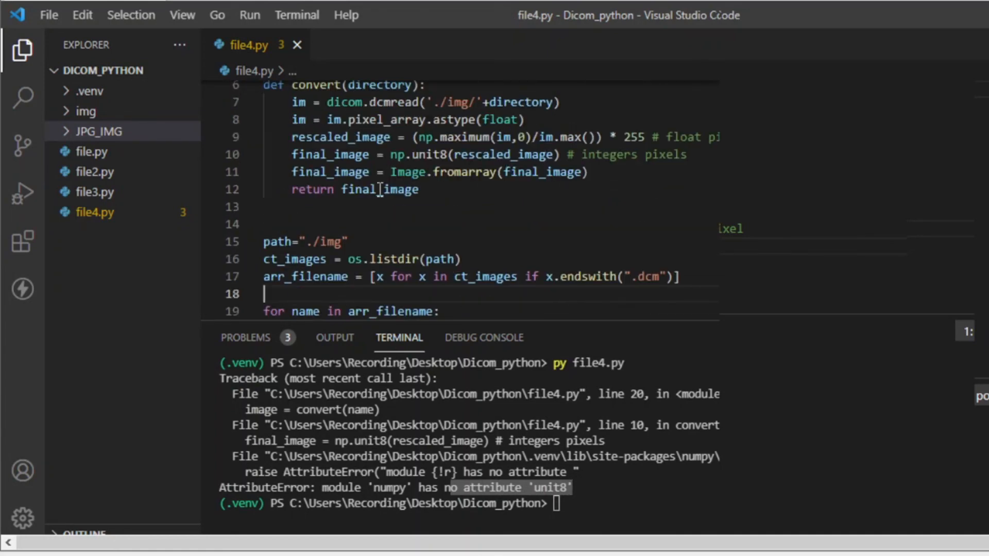
{"action": "left_click", "coordinate": [419, 155]}
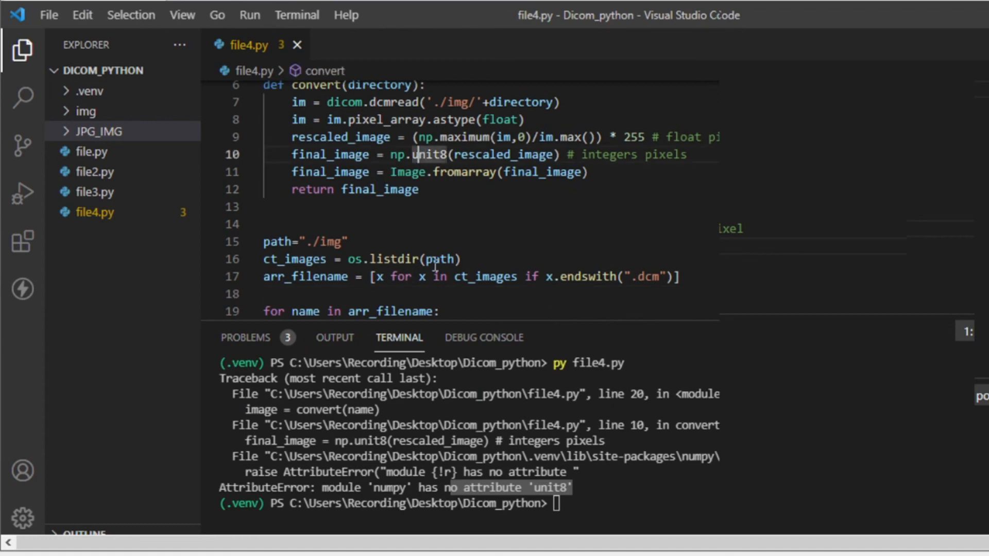
{"action": "mouse_move", "coordinate": [440, 258]}
{"action": "type", "text": "i"}
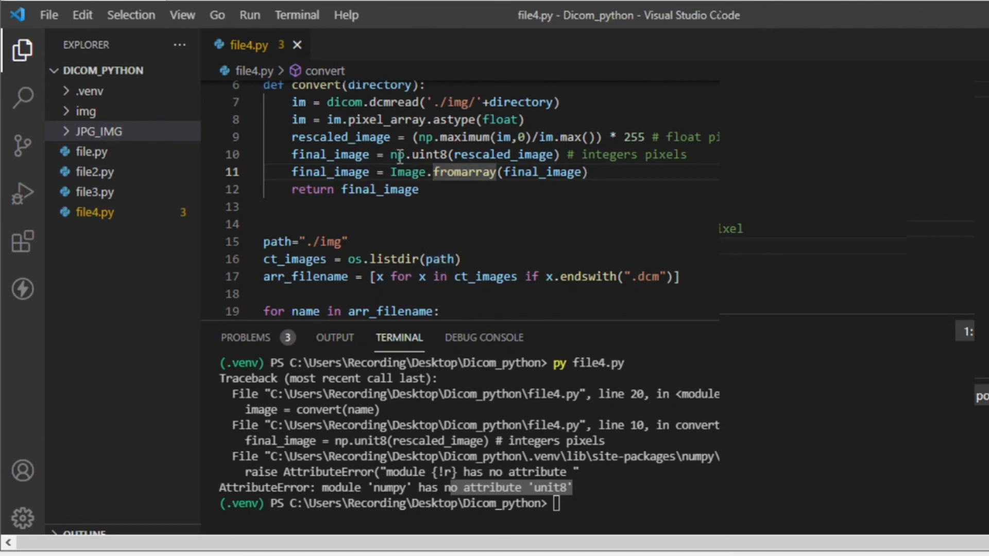
{"action": "mouse_move", "coordinate": [442, 155]}
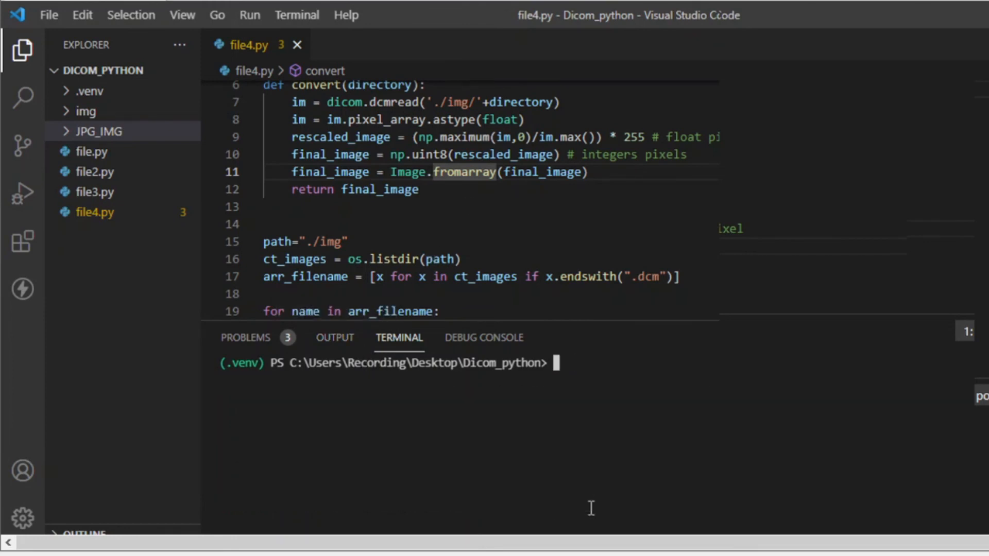
- Rerun 'py file4.py' in the terminal and expand the JPG_IMG folder
{"action": "type", "text": "py file4.py"}
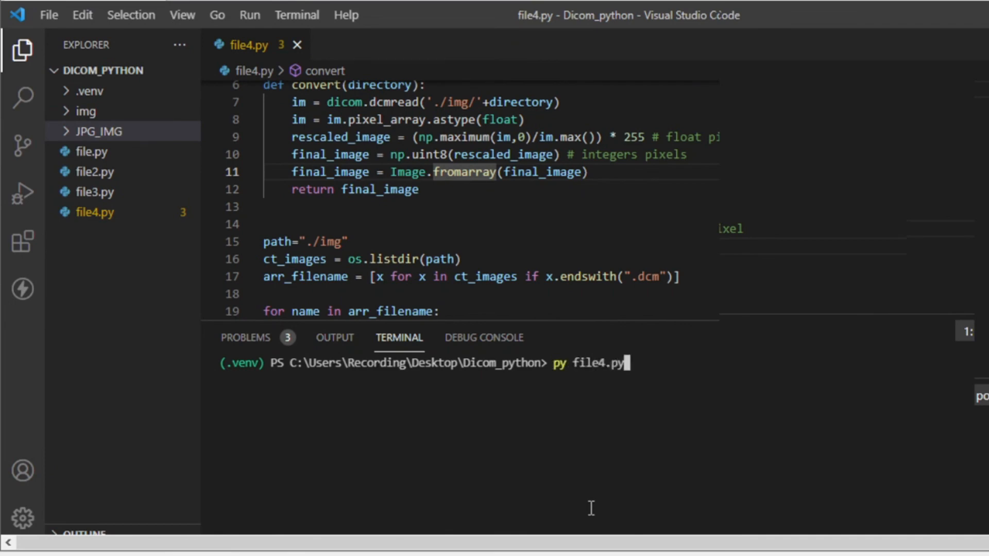
{"action": "key", "text": "Return"}
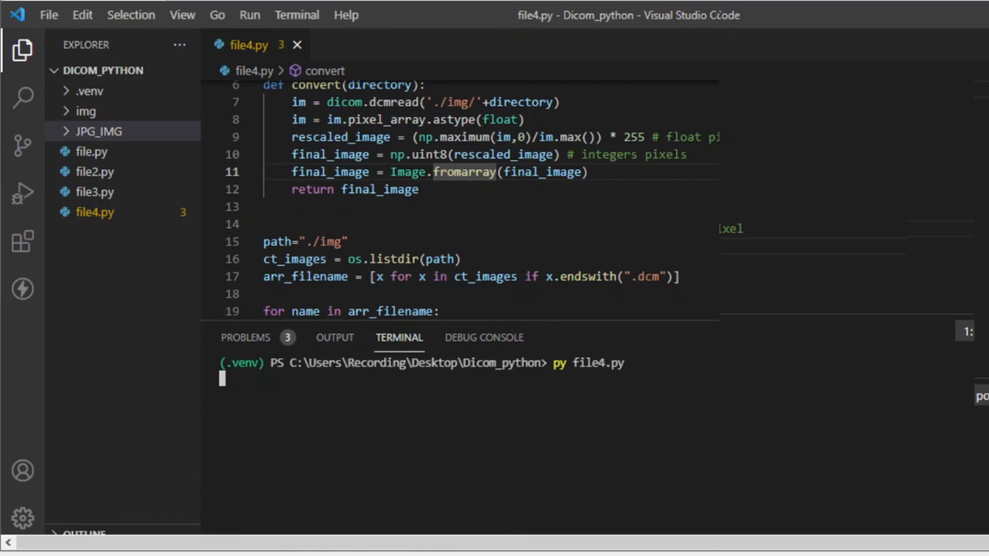
{"action": "left_click", "coordinate": [99, 131]}
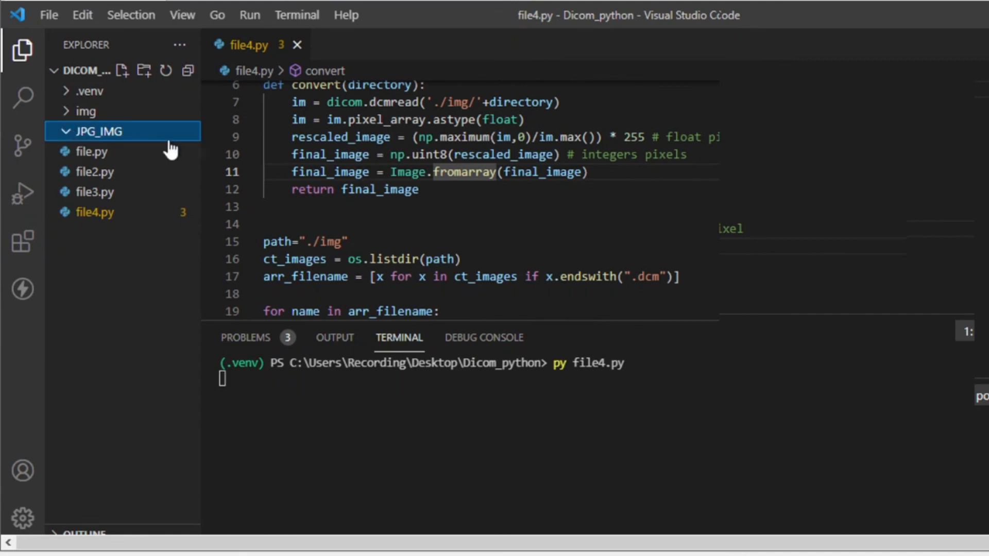
{"action": "mouse_move", "coordinate": [604, 216]}
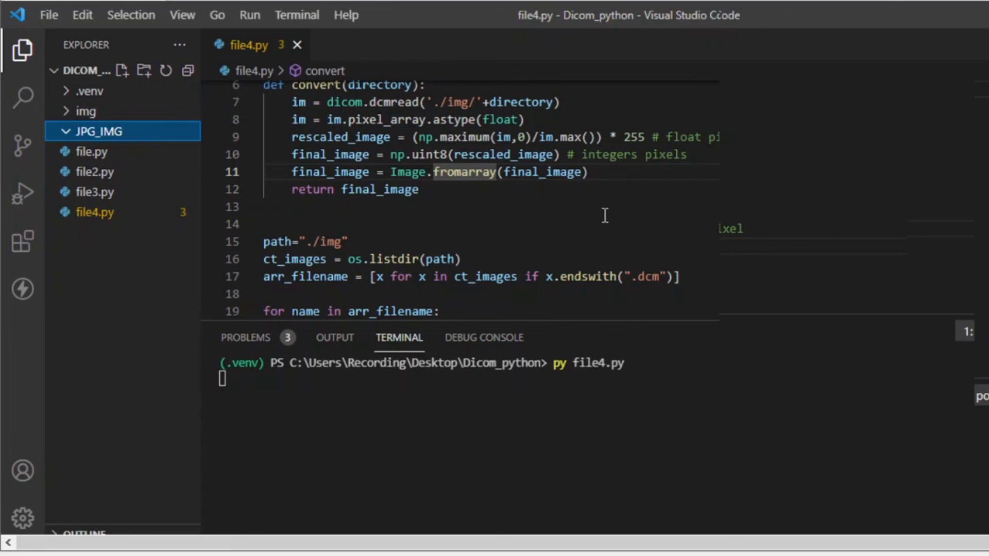
{"action": "key", "text": "Return"}
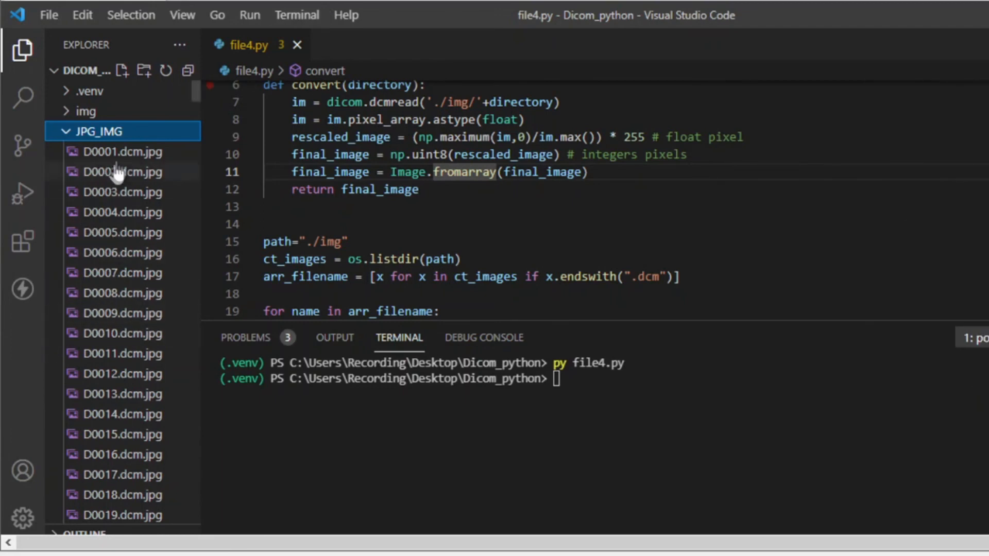
{"action": "mouse_move", "coordinate": [122, 151]}
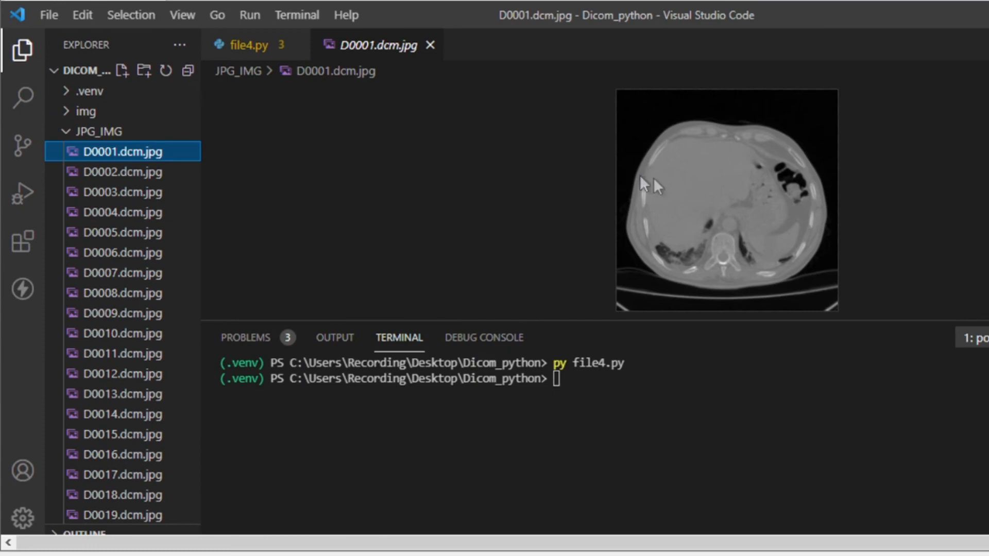
- Preview D0001.dcm.jpg, D0003.dcm.jpg, D0064.dcm.jpg and a later slice, then return to file4.py
{"action": "left_click", "coordinate": [123, 192]}
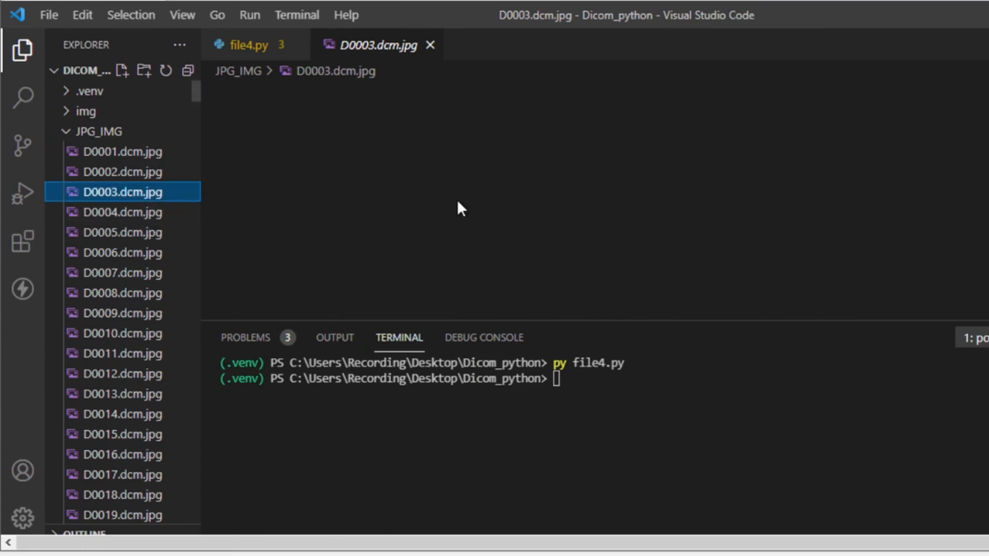
{"action": "left_click", "coordinate": [122, 293]}
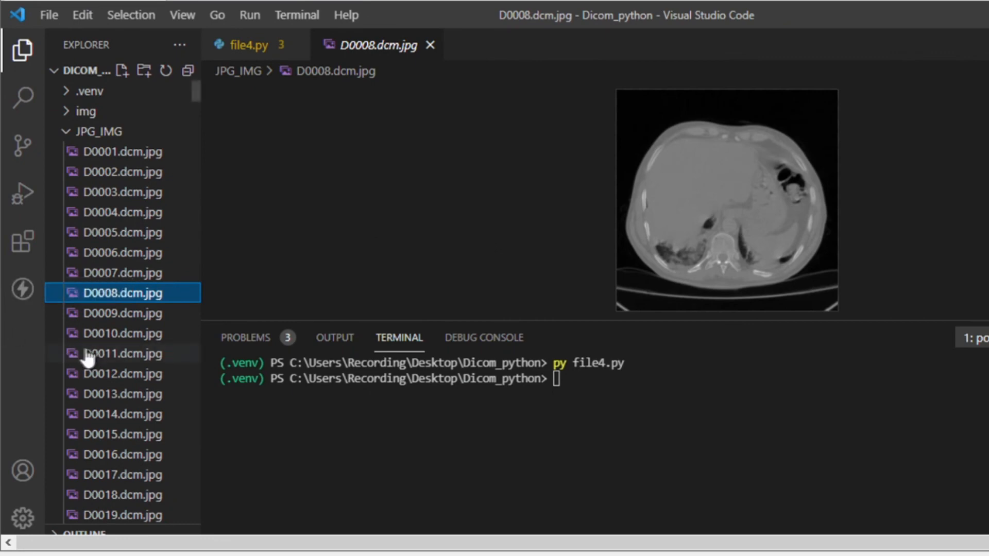
{"action": "scroll", "scroll_direction": "down", "scroll_amount": 3}
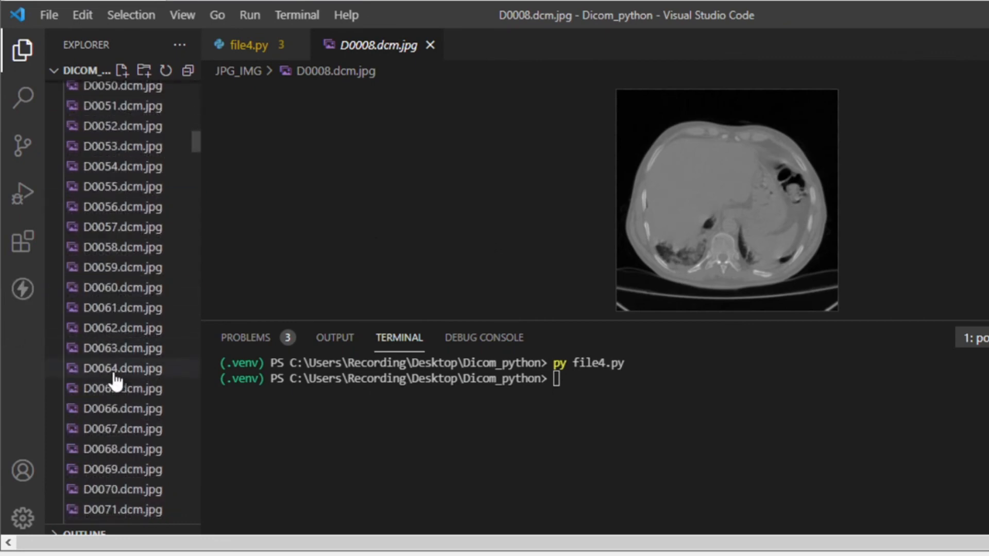
{"action": "left_click", "coordinate": [123, 368]}
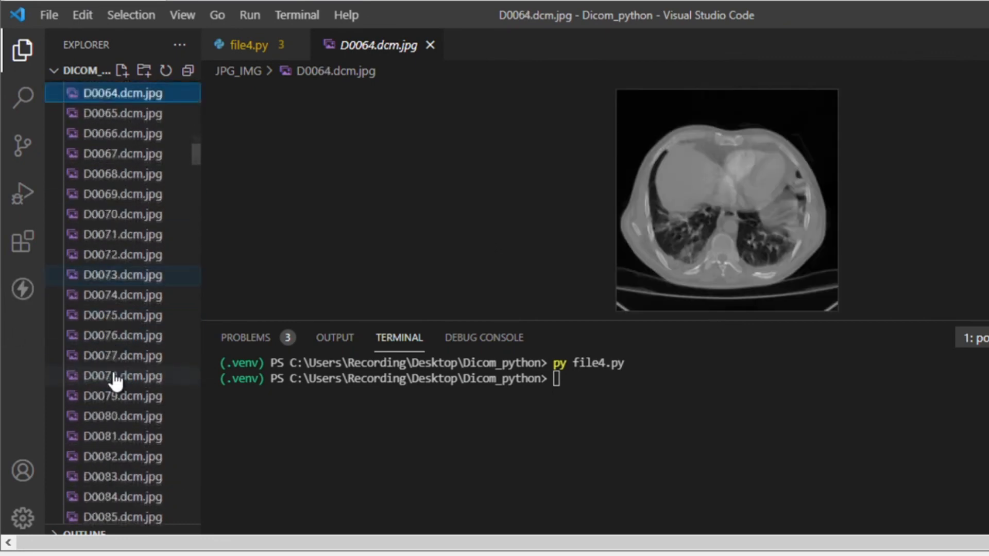
{"action": "left_click", "coordinate": [123, 372]}
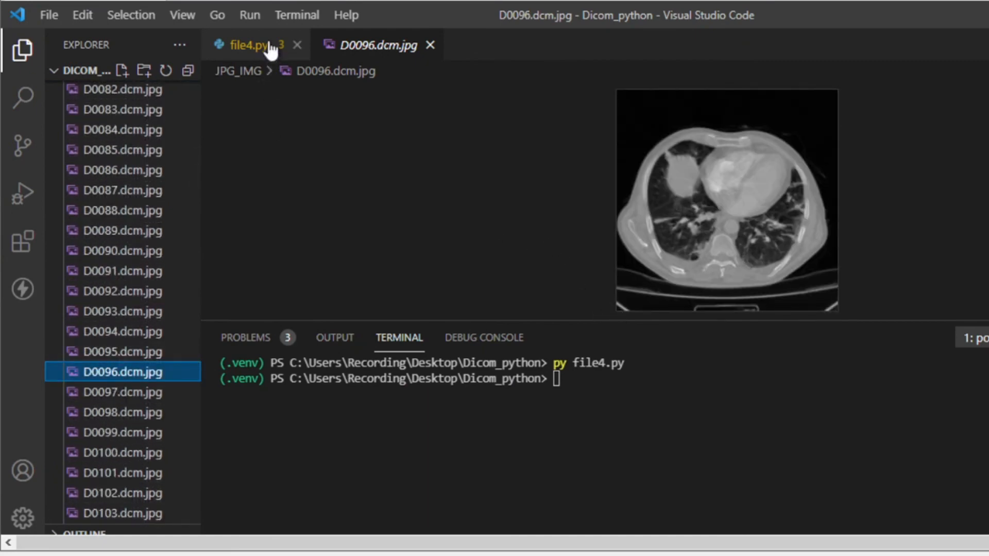
{"action": "left_click", "coordinate": [253, 45]}
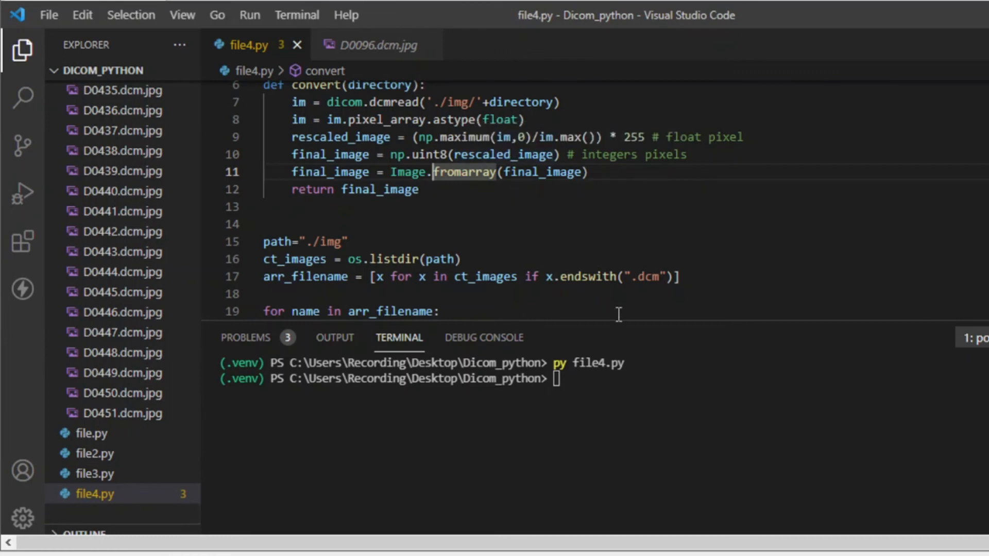